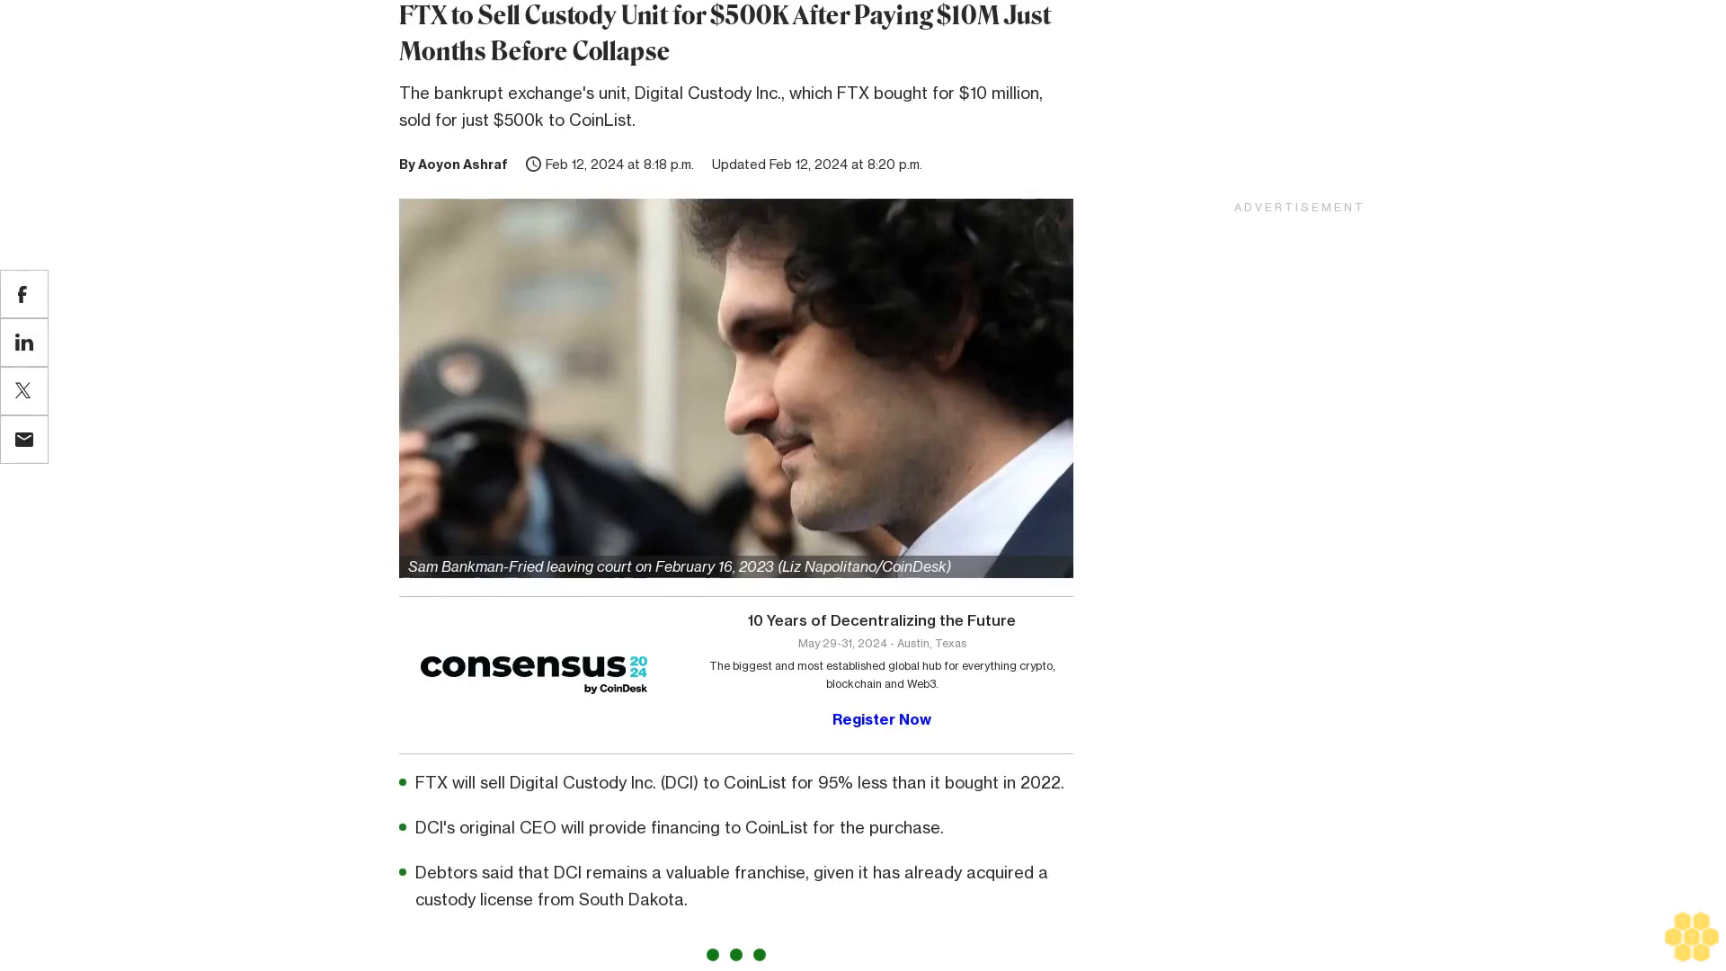
pyautogui.scroll(-3)
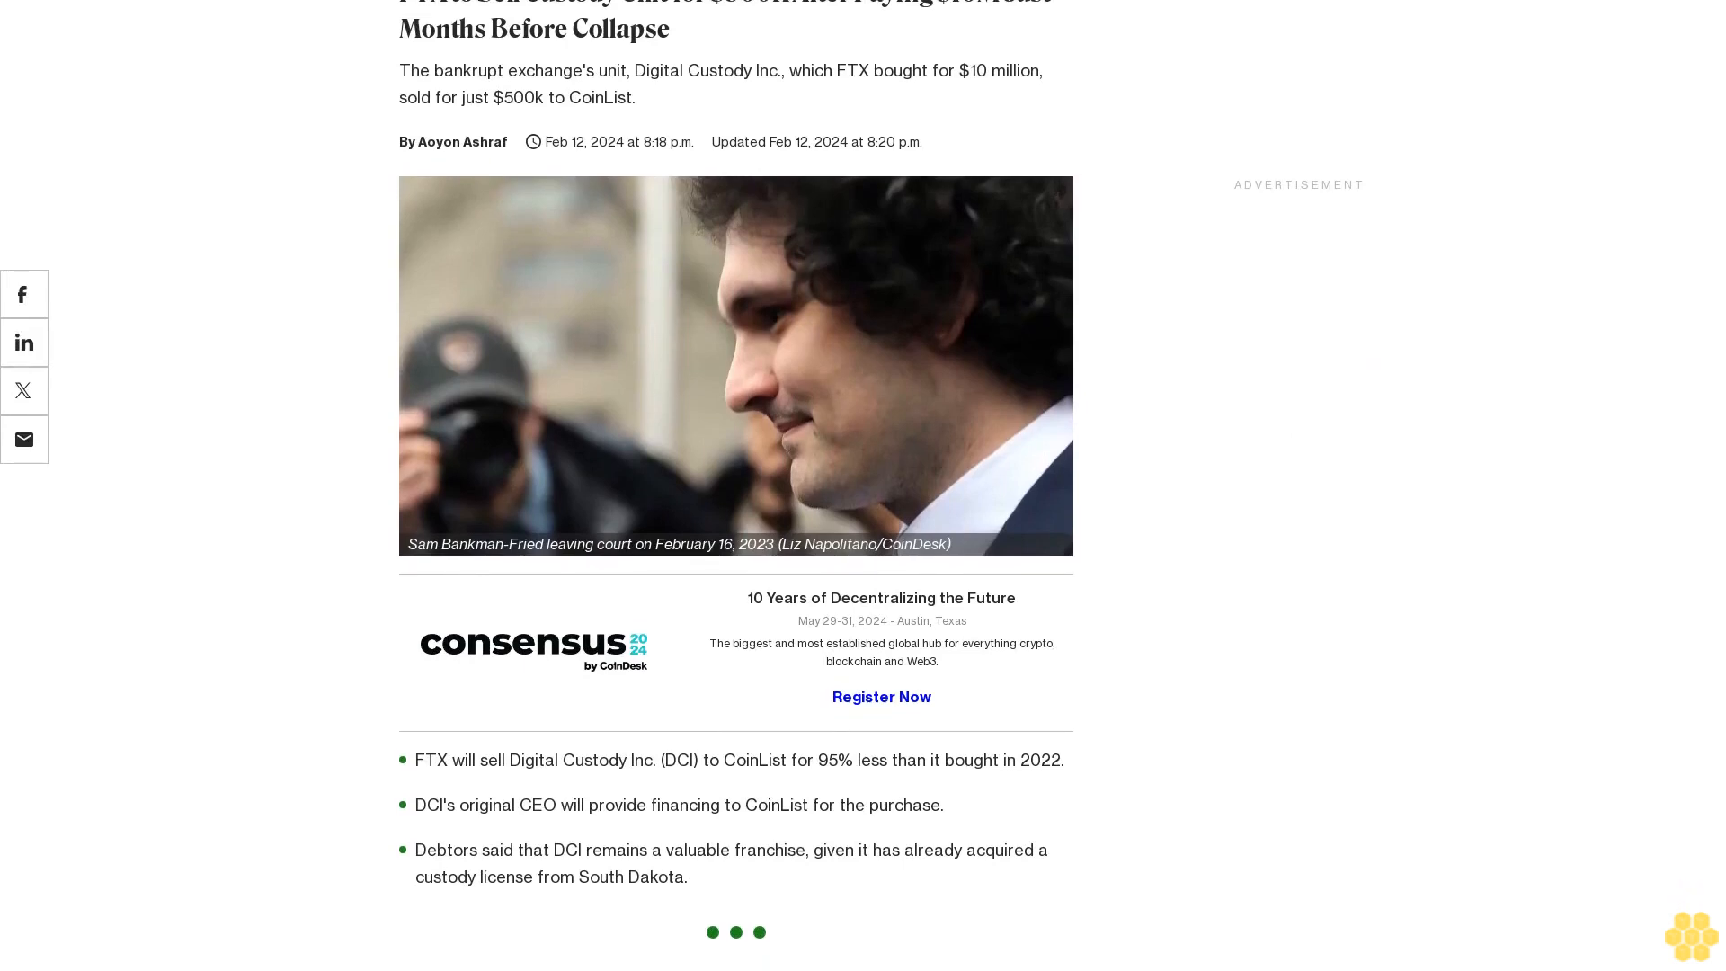
pyautogui.scroll(-3)
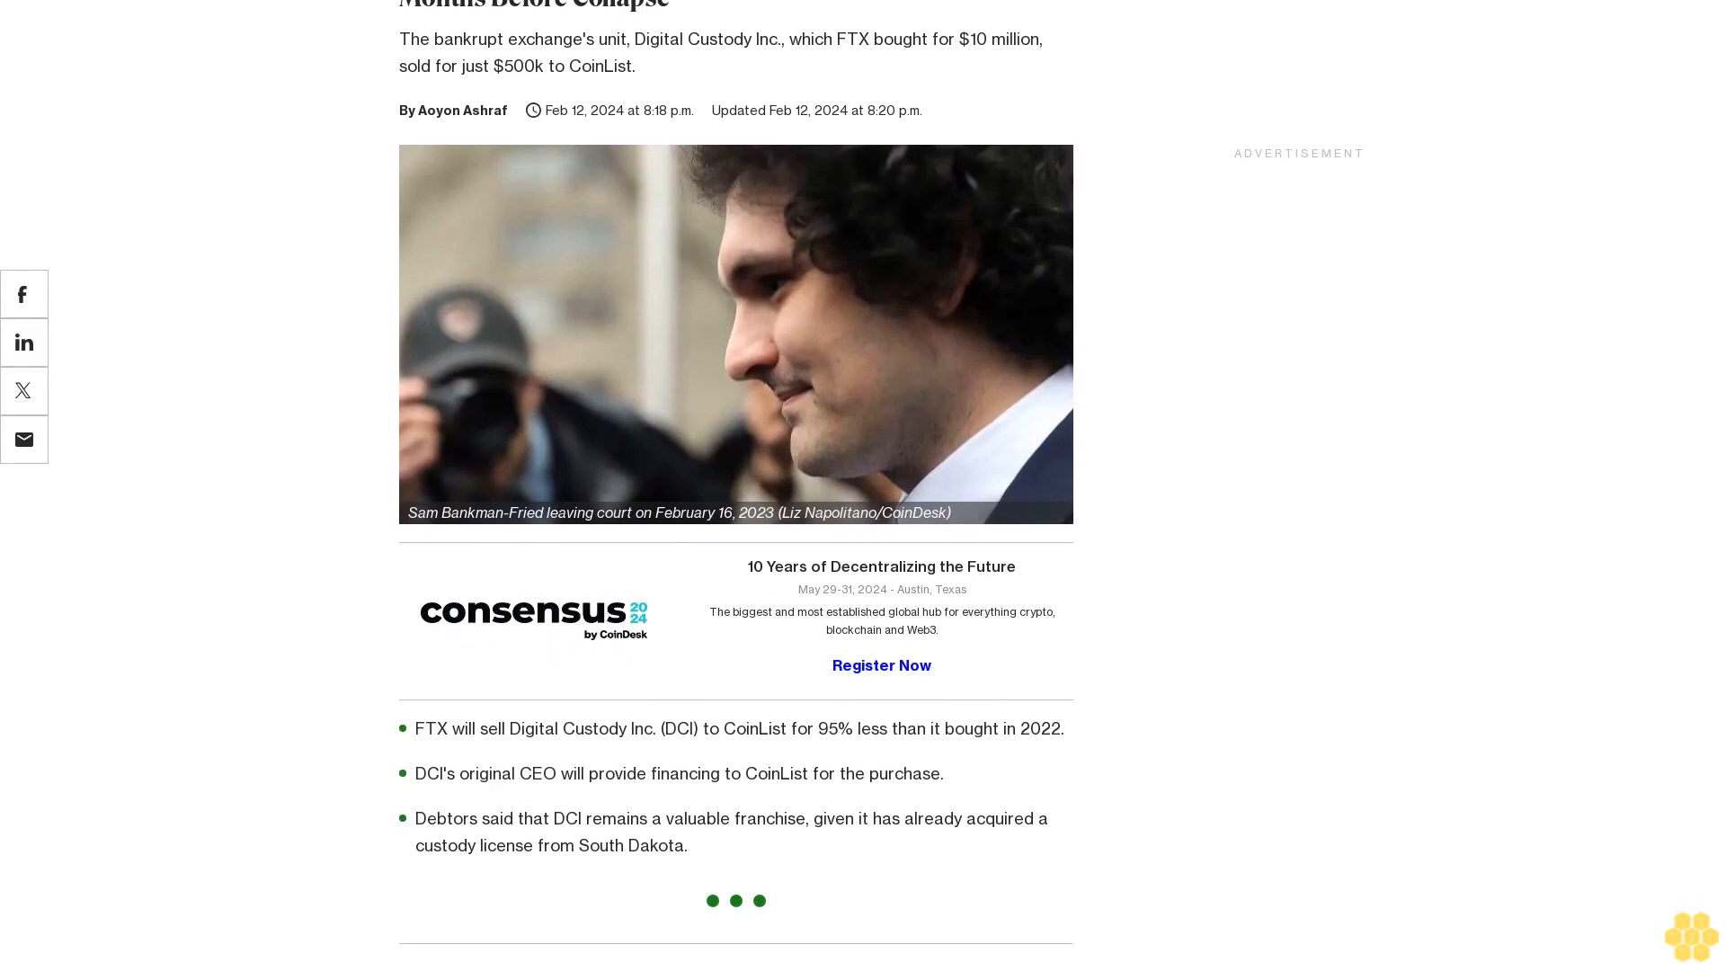
pyautogui.scroll(-3)
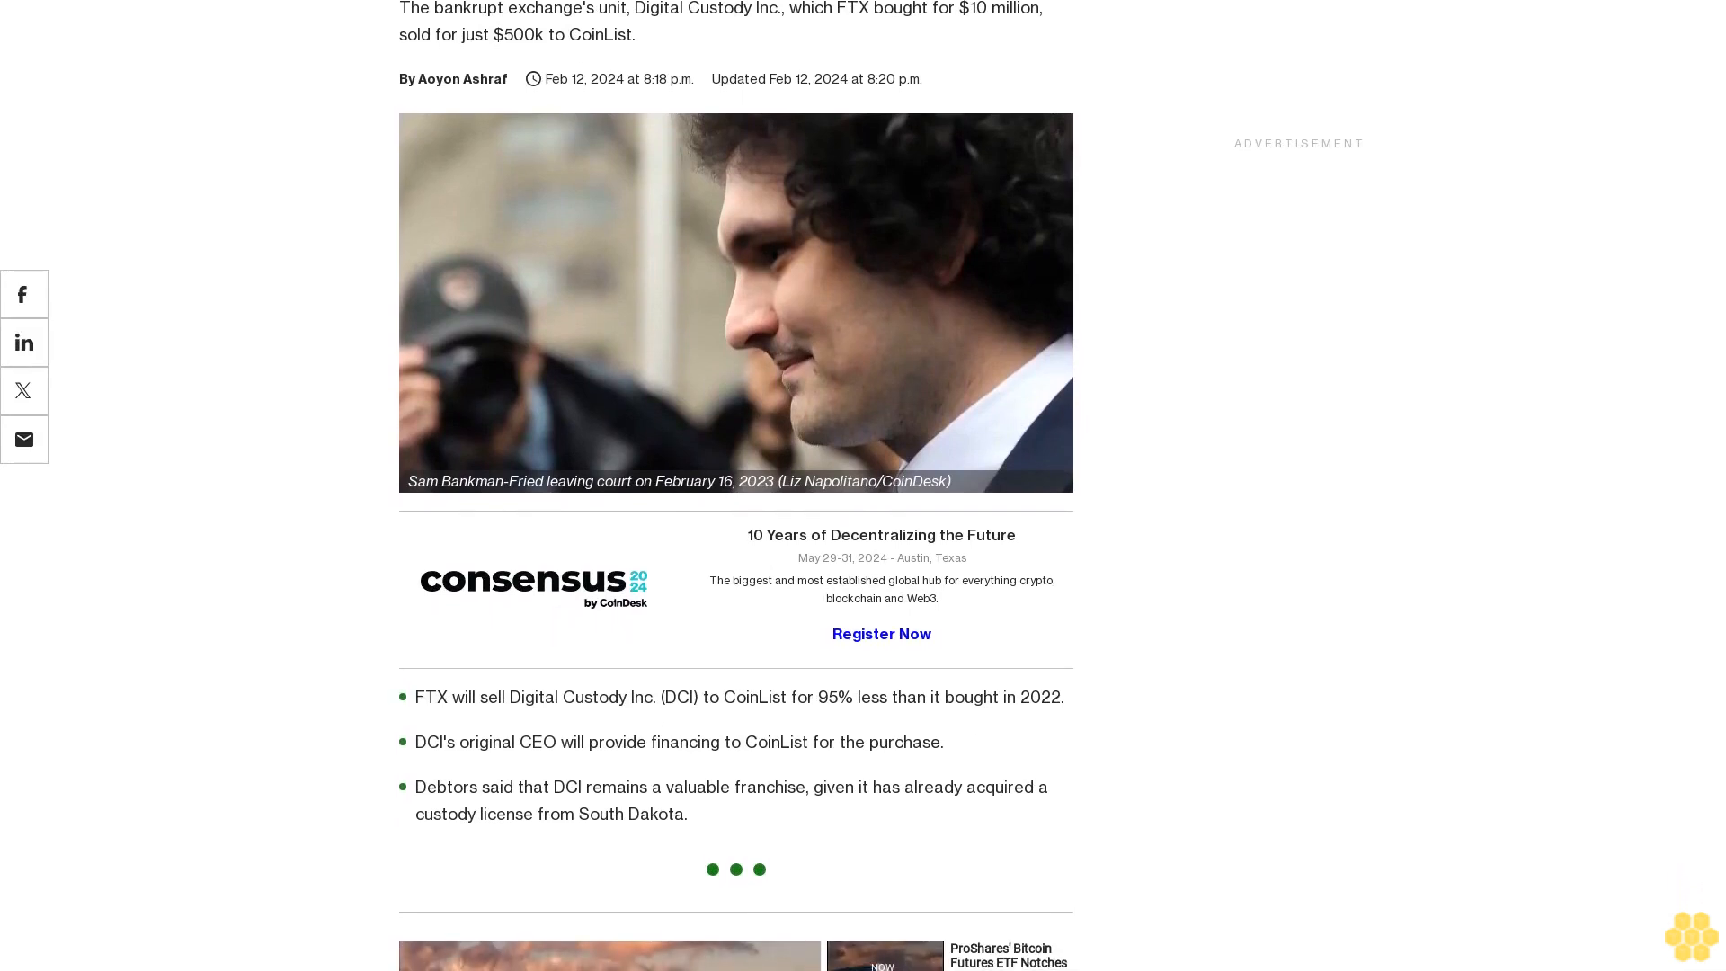
pyautogui.scroll(-3)
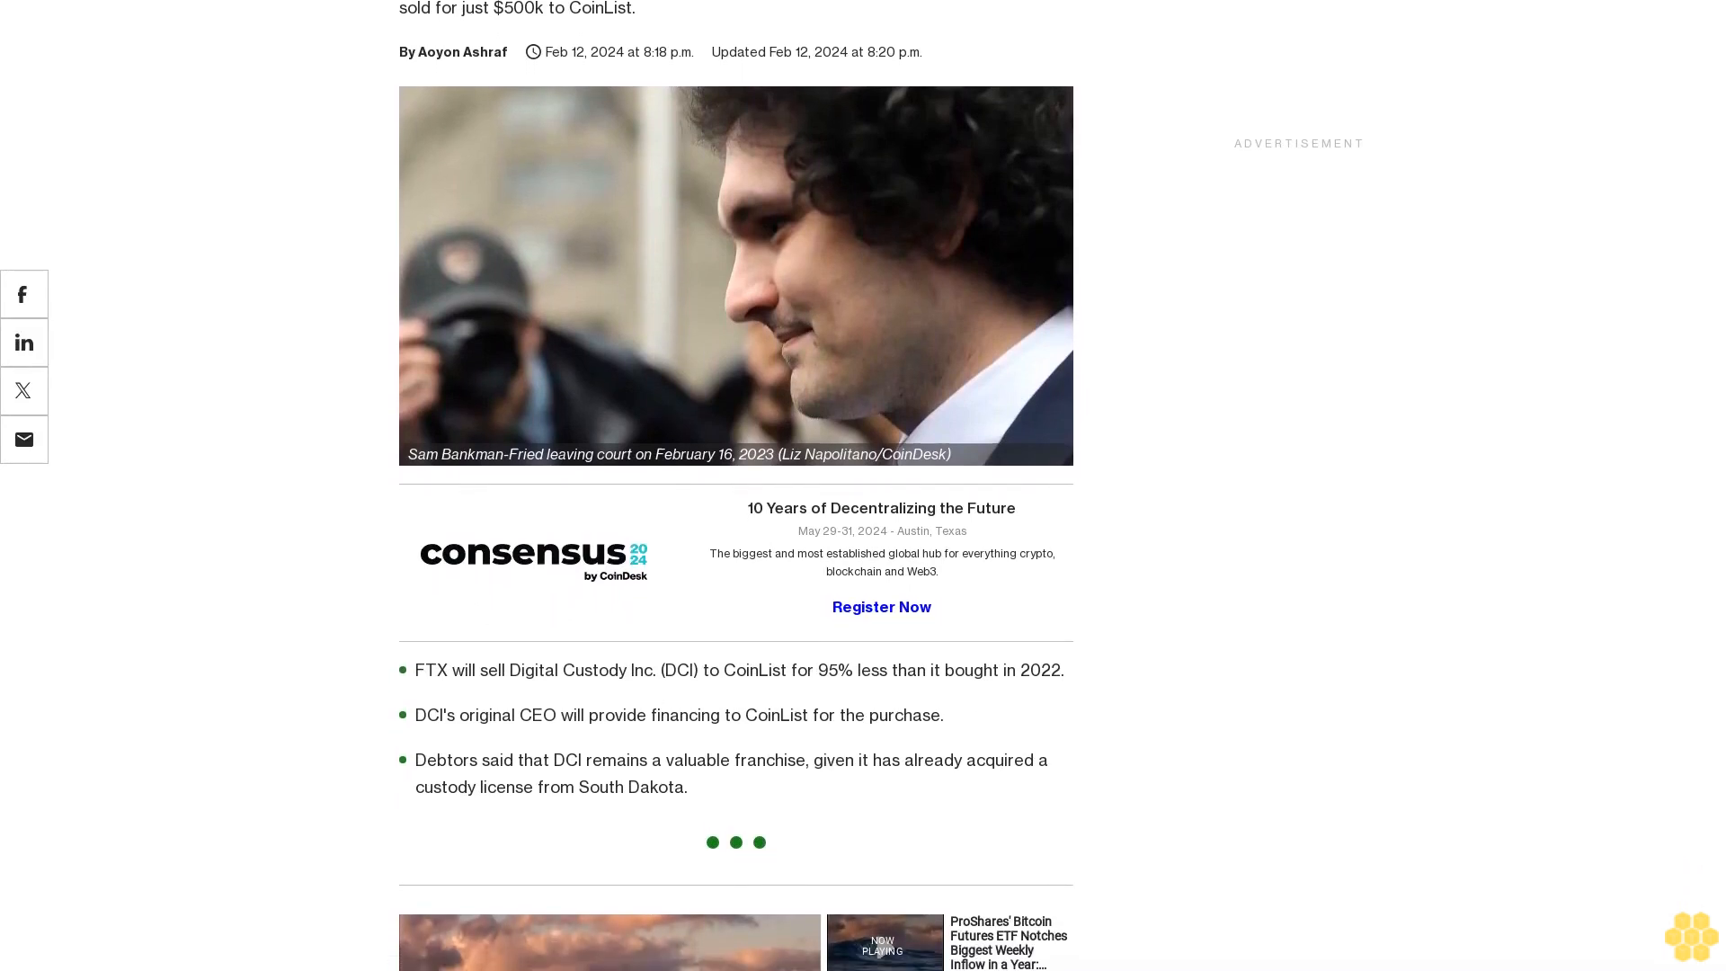
pyautogui.scroll(-3)
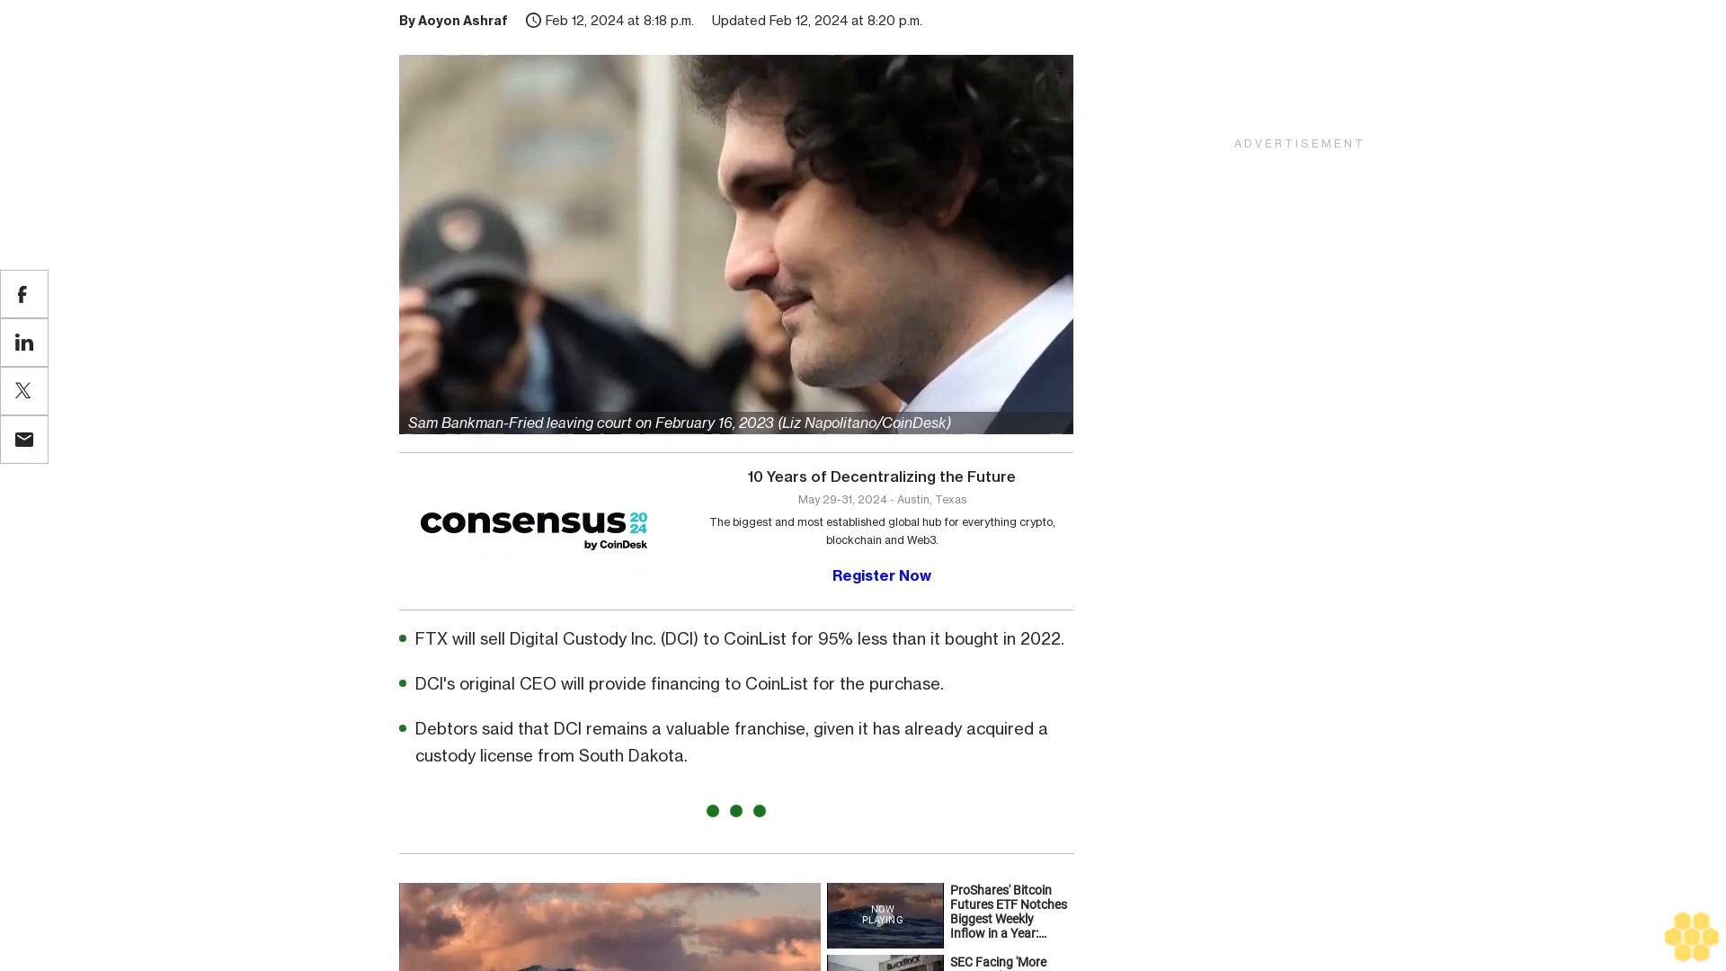
pyautogui.scroll(-3)
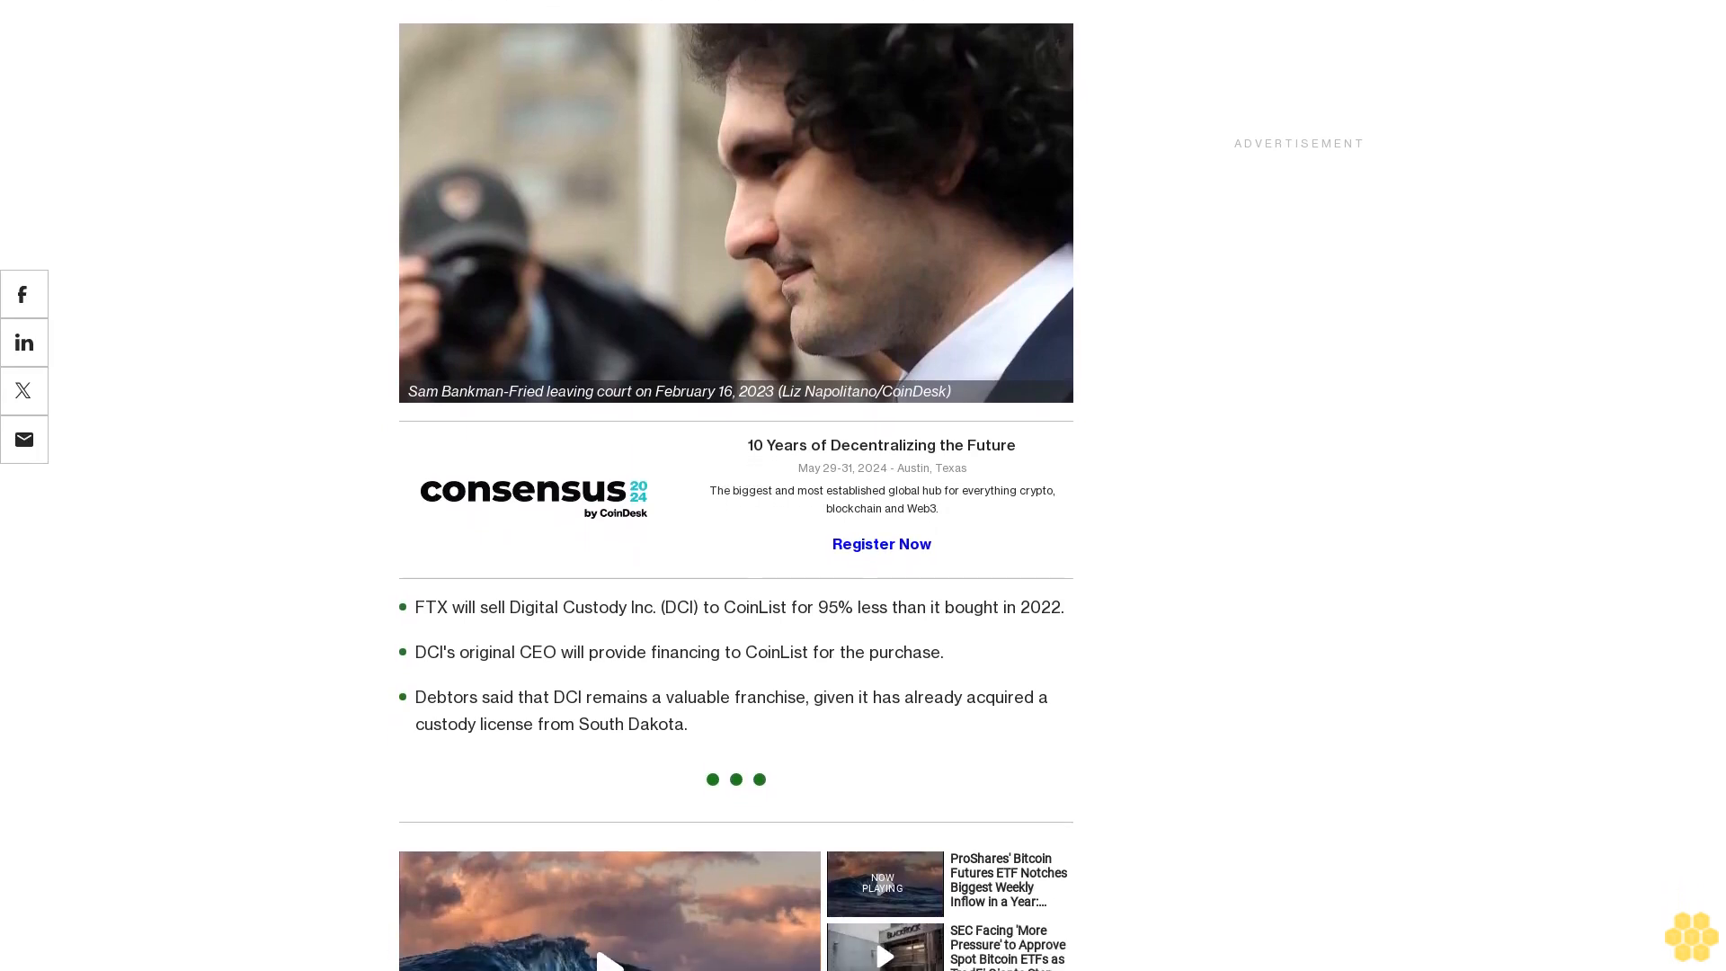
pyautogui.scroll(-3)
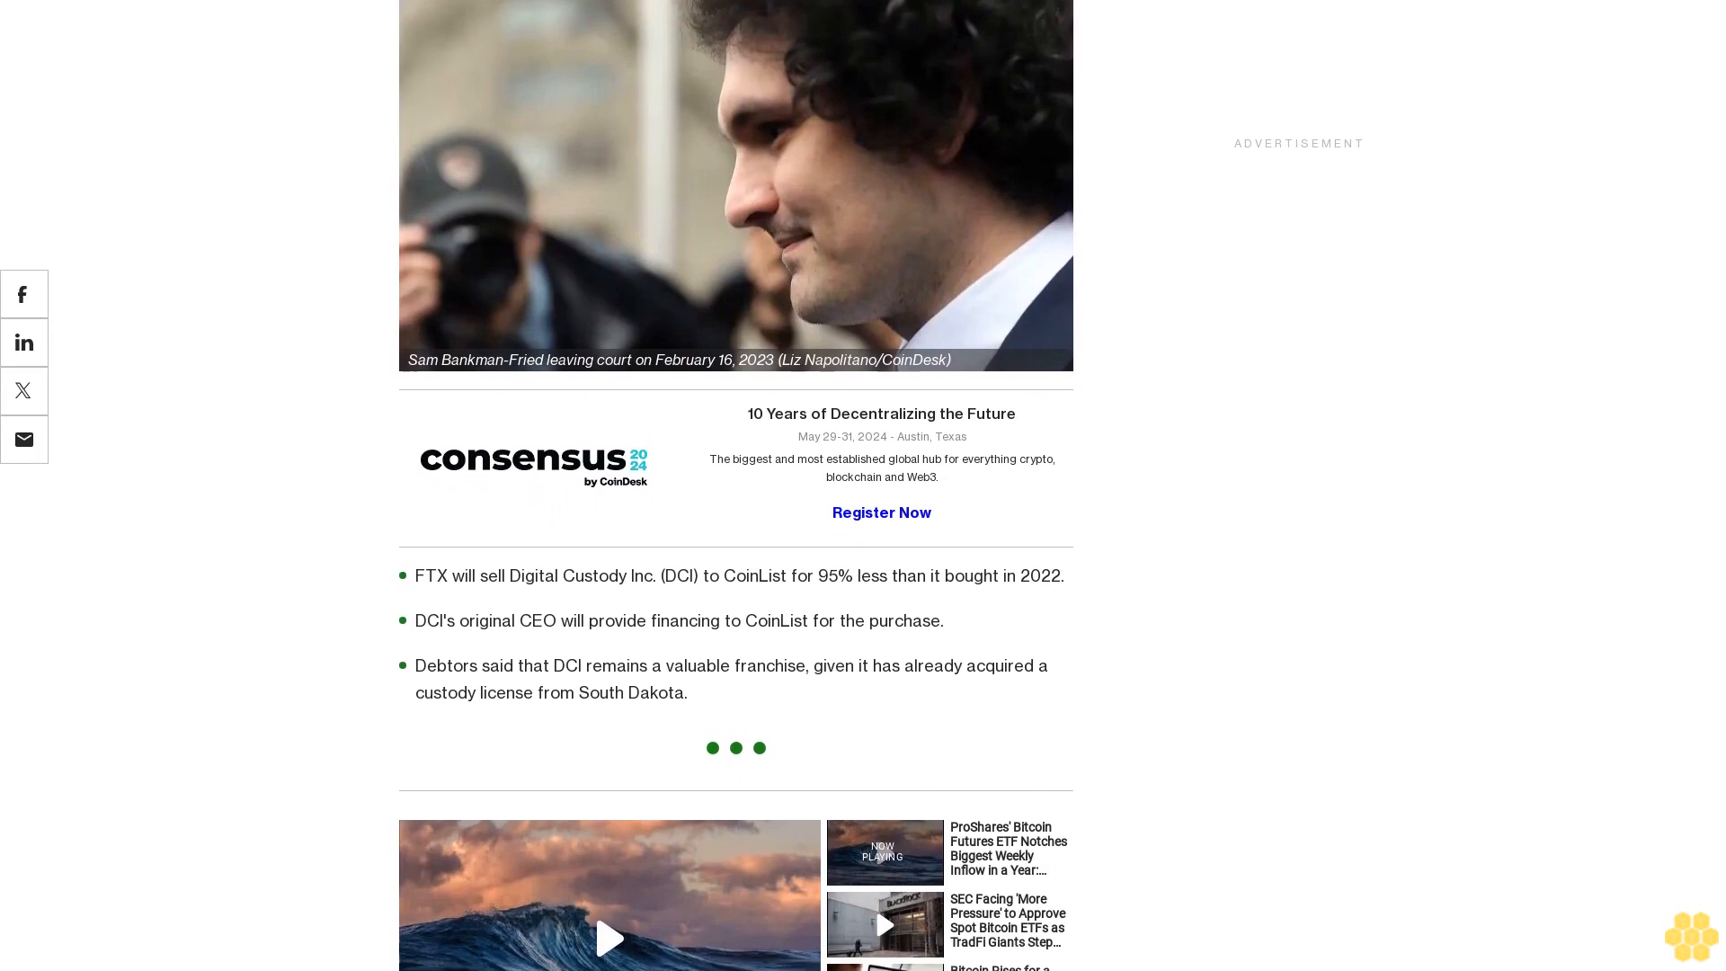
pyautogui.scroll(-3)
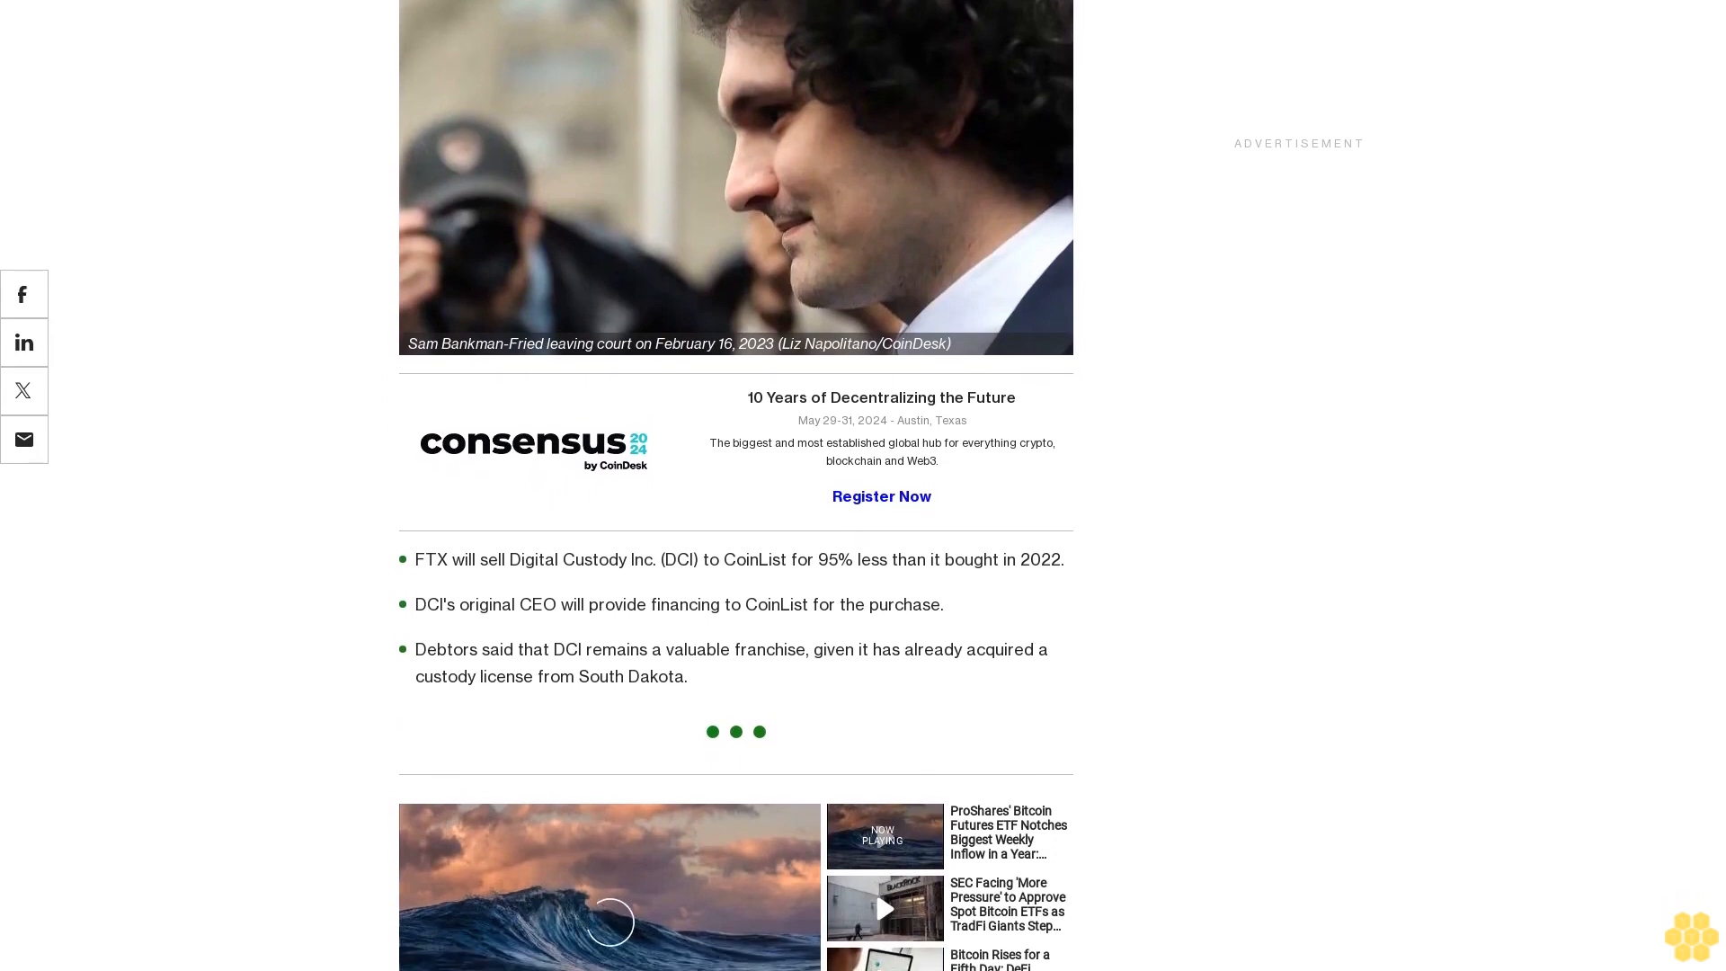
pyautogui.scroll(-3)
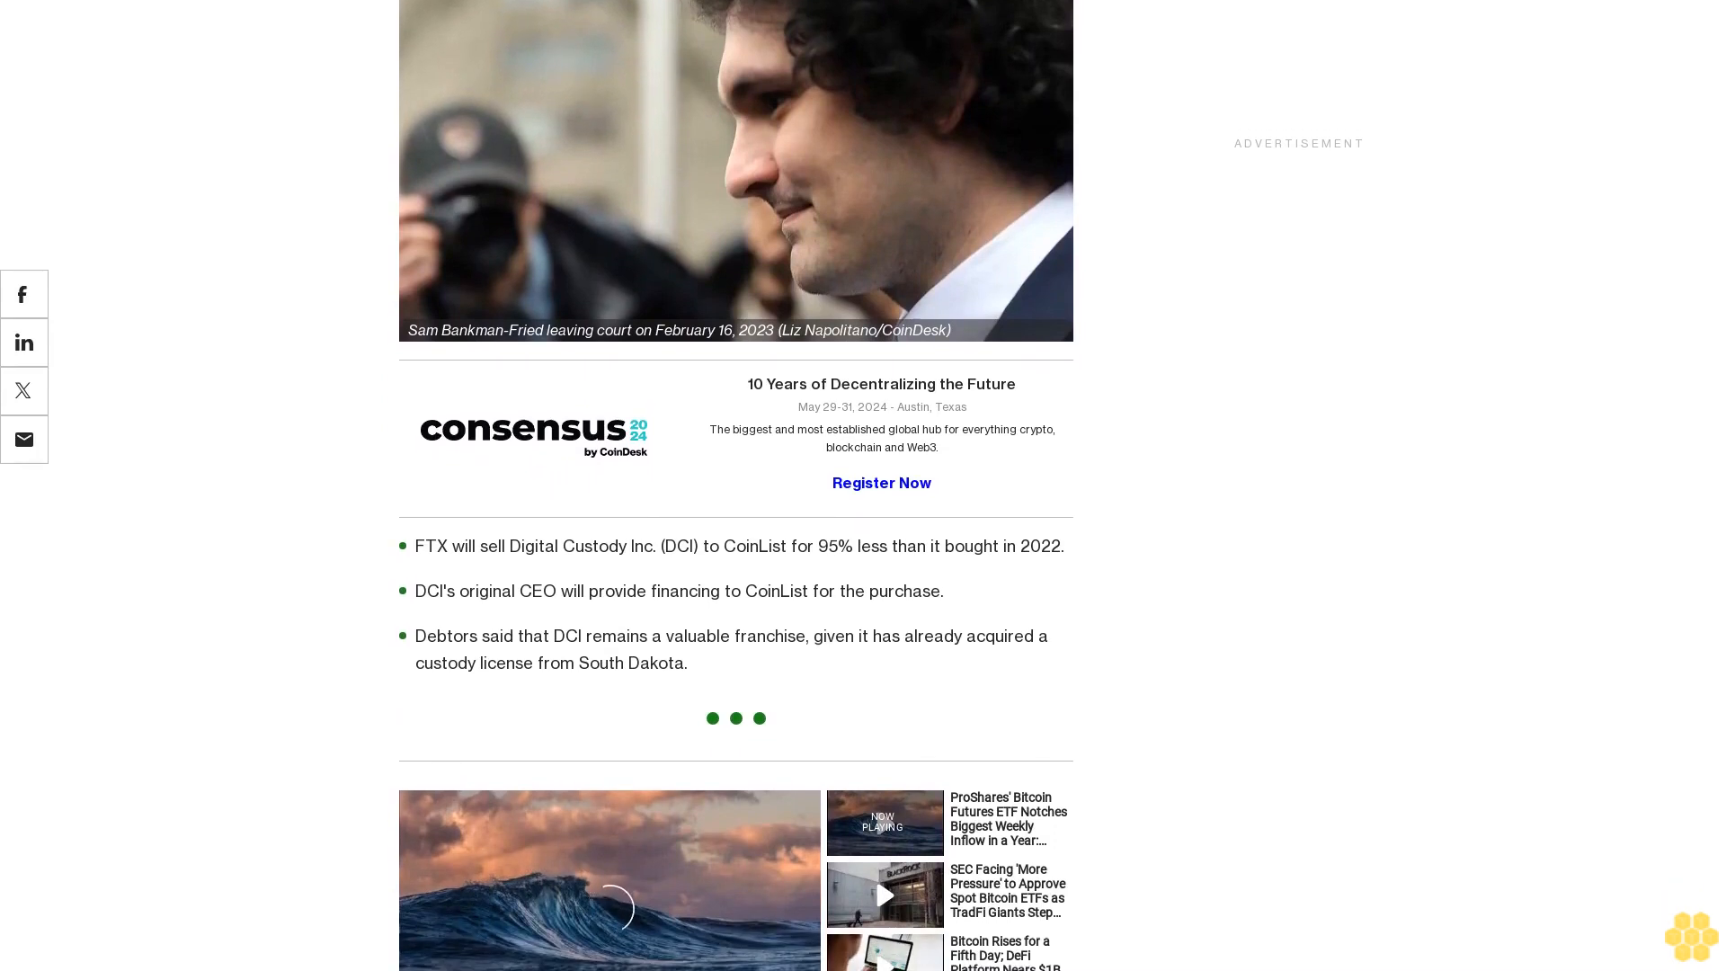
pyautogui.scroll(-3)
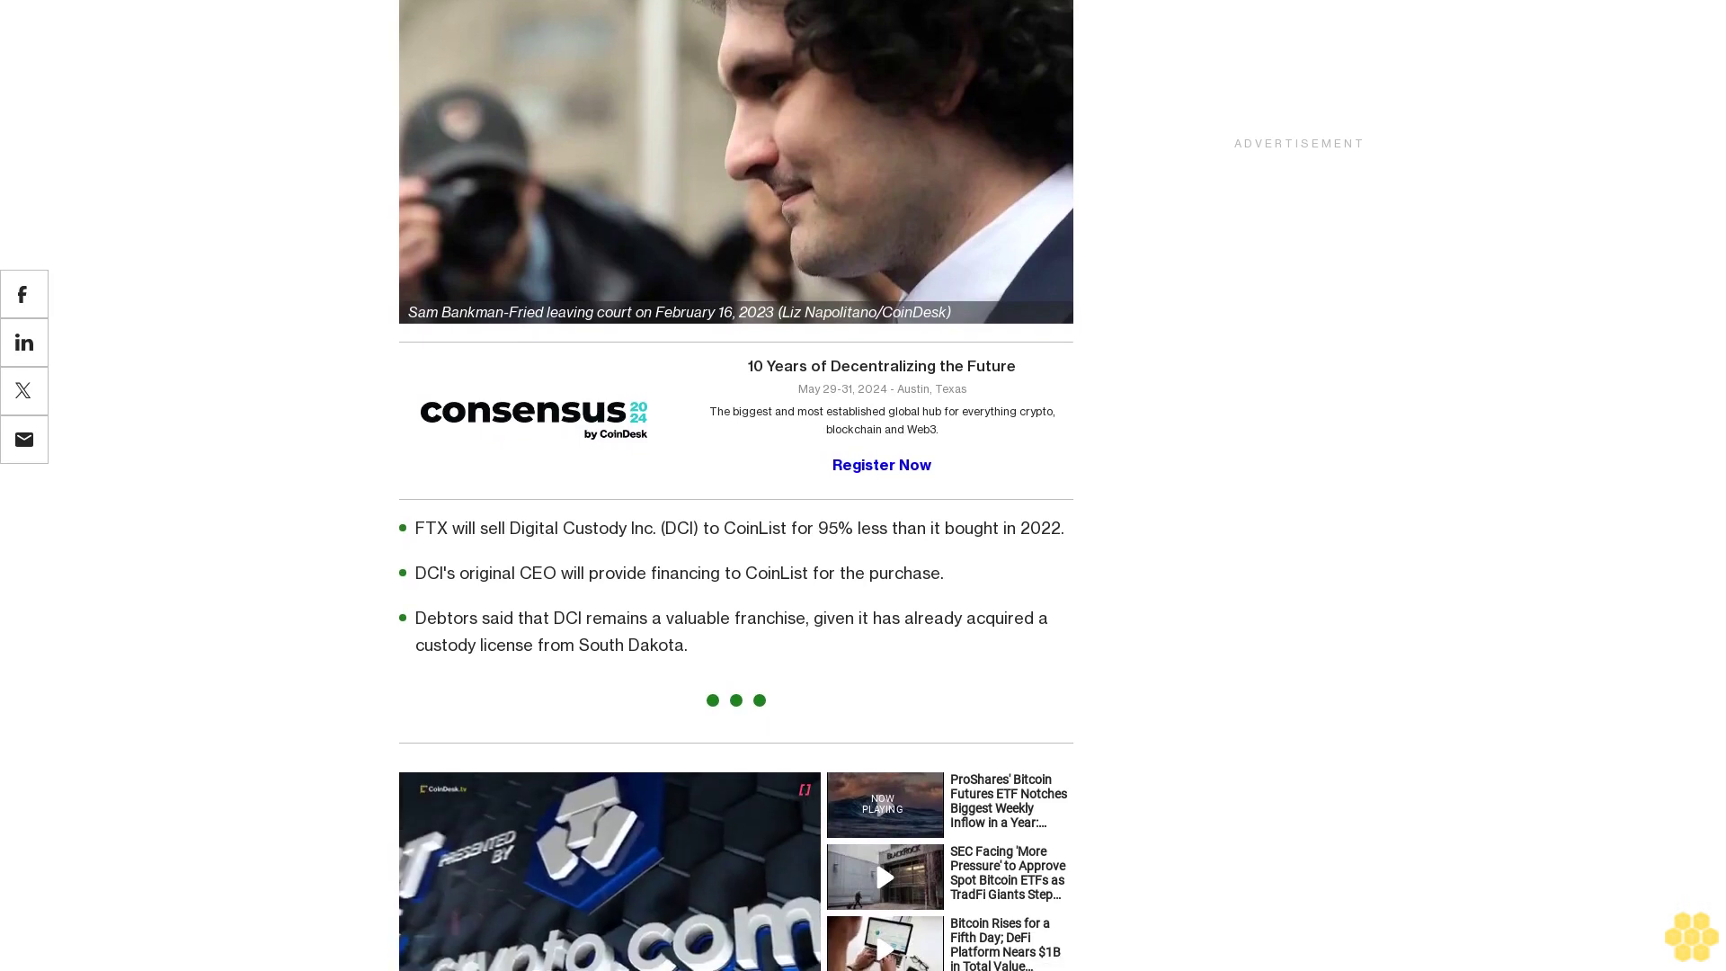
pyautogui.scroll(-3)
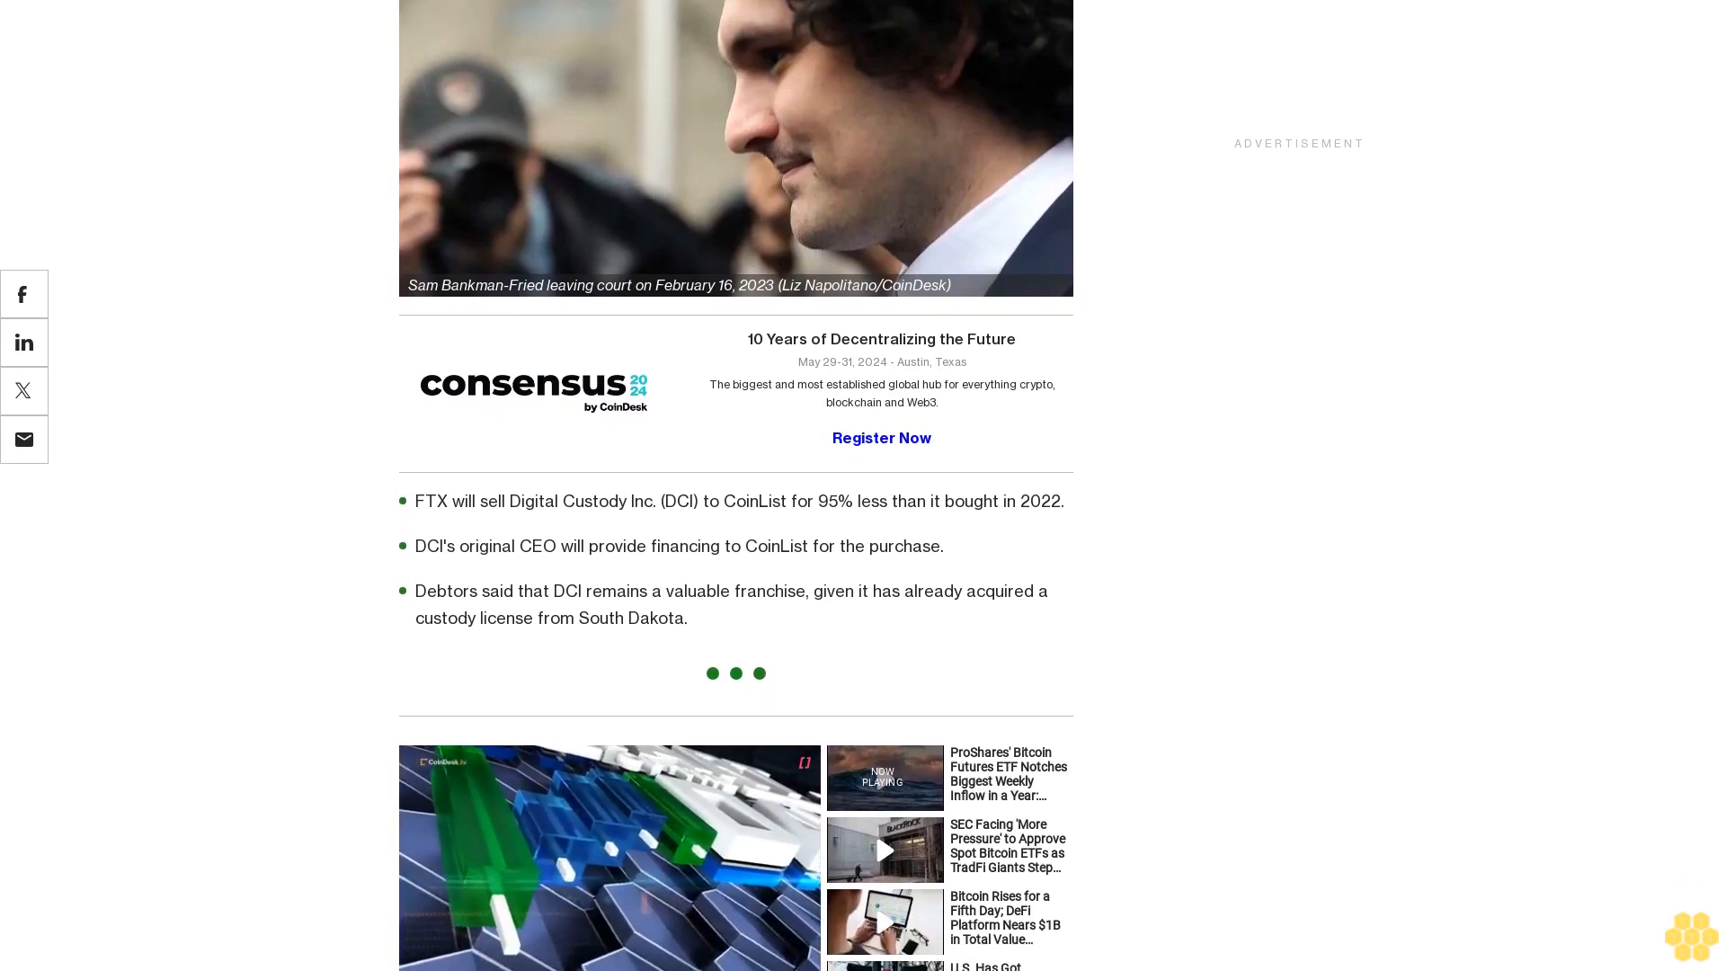
pyautogui.scroll(-3)
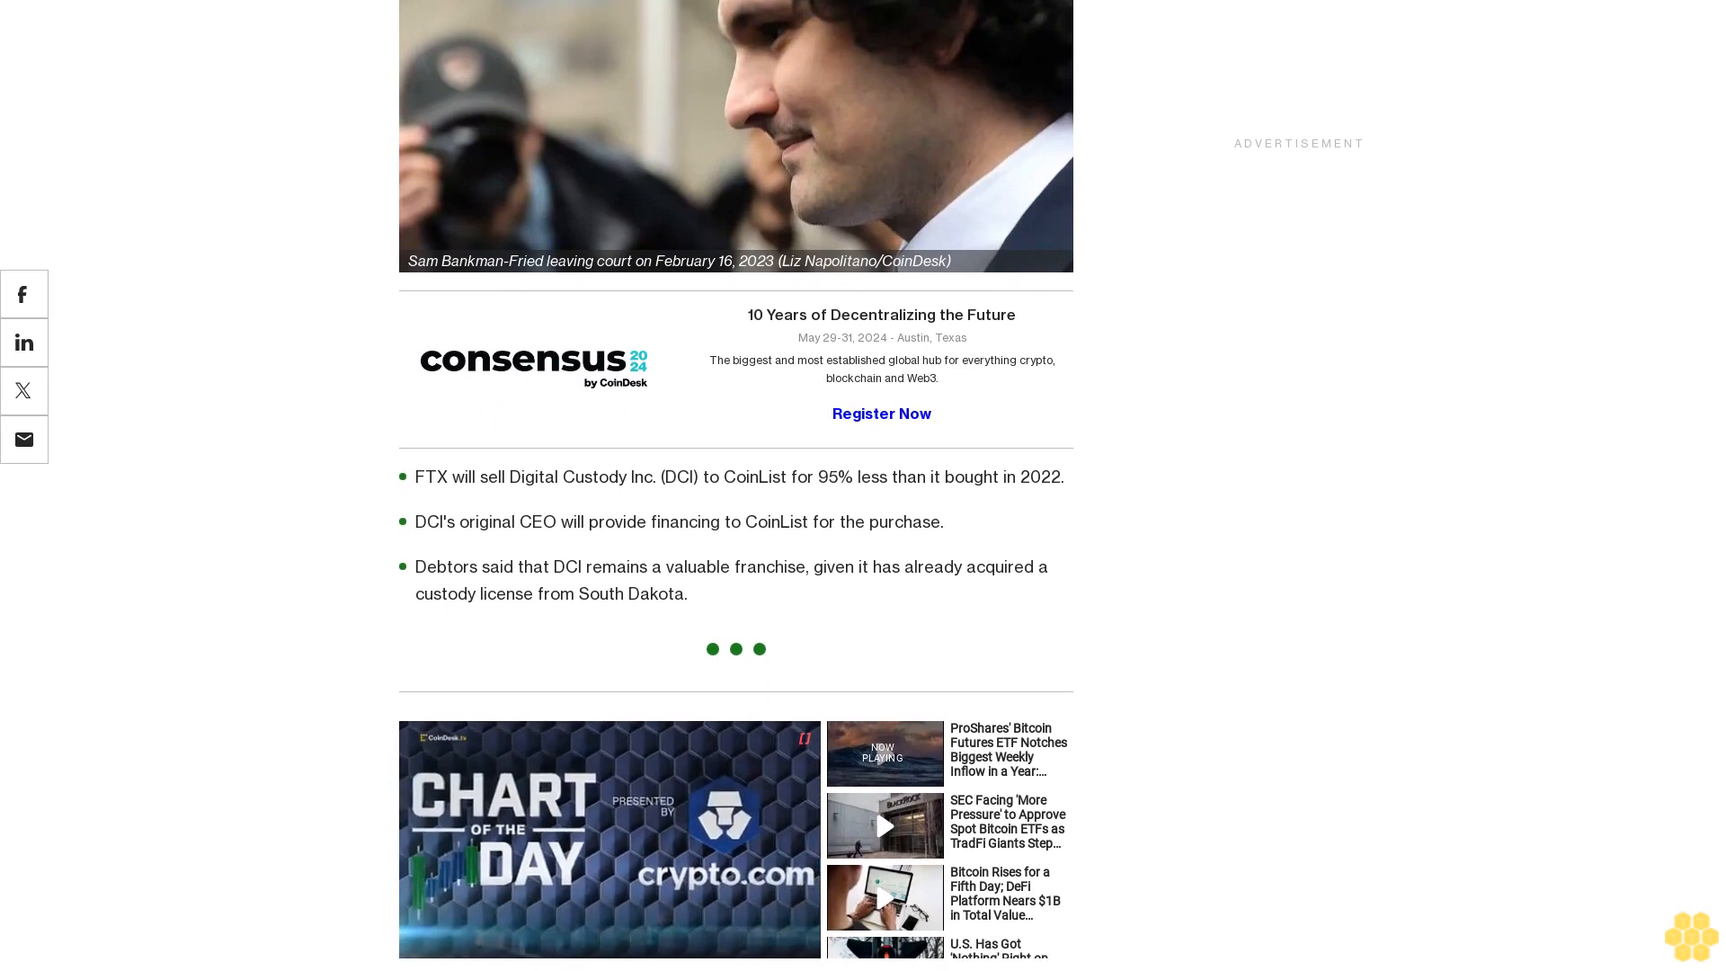
pyautogui.scroll(-3)
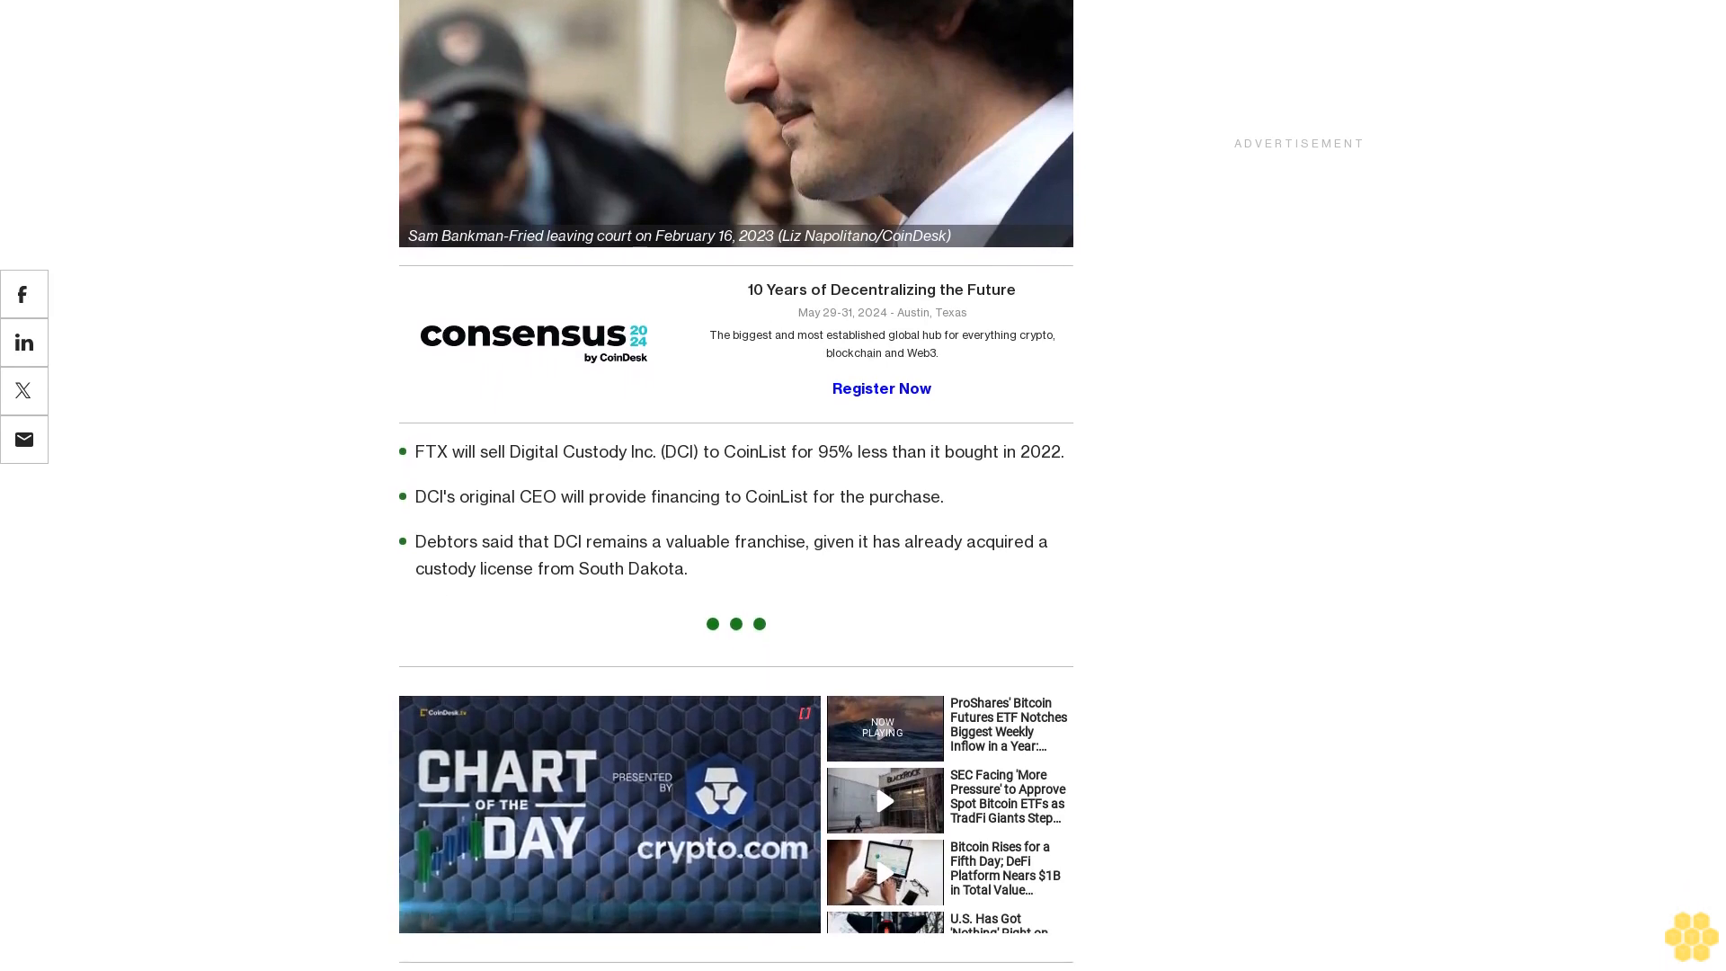
pyautogui.scroll(-3)
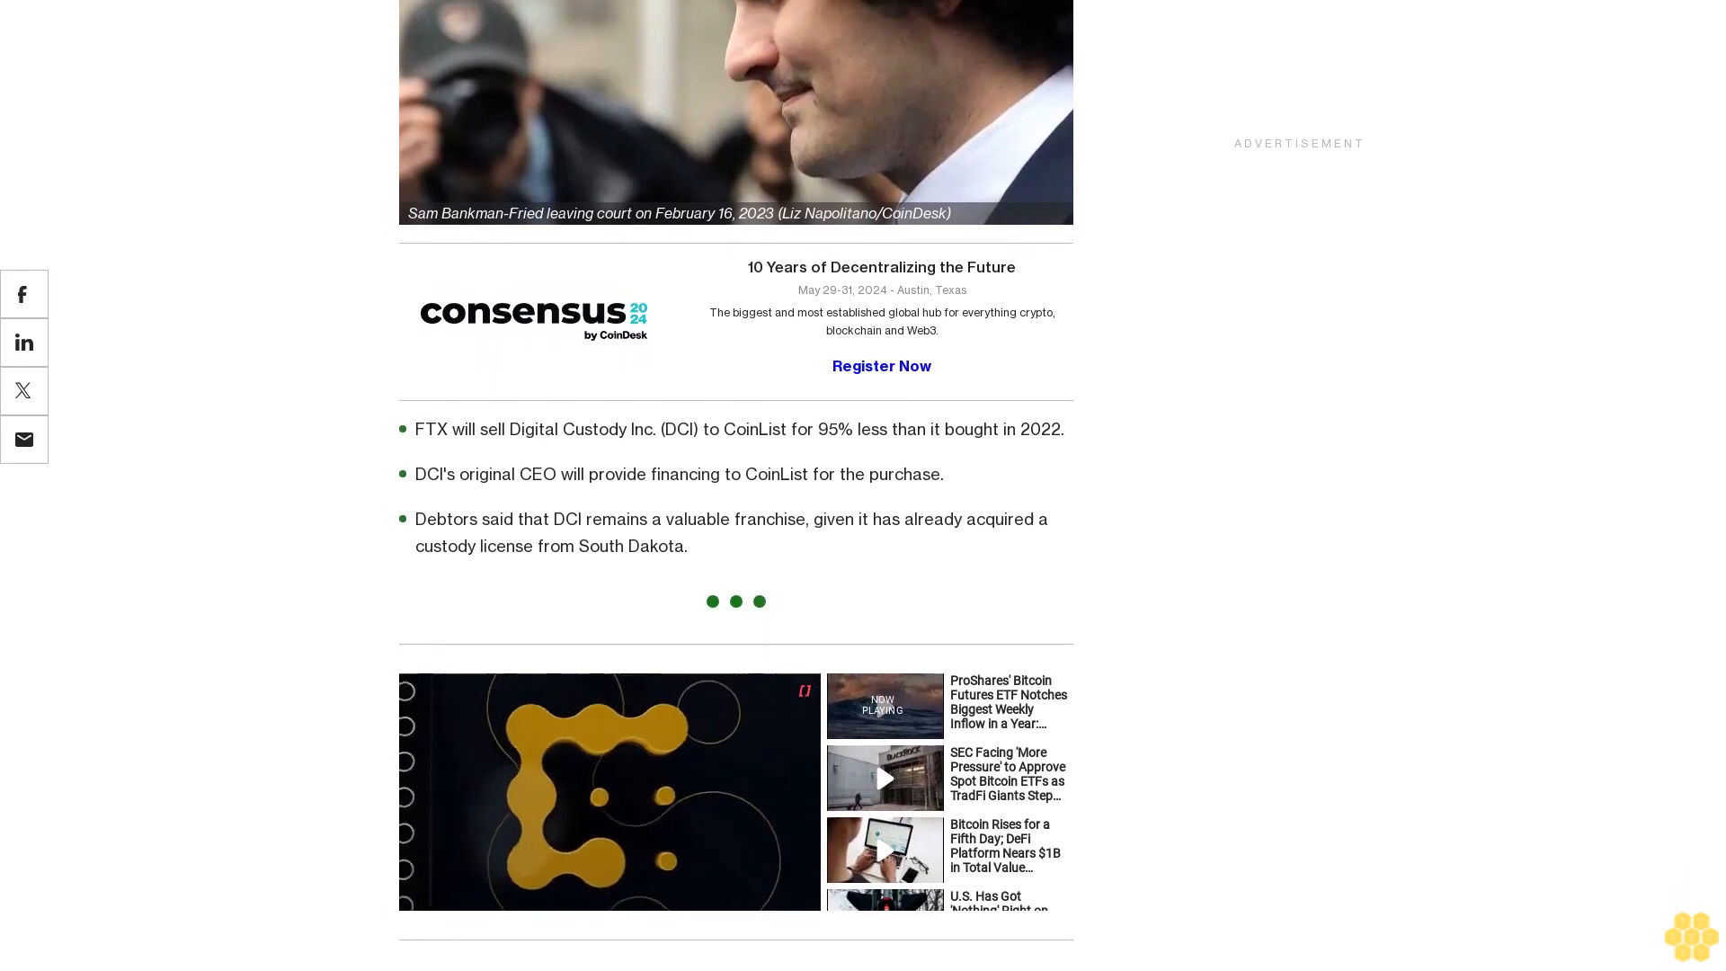
pyautogui.scroll(-3)
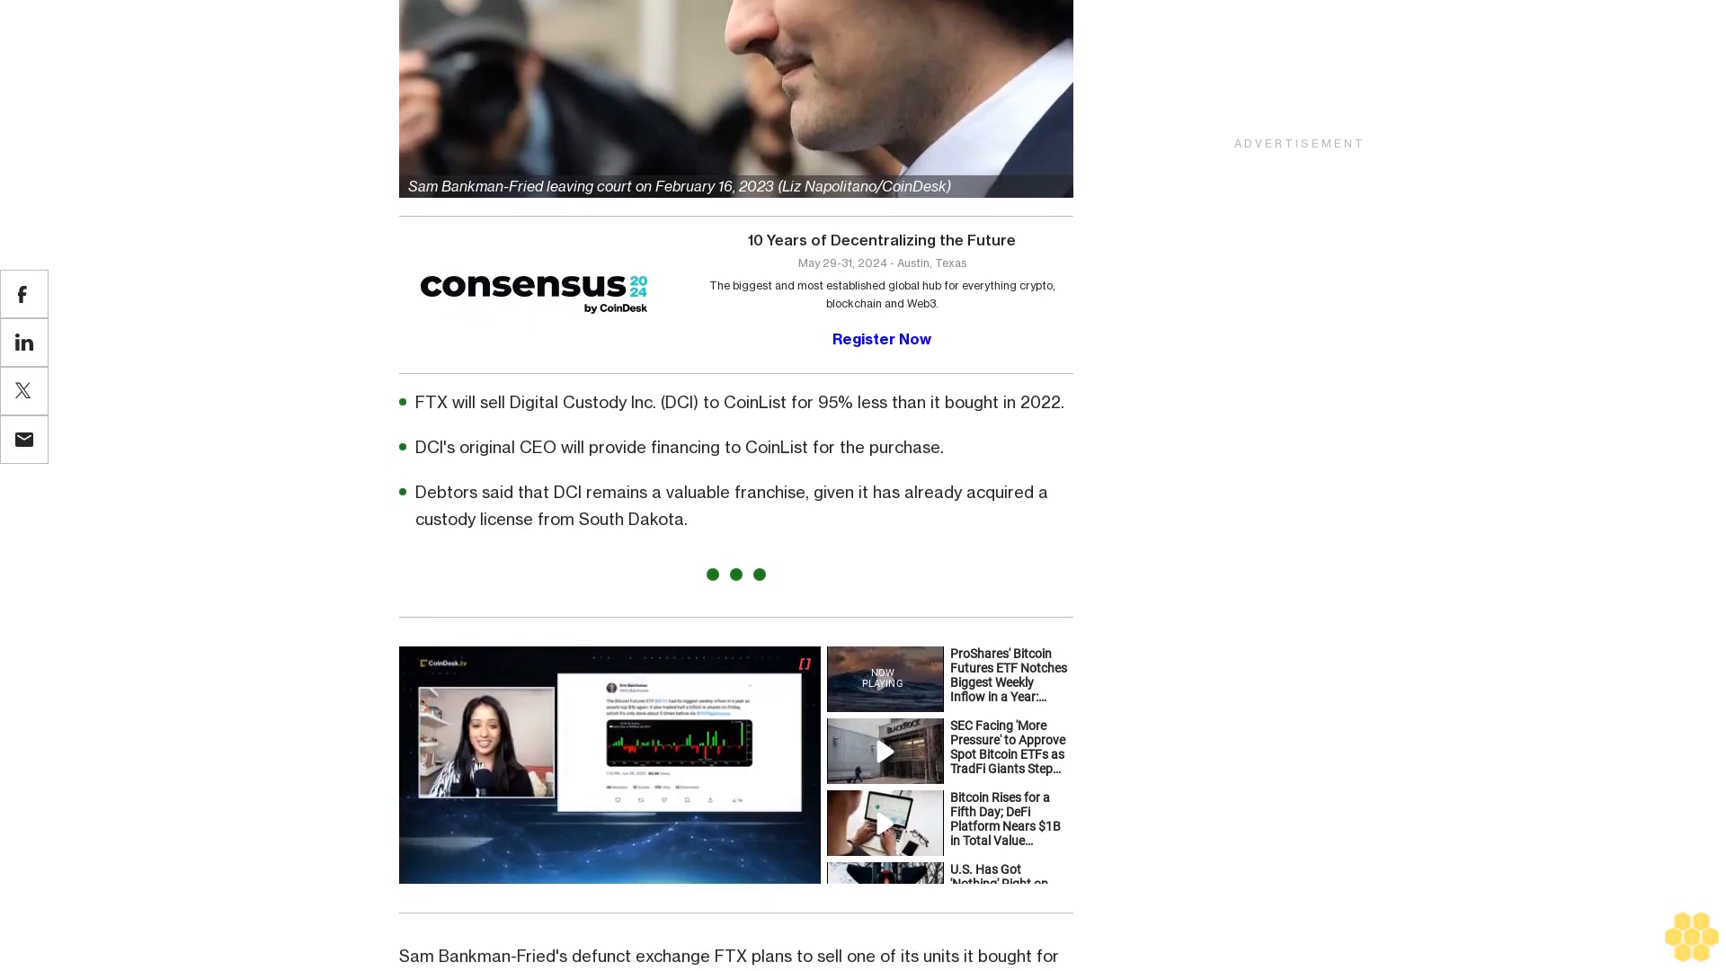
pyautogui.scroll(-3)
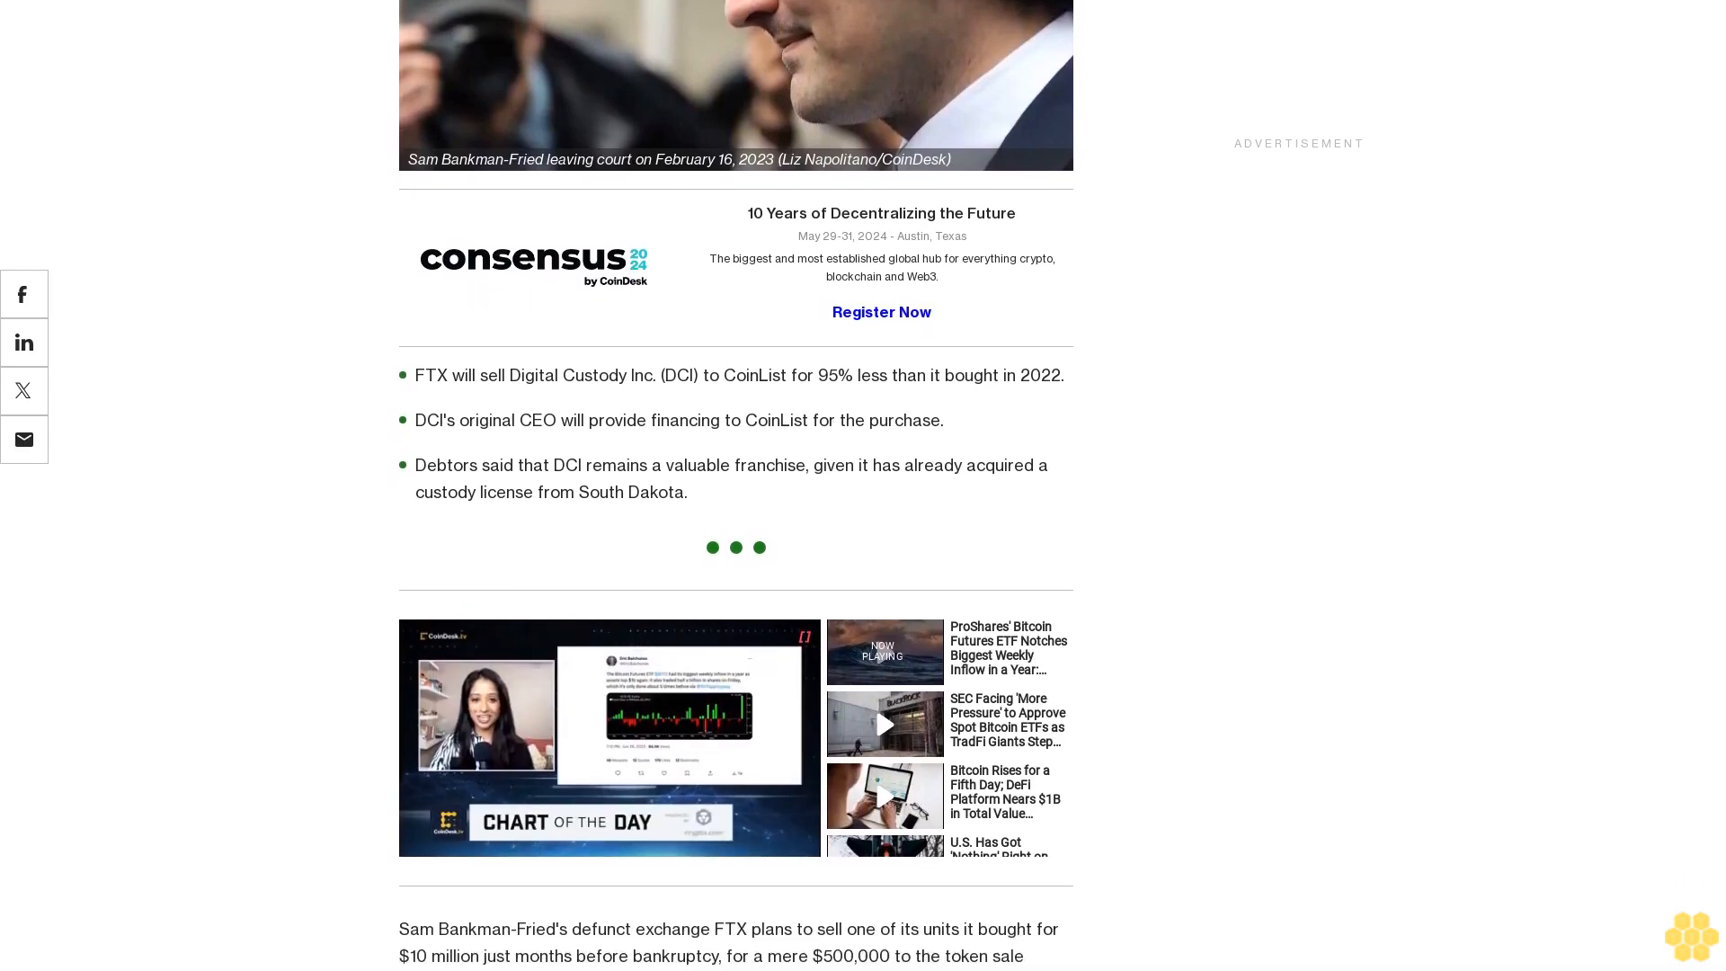
pyautogui.scroll(-3)
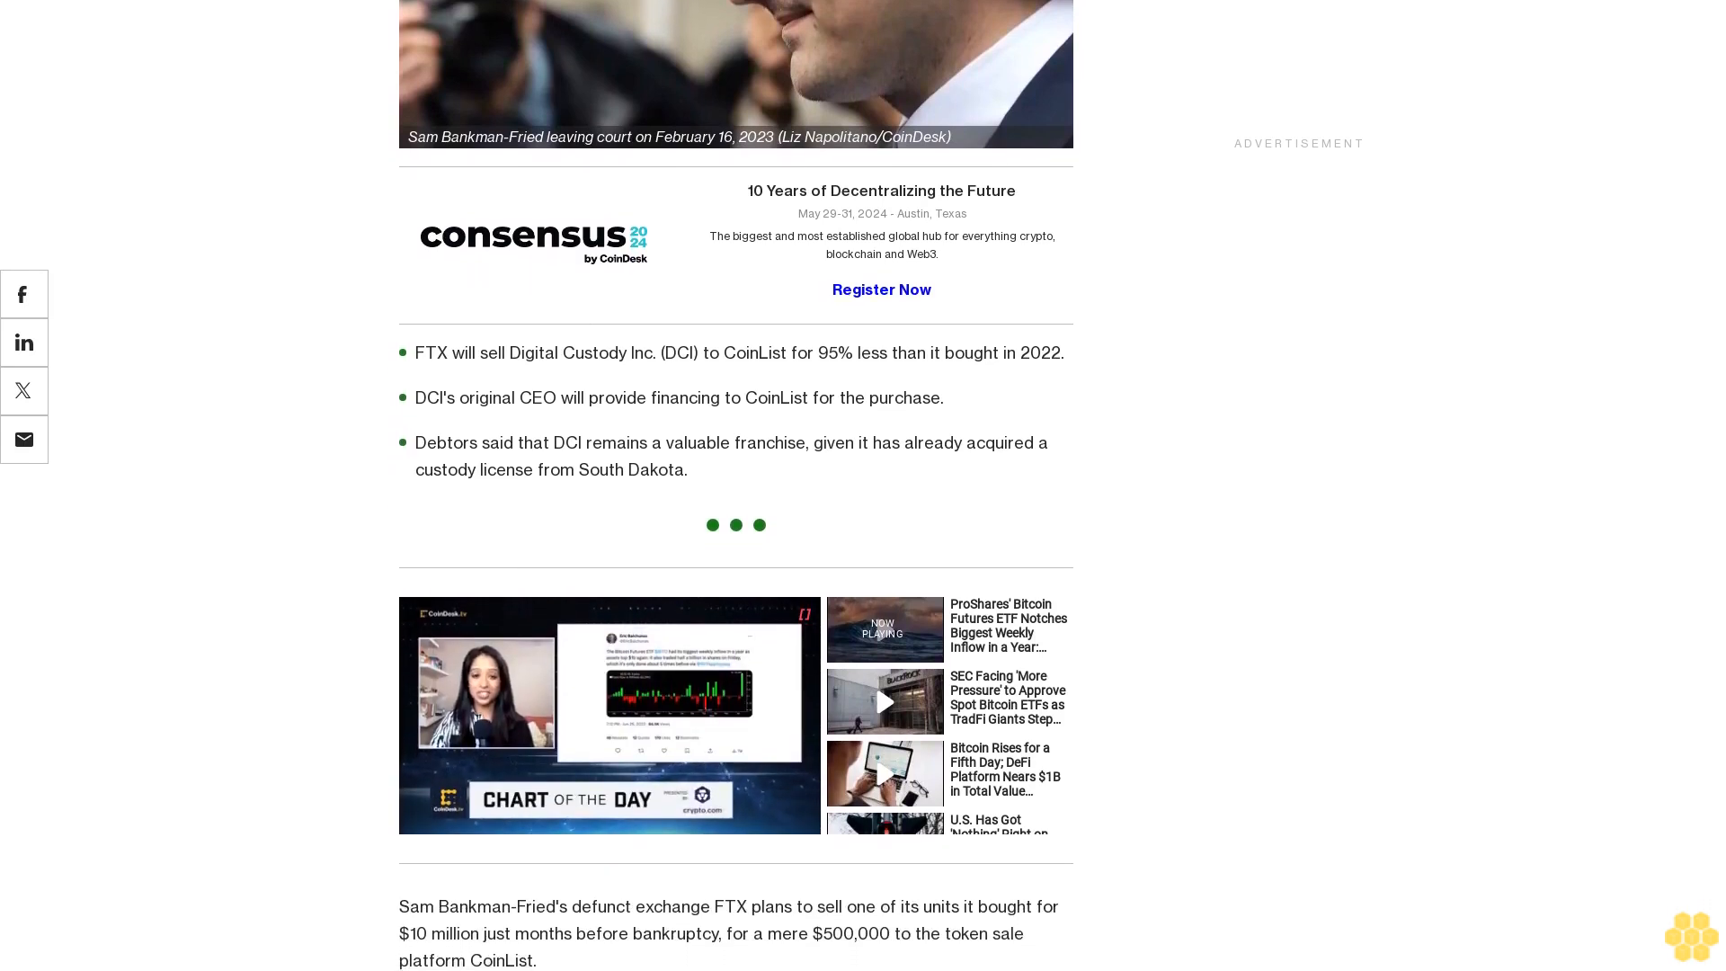
pyautogui.scroll(-3)
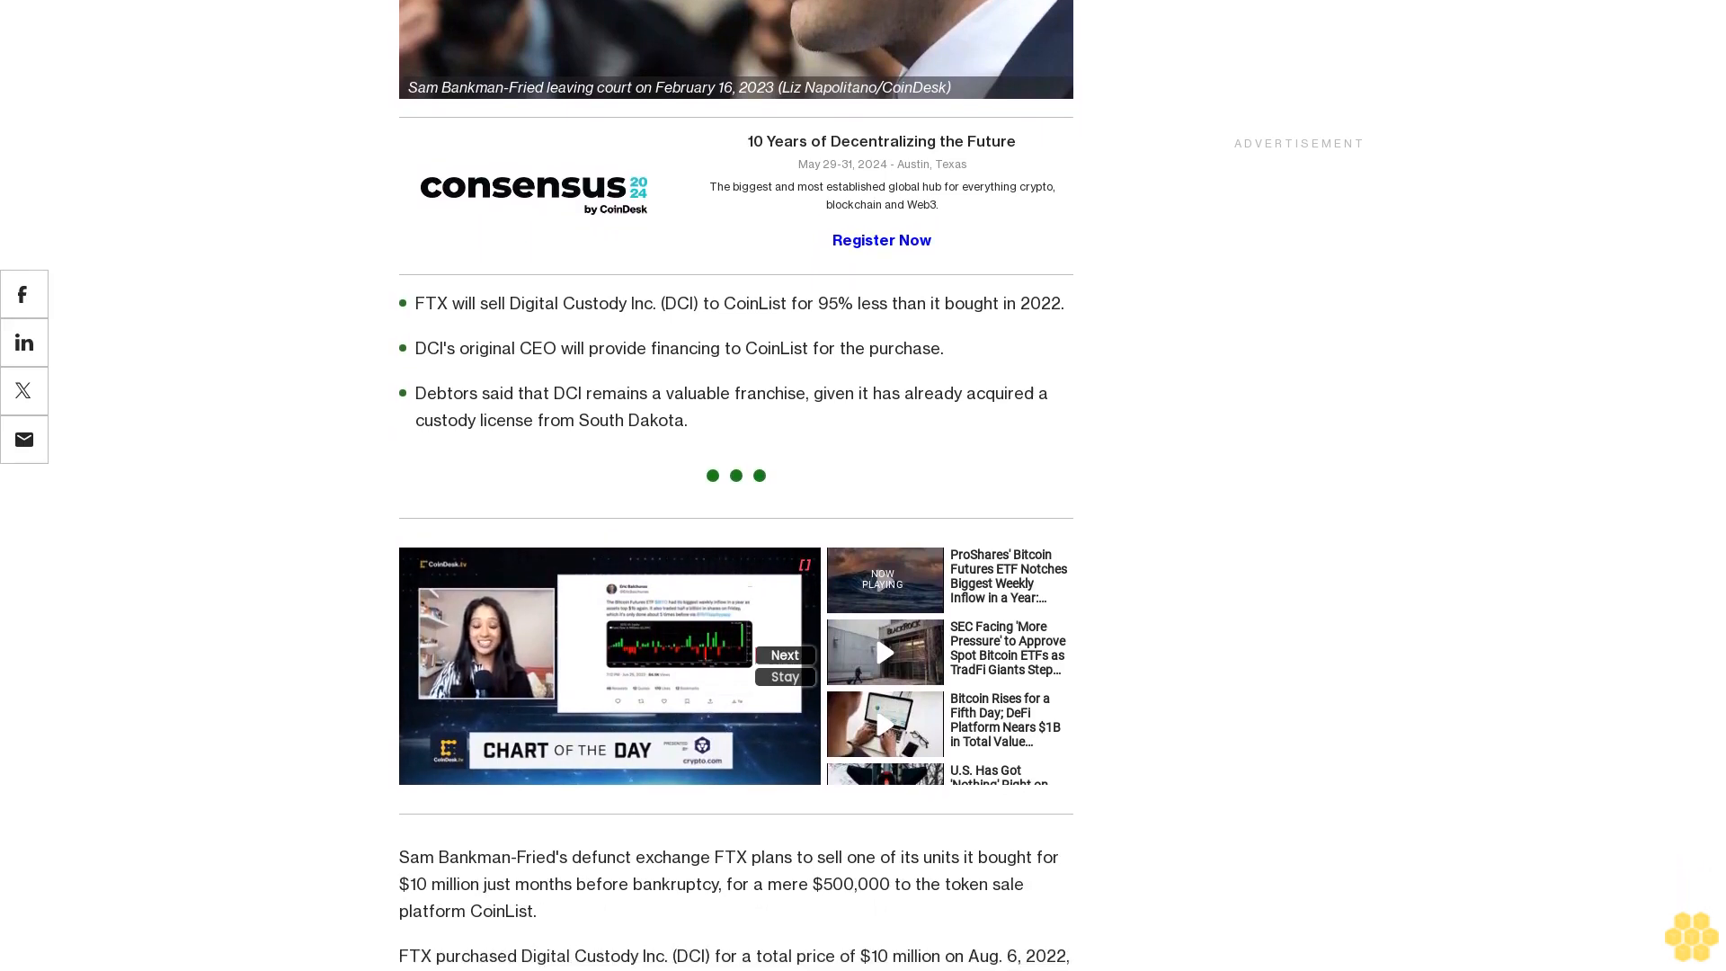
pyautogui.scroll(-3)
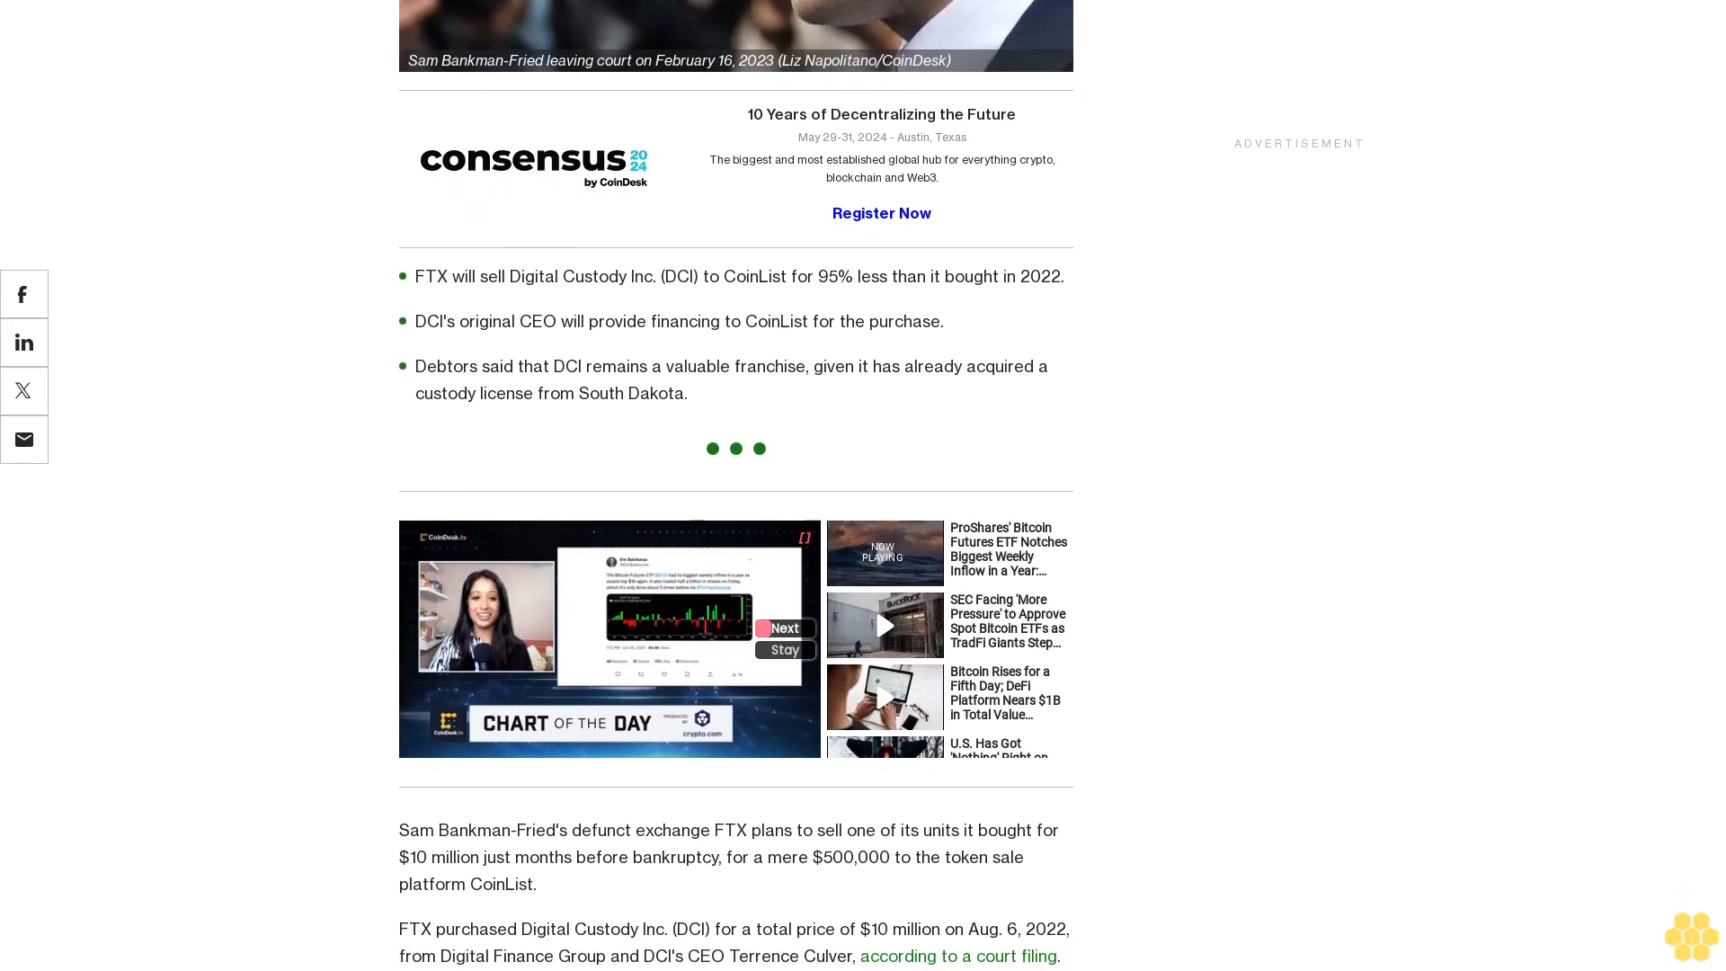
pyautogui.scroll(-3)
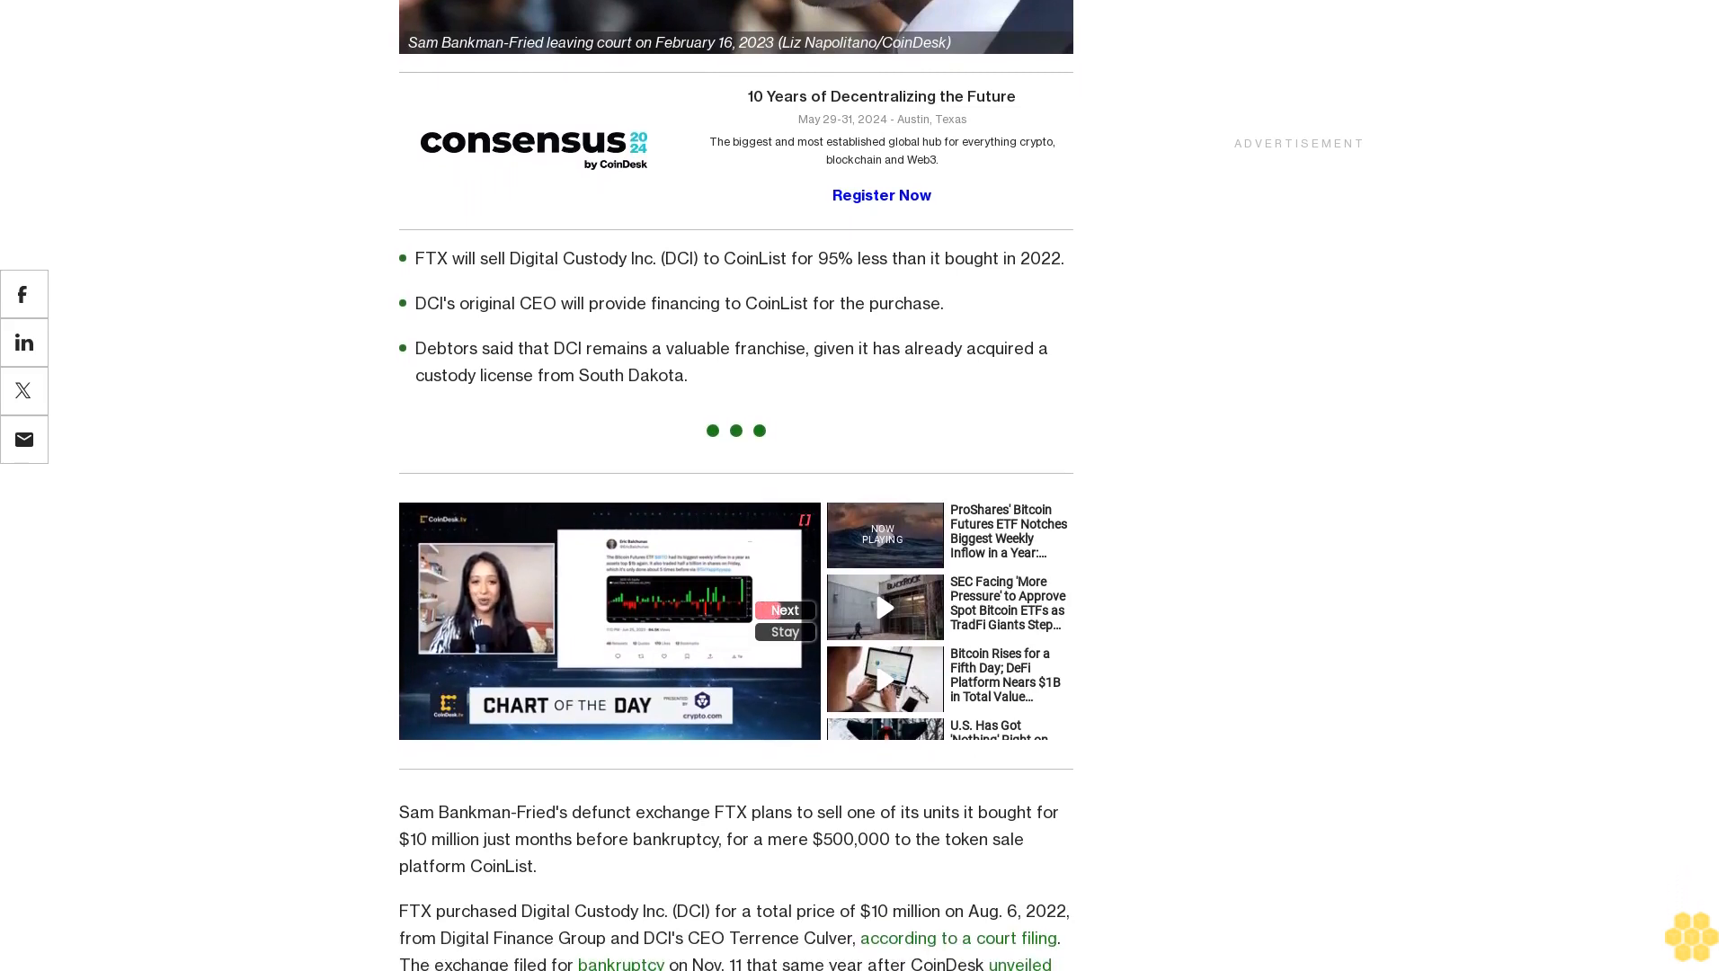
pyautogui.scroll(-3)
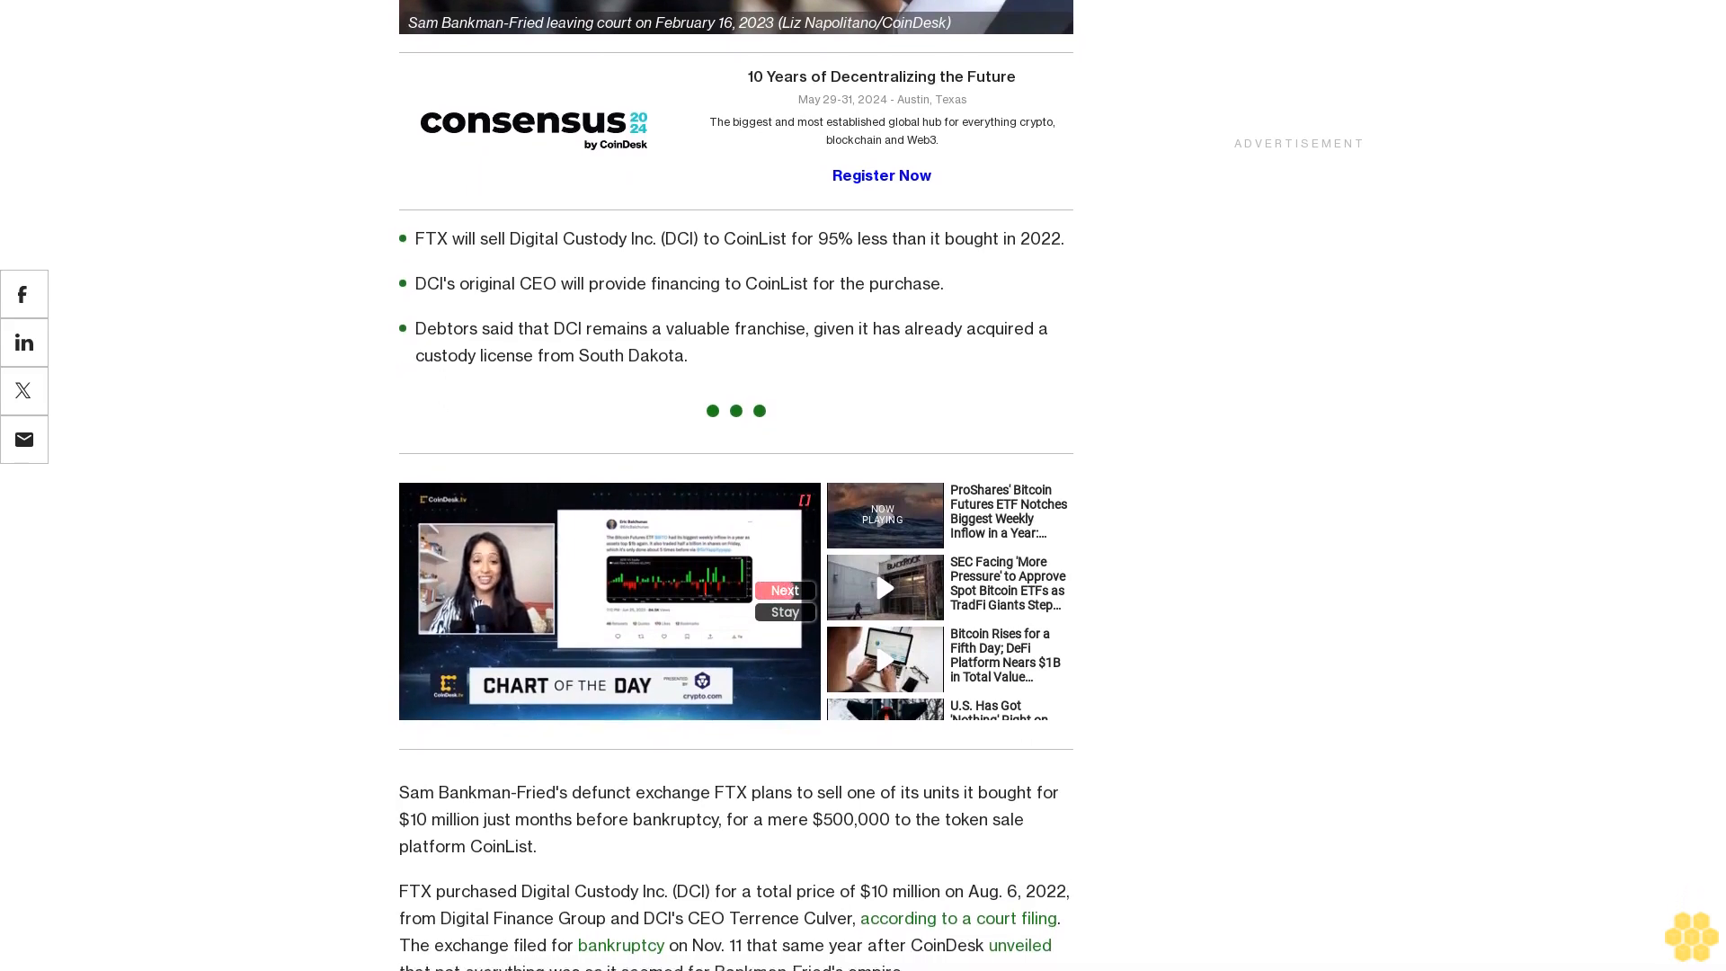
pyautogui.scroll(-3)
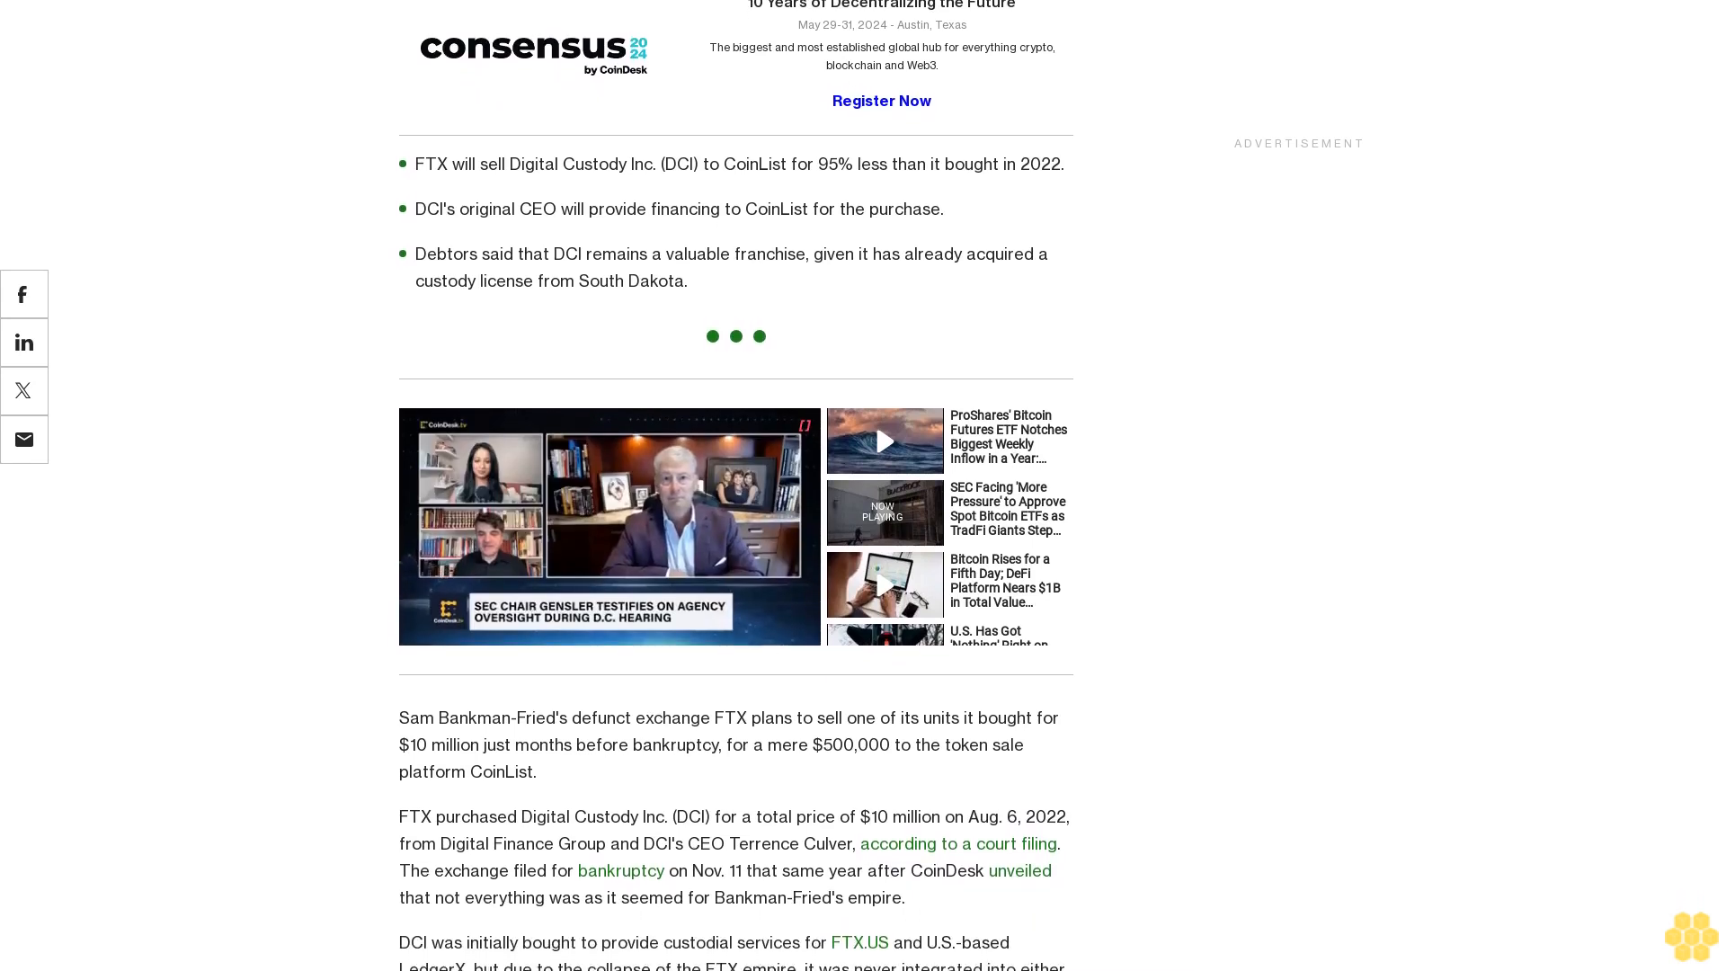
pyautogui.scroll(-3)
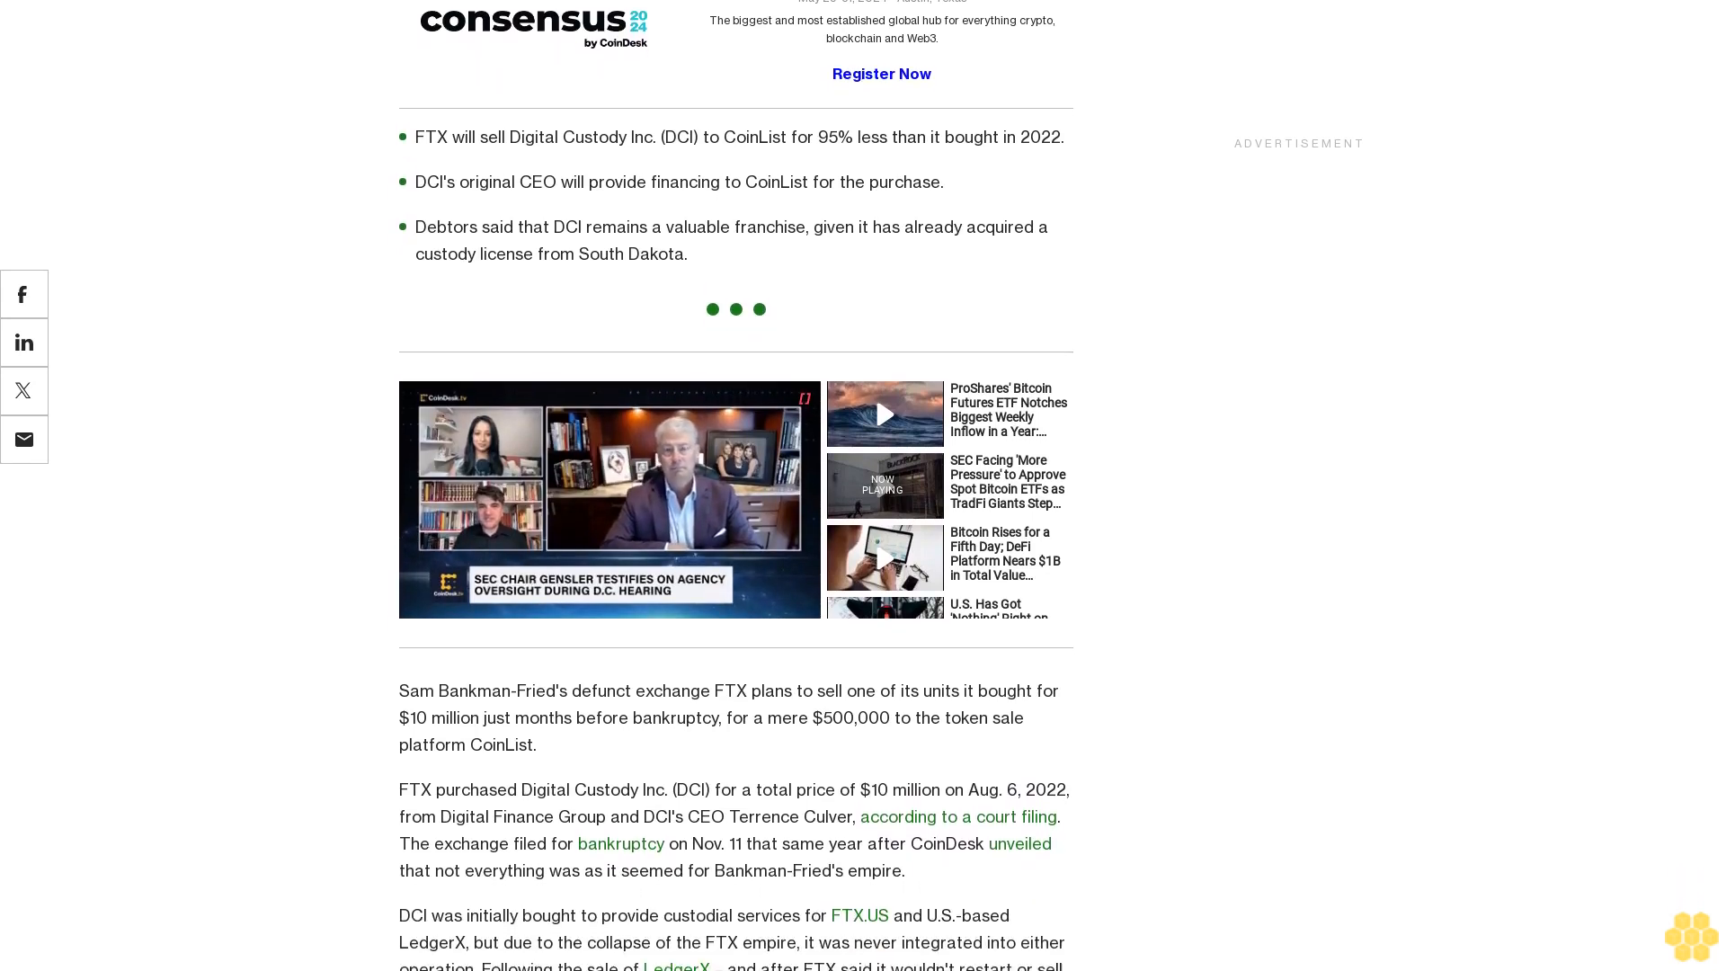
pyautogui.scroll(-3)
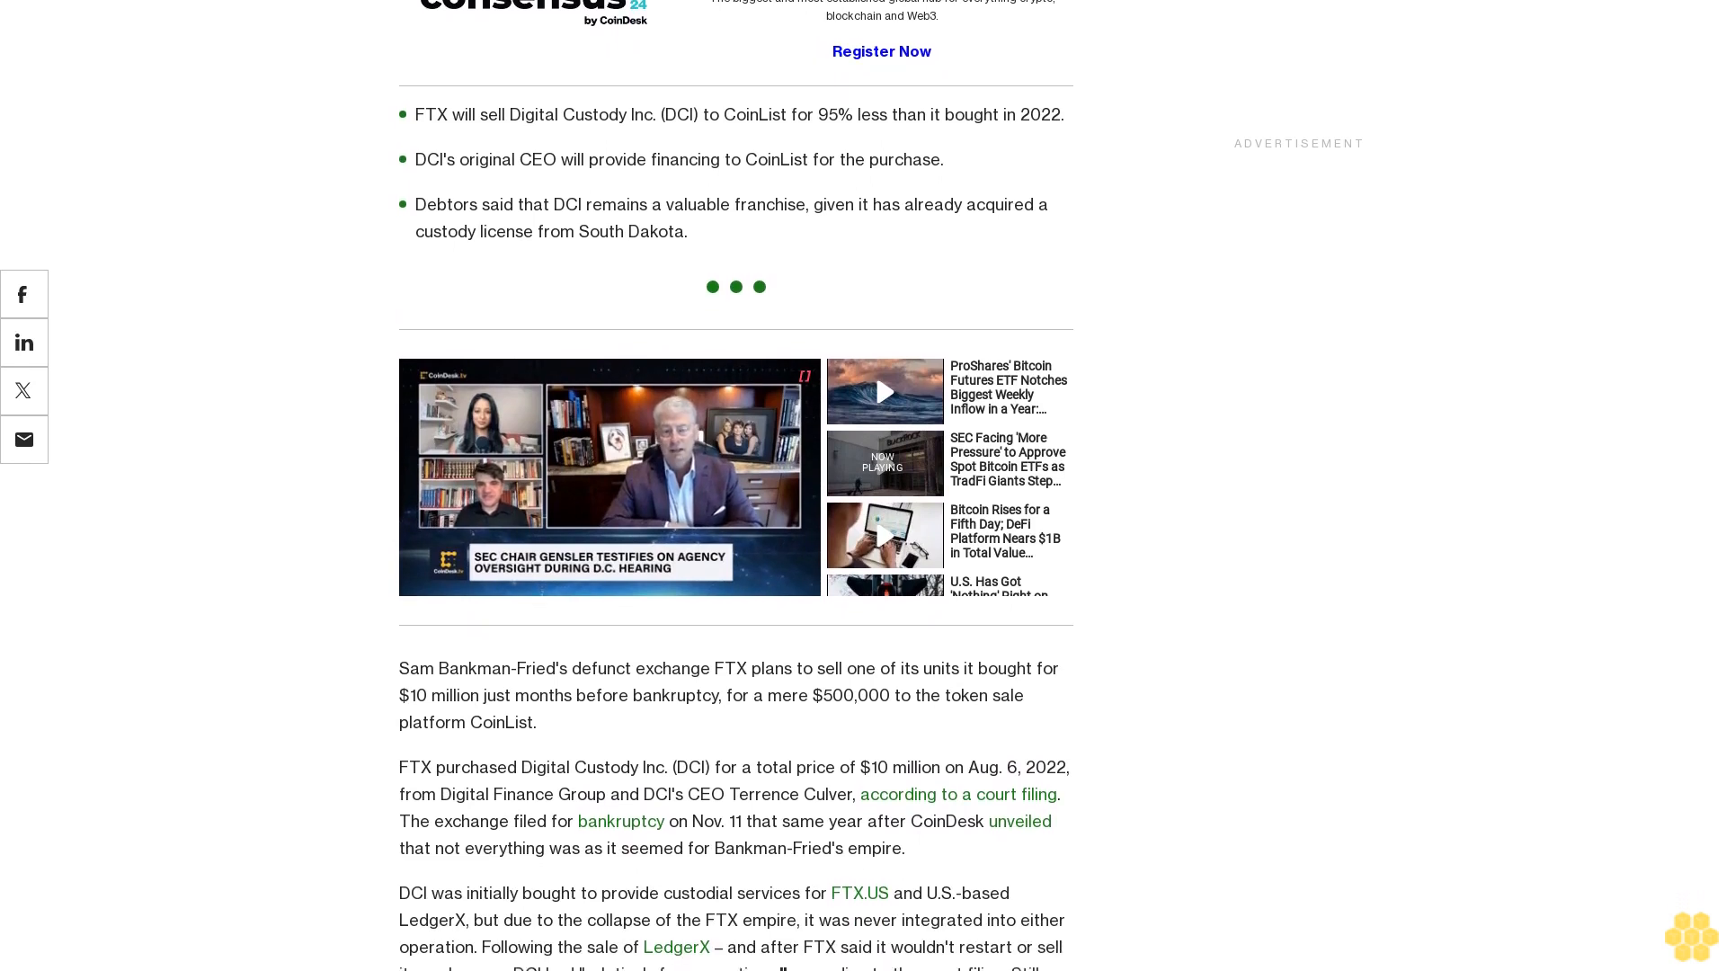
pyautogui.scroll(-3)
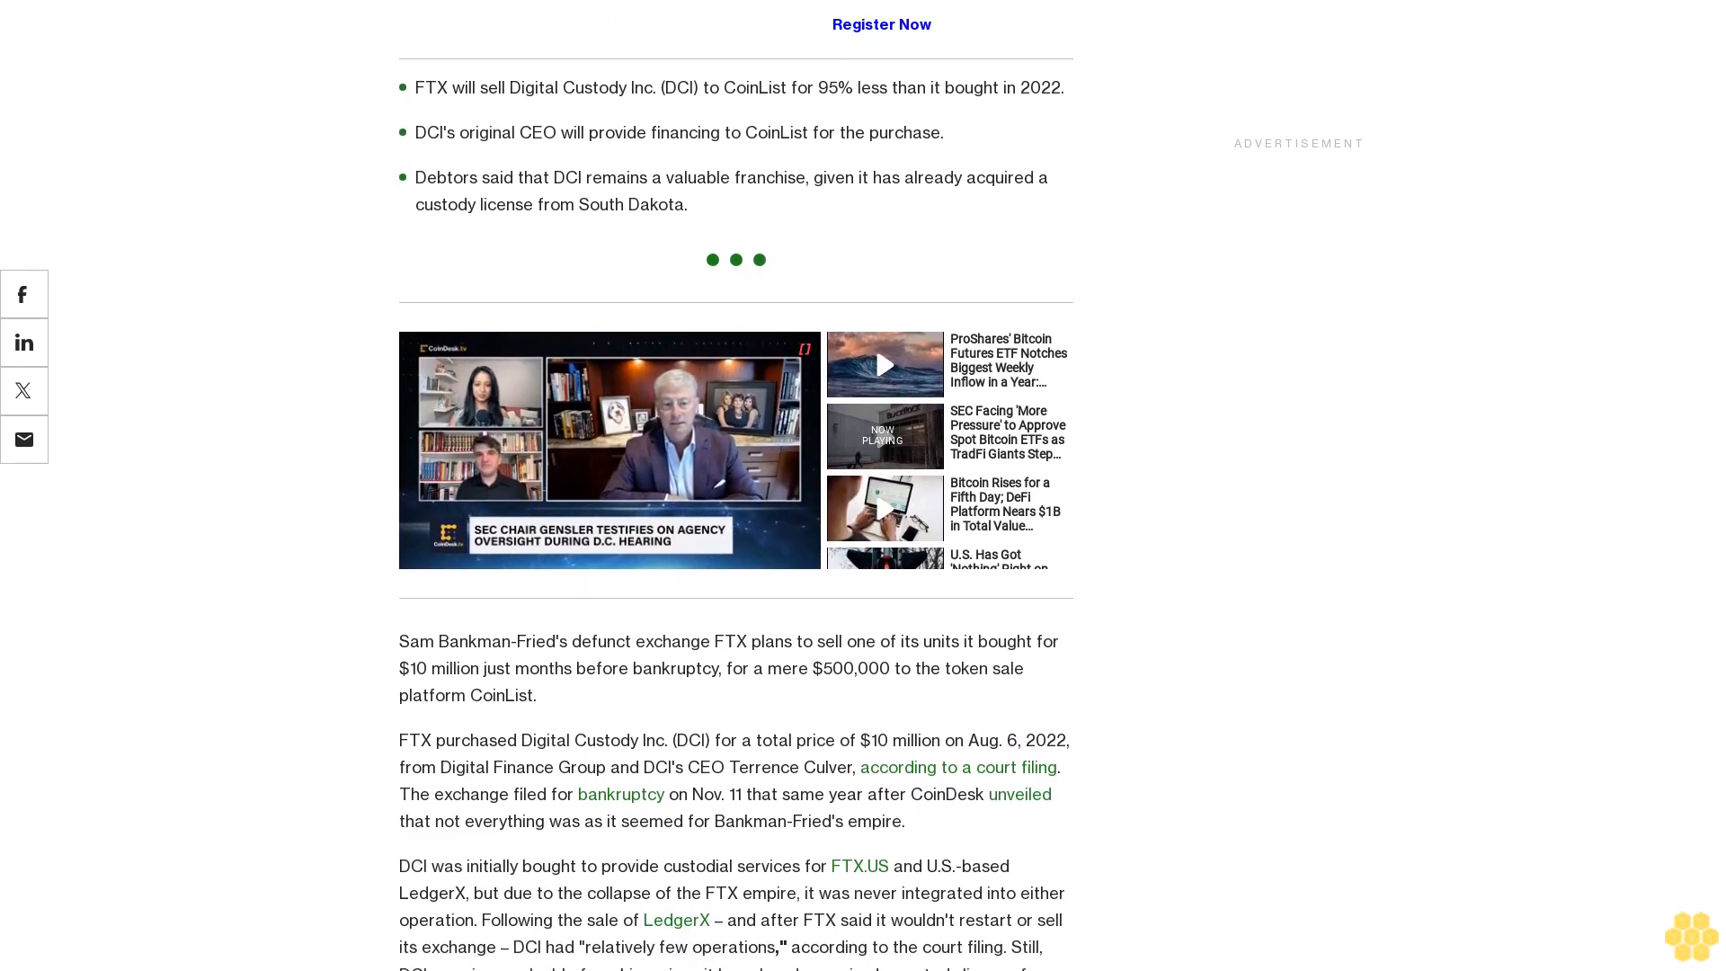
pyautogui.scroll(-3)
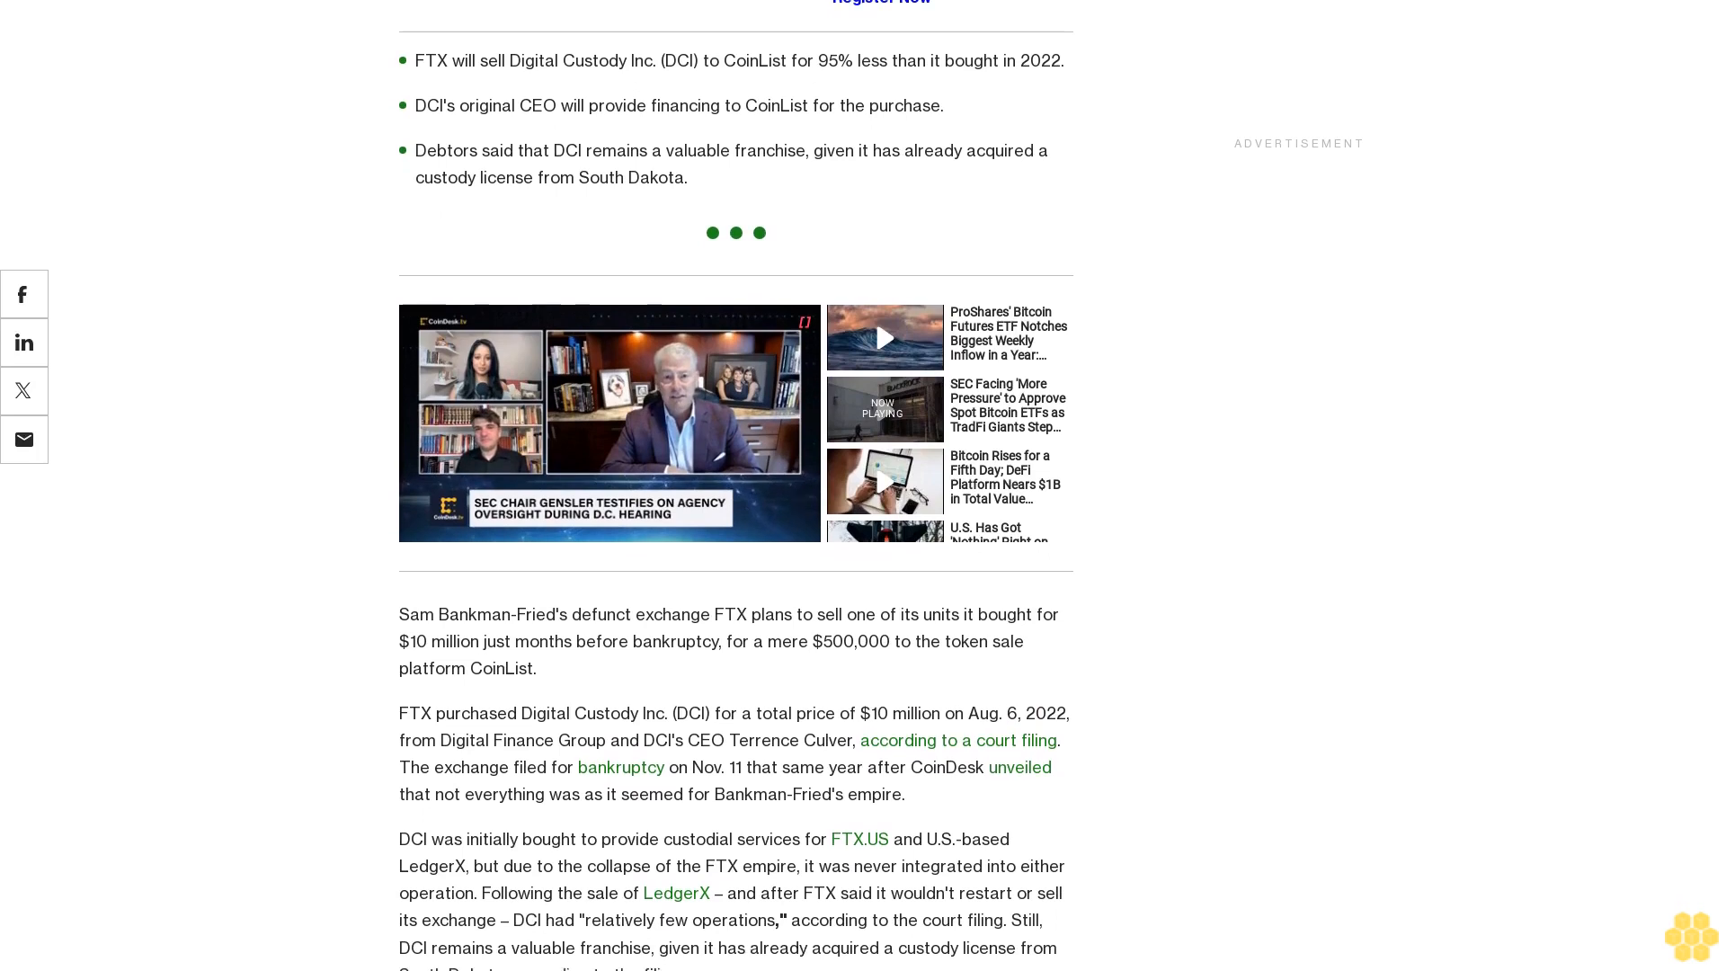
pyautogui.scroll(-3)
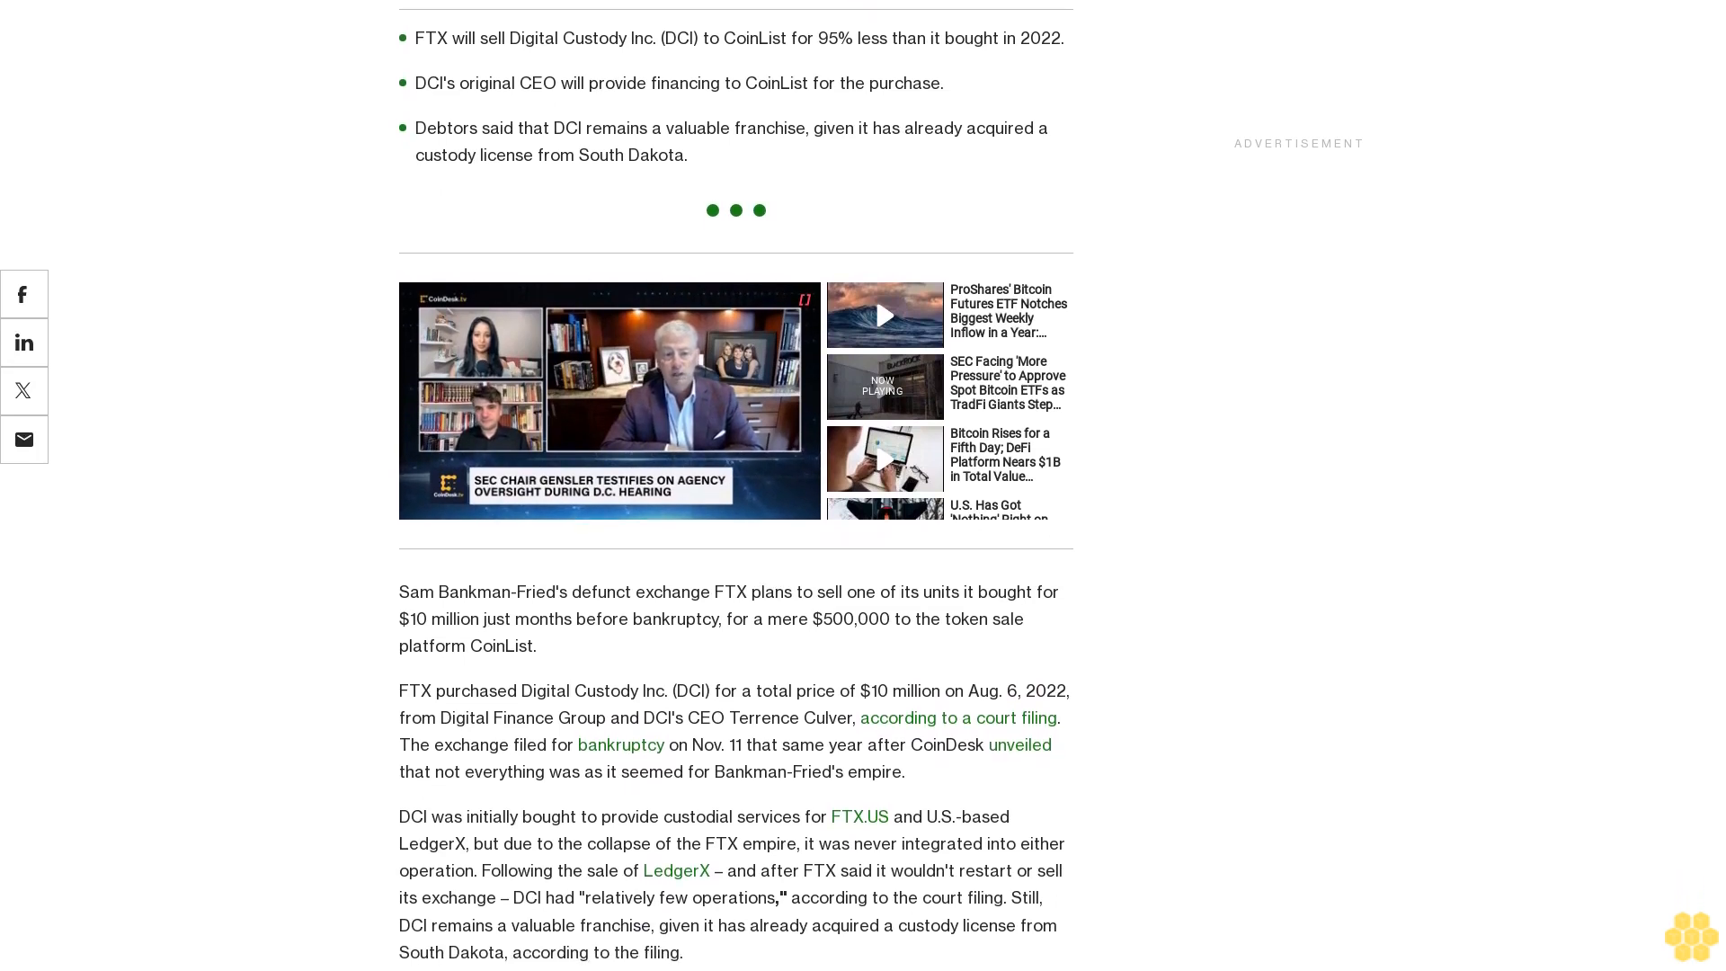
pyautogui.scroll(-3)
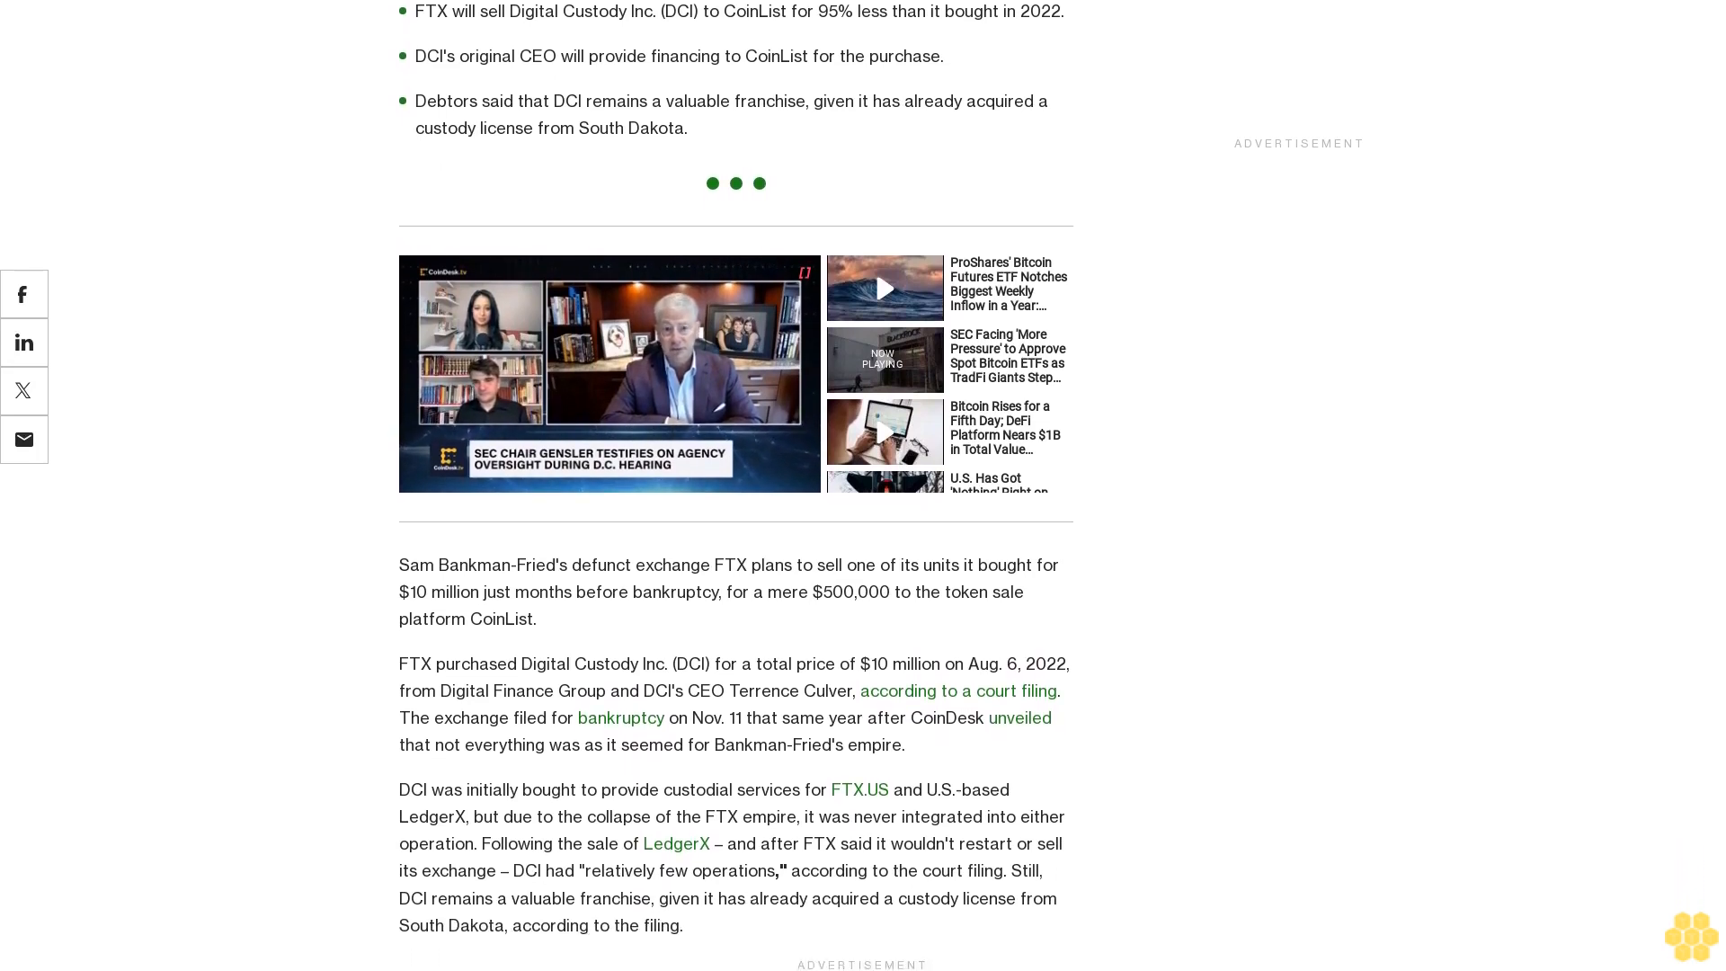
pyautogui.scroll(-3)
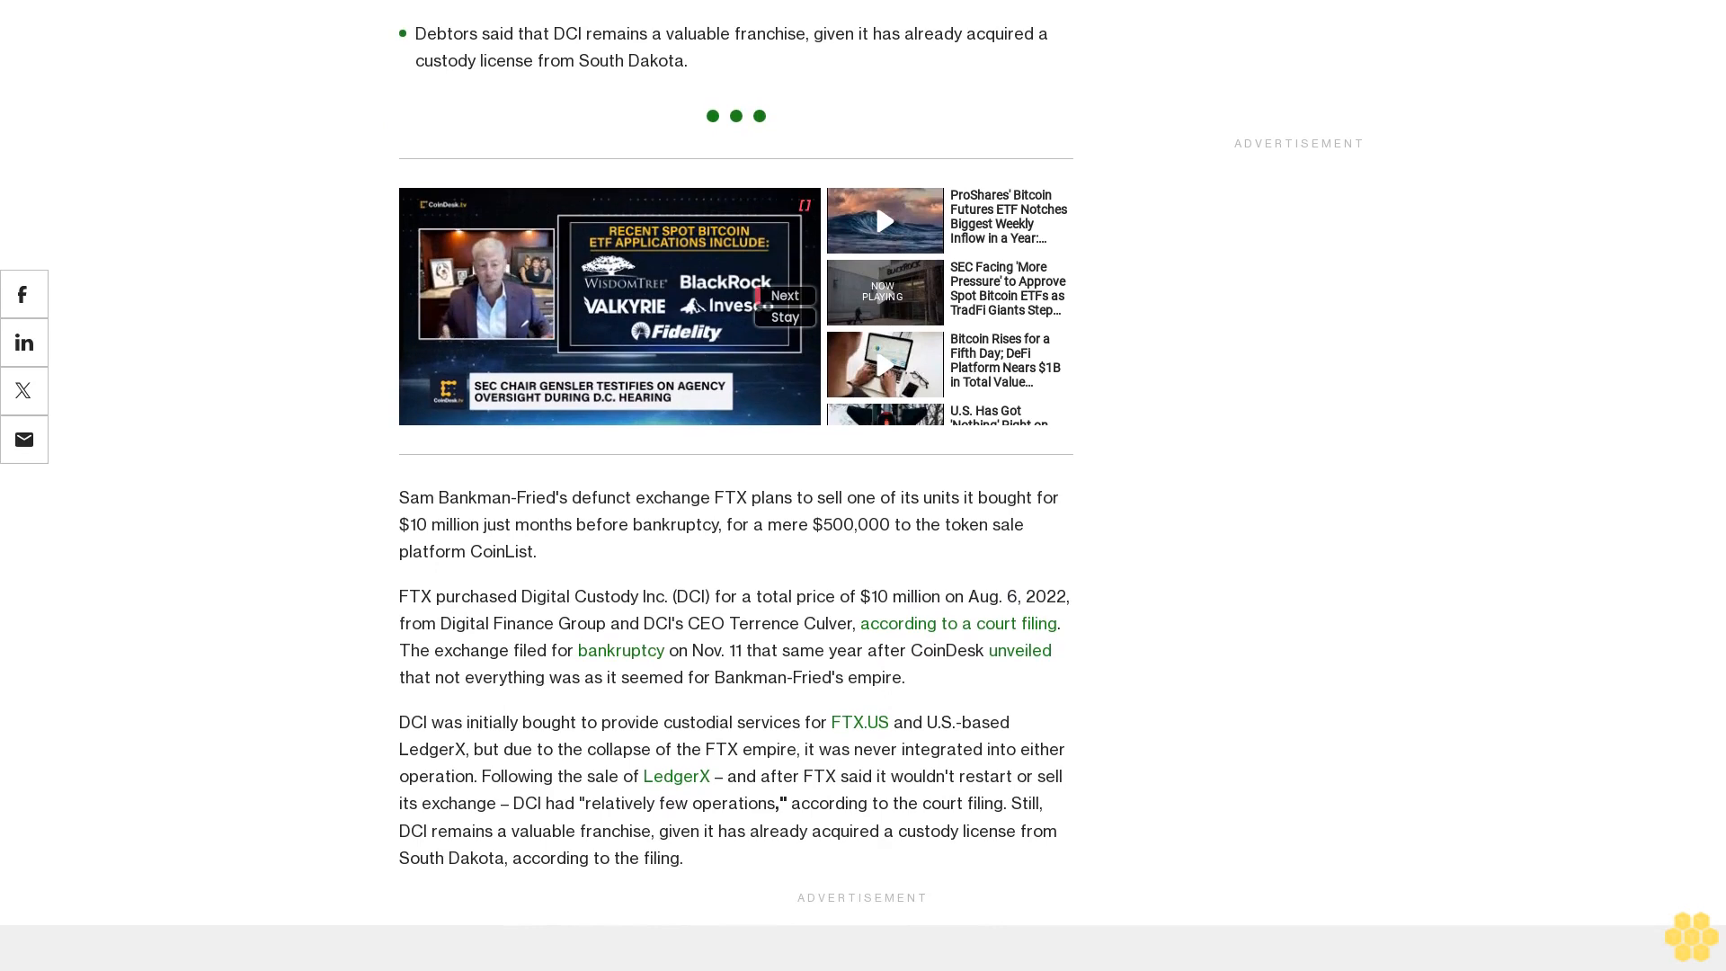
pyautogui.scroll(-3)
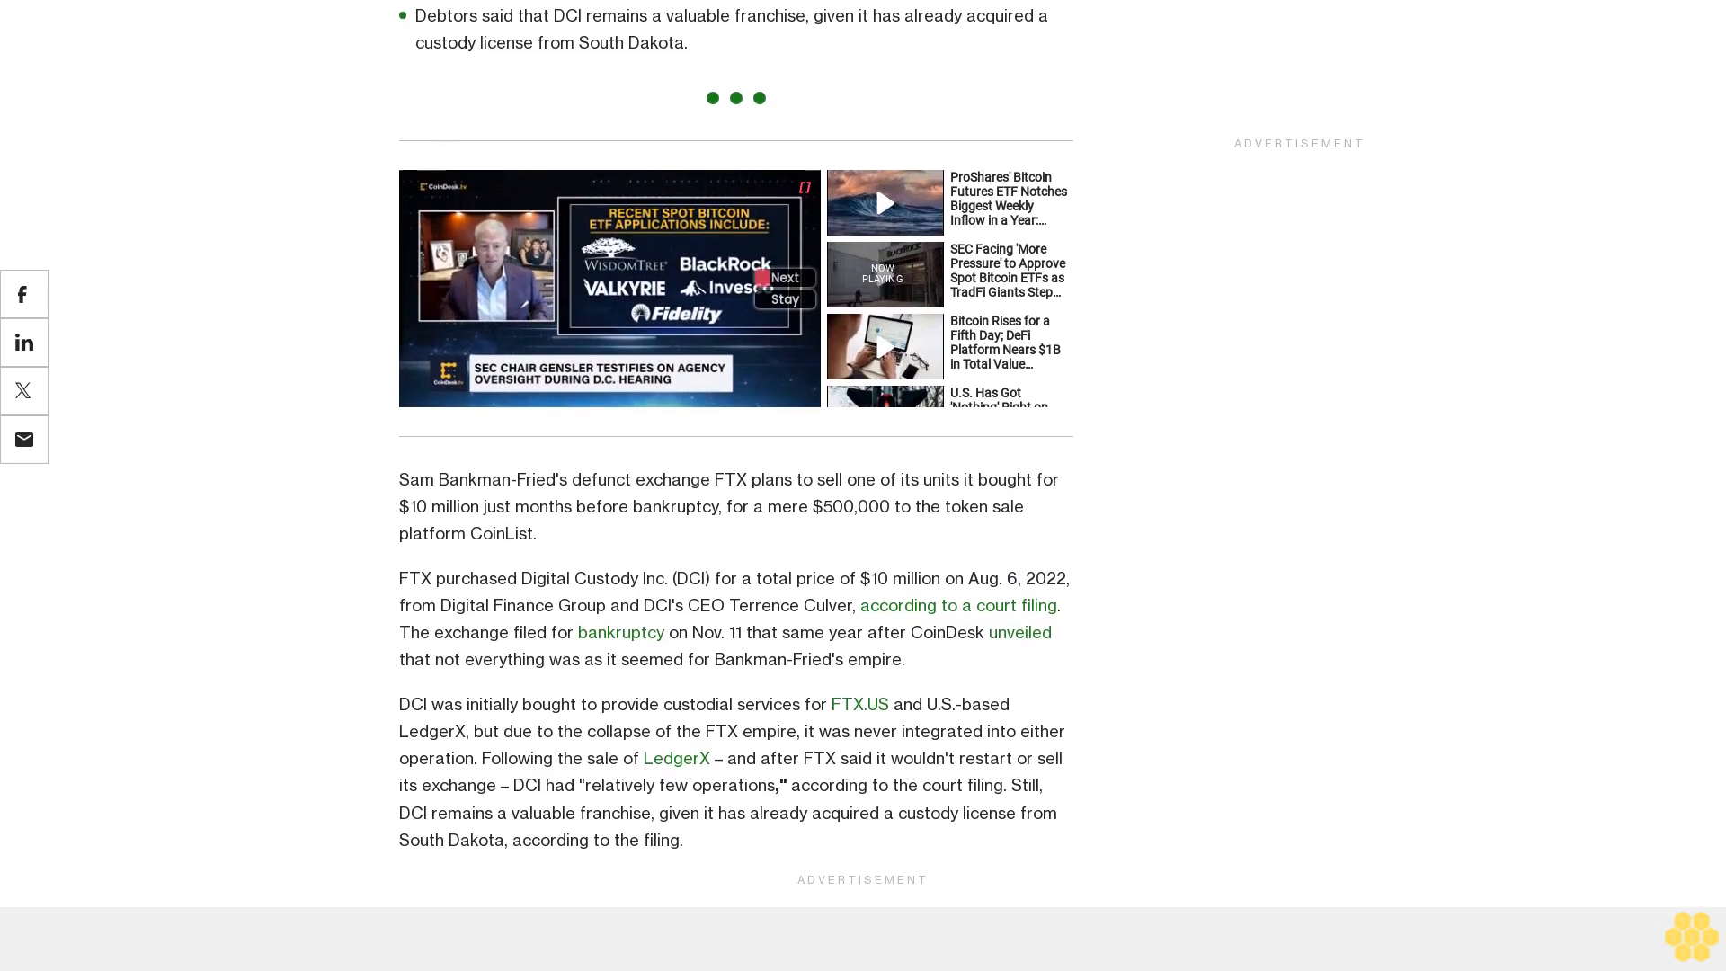
pyautogui.scroll(-3)
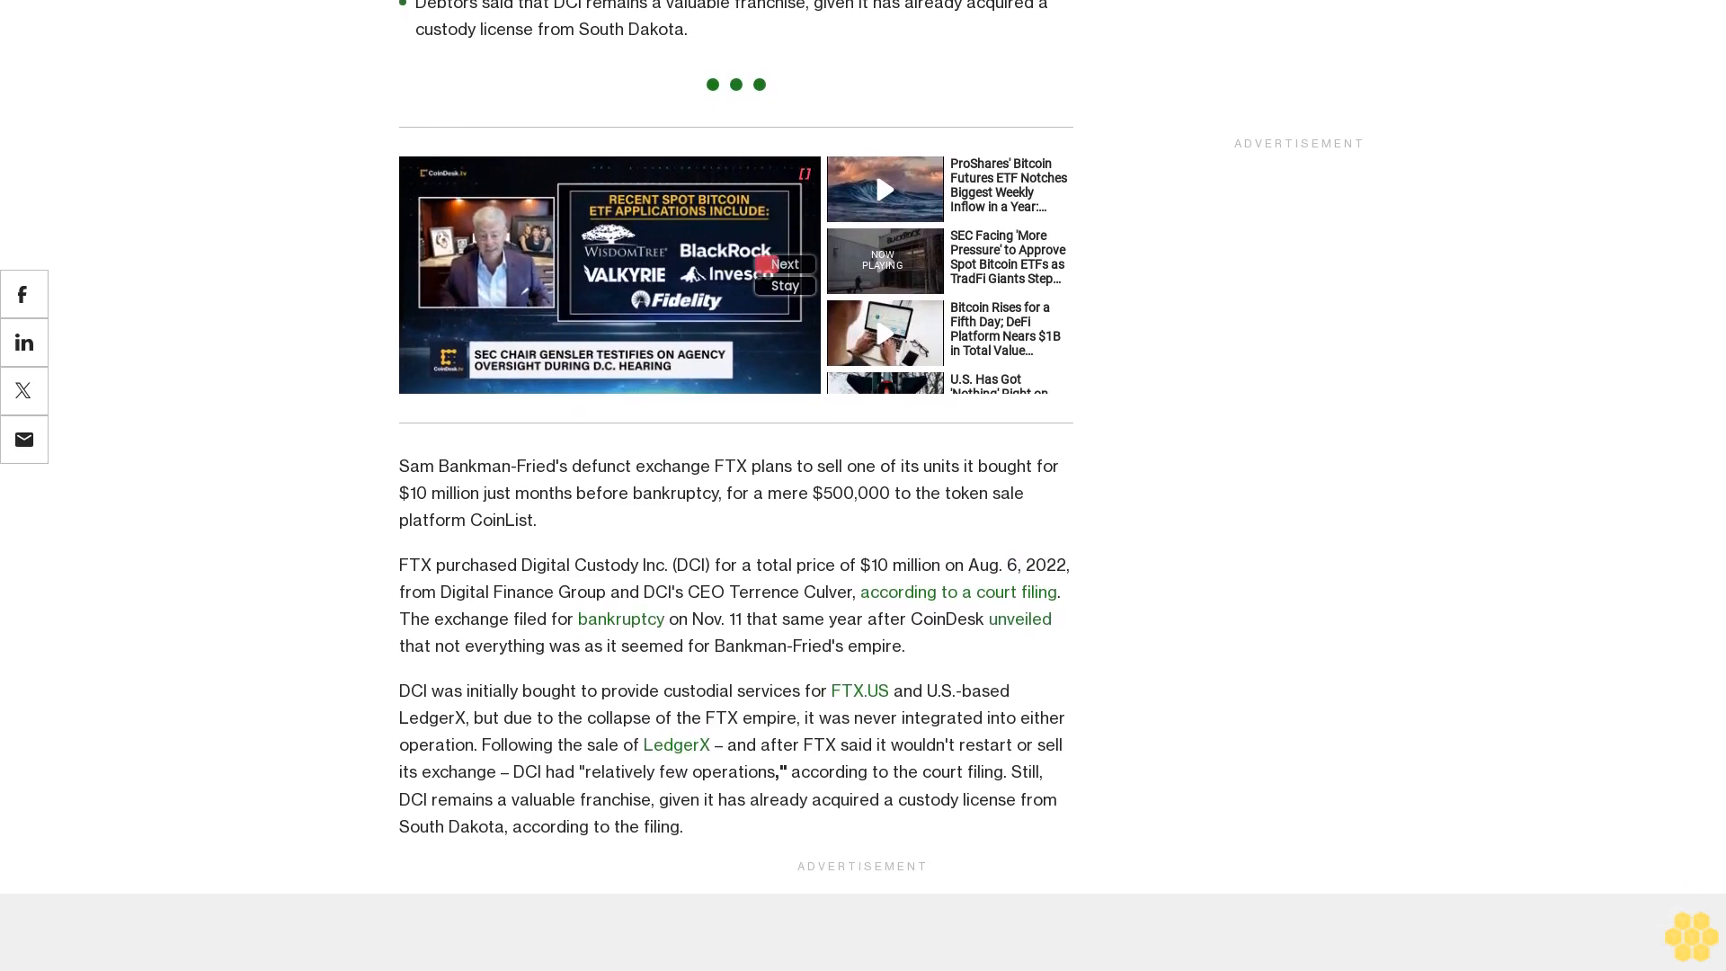
pyautogui.scroll(-3)
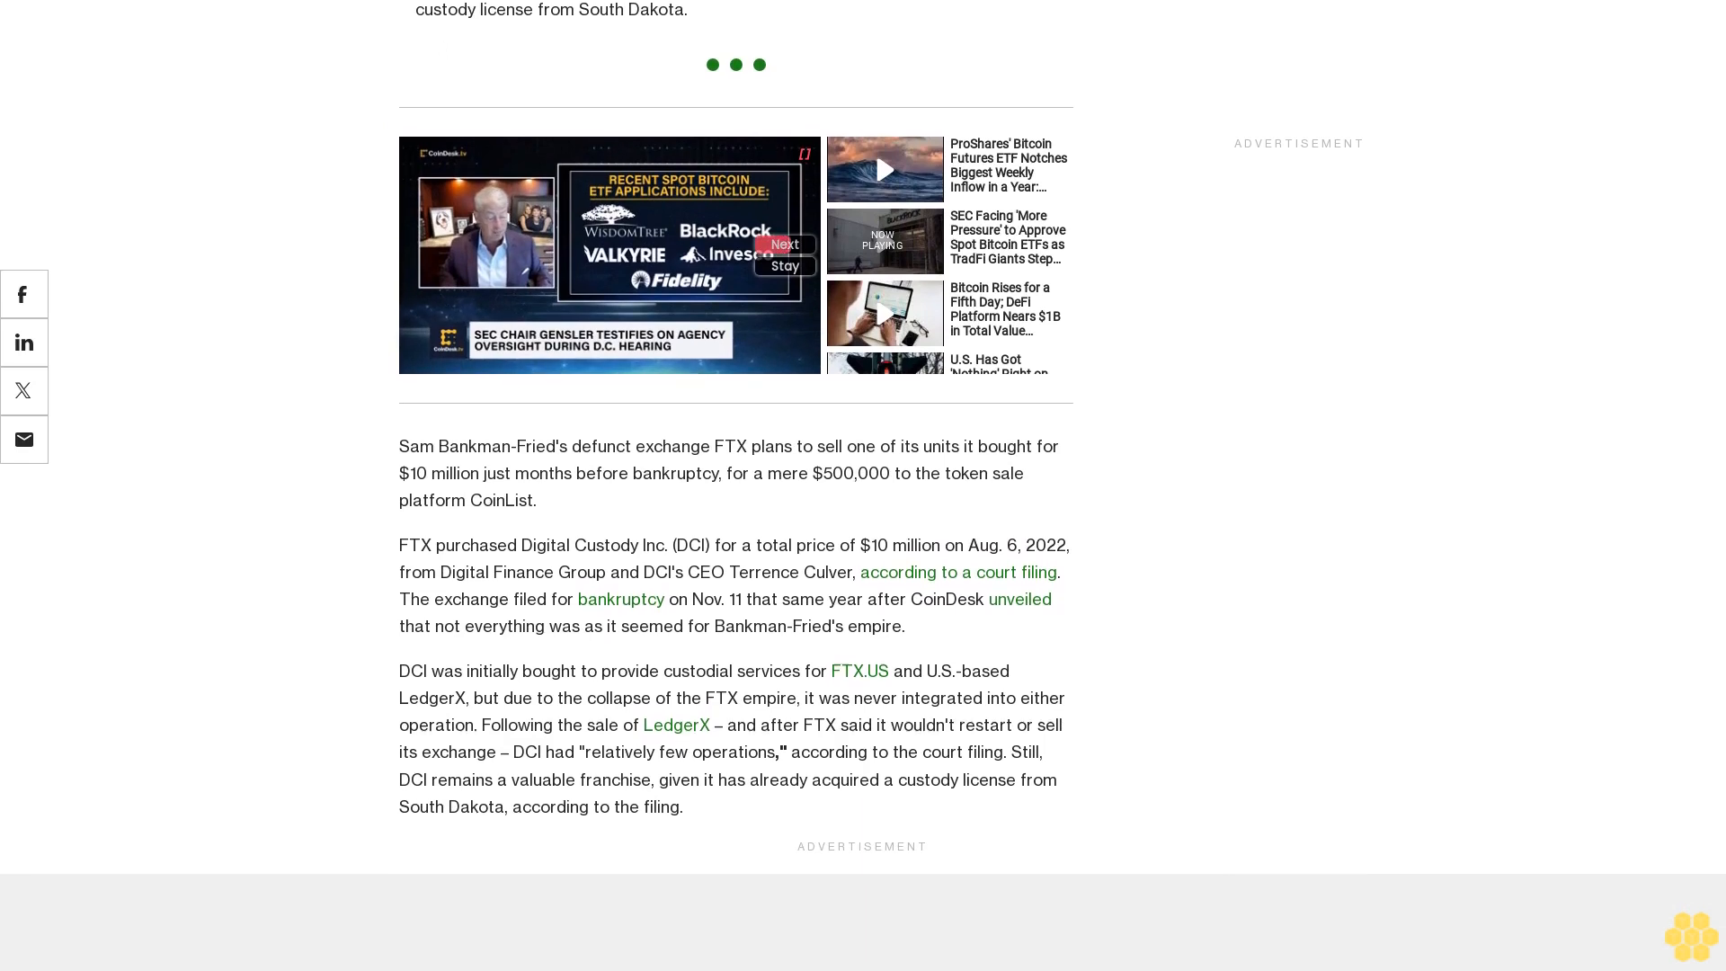
pyautogui.scroll(-3)
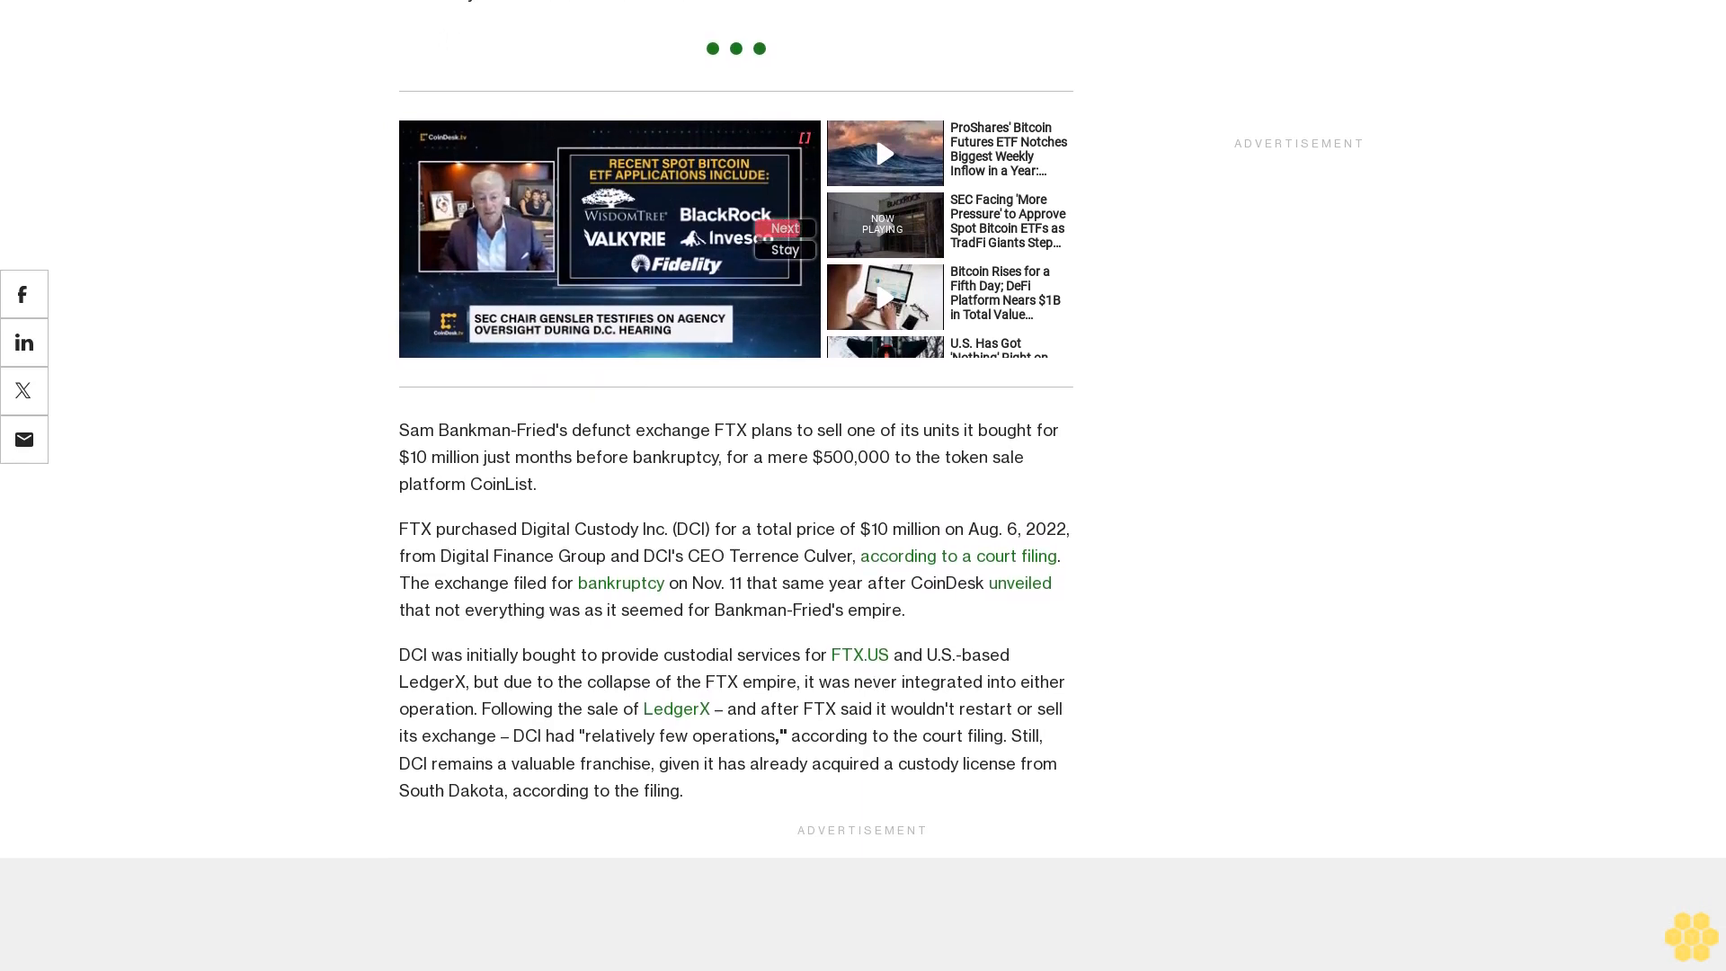
pyautogui.scroll(-3)
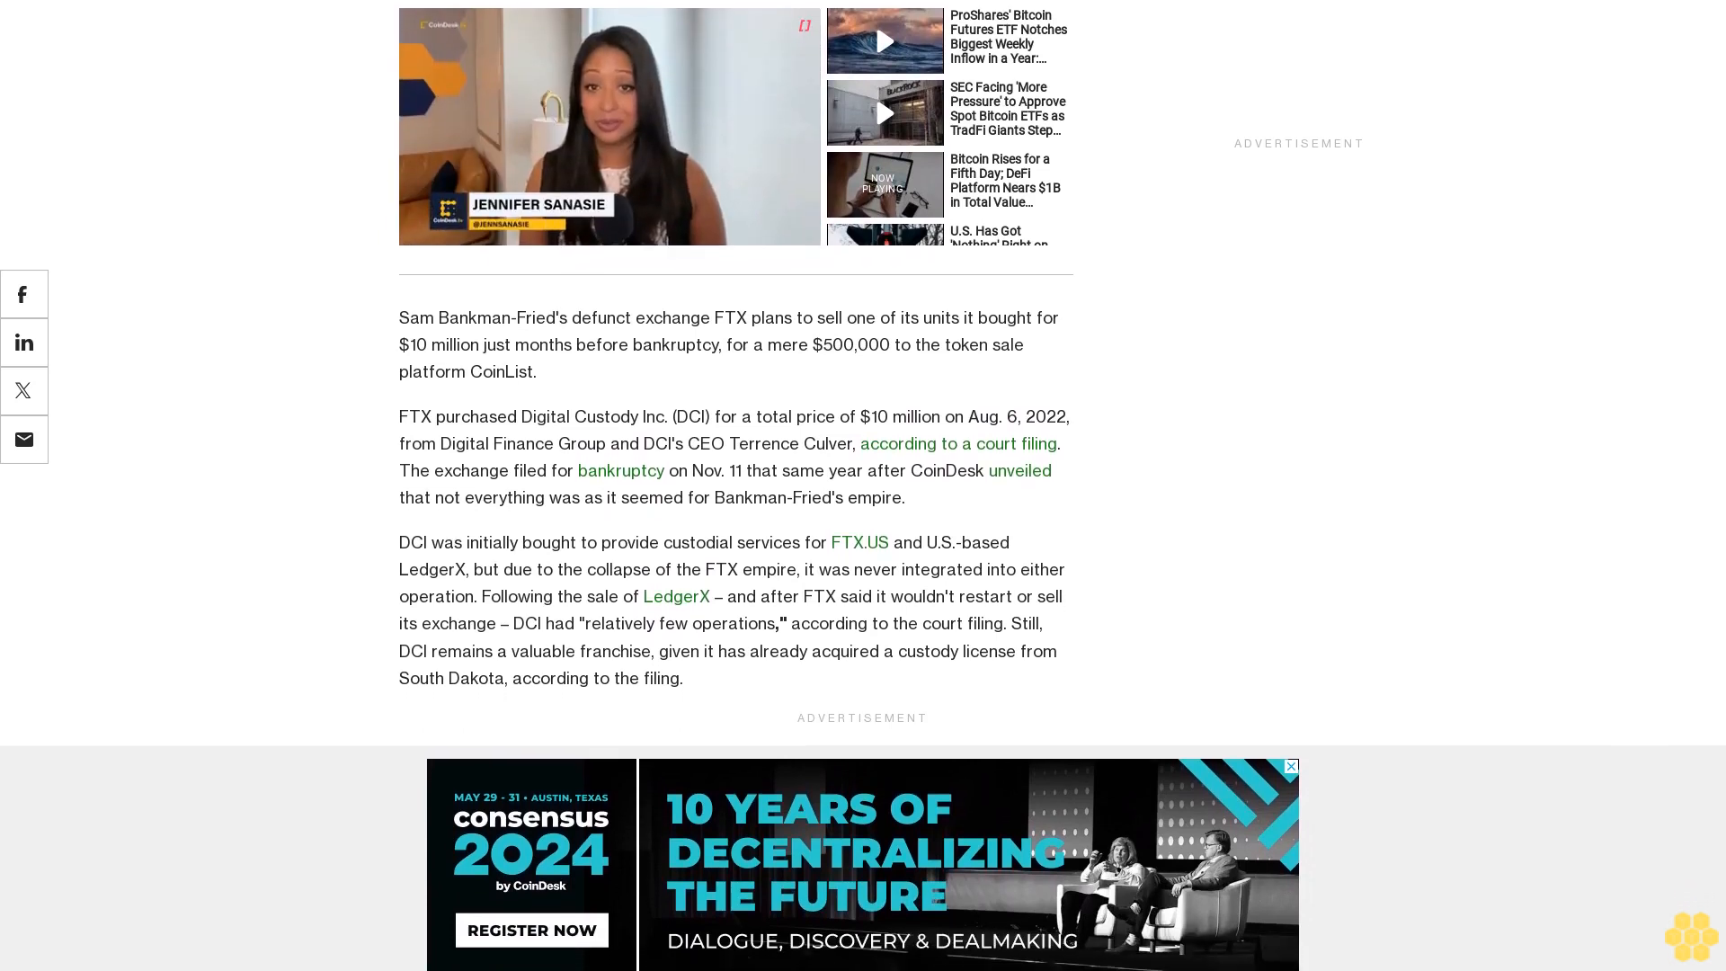
pyautogui.scroll(-3)
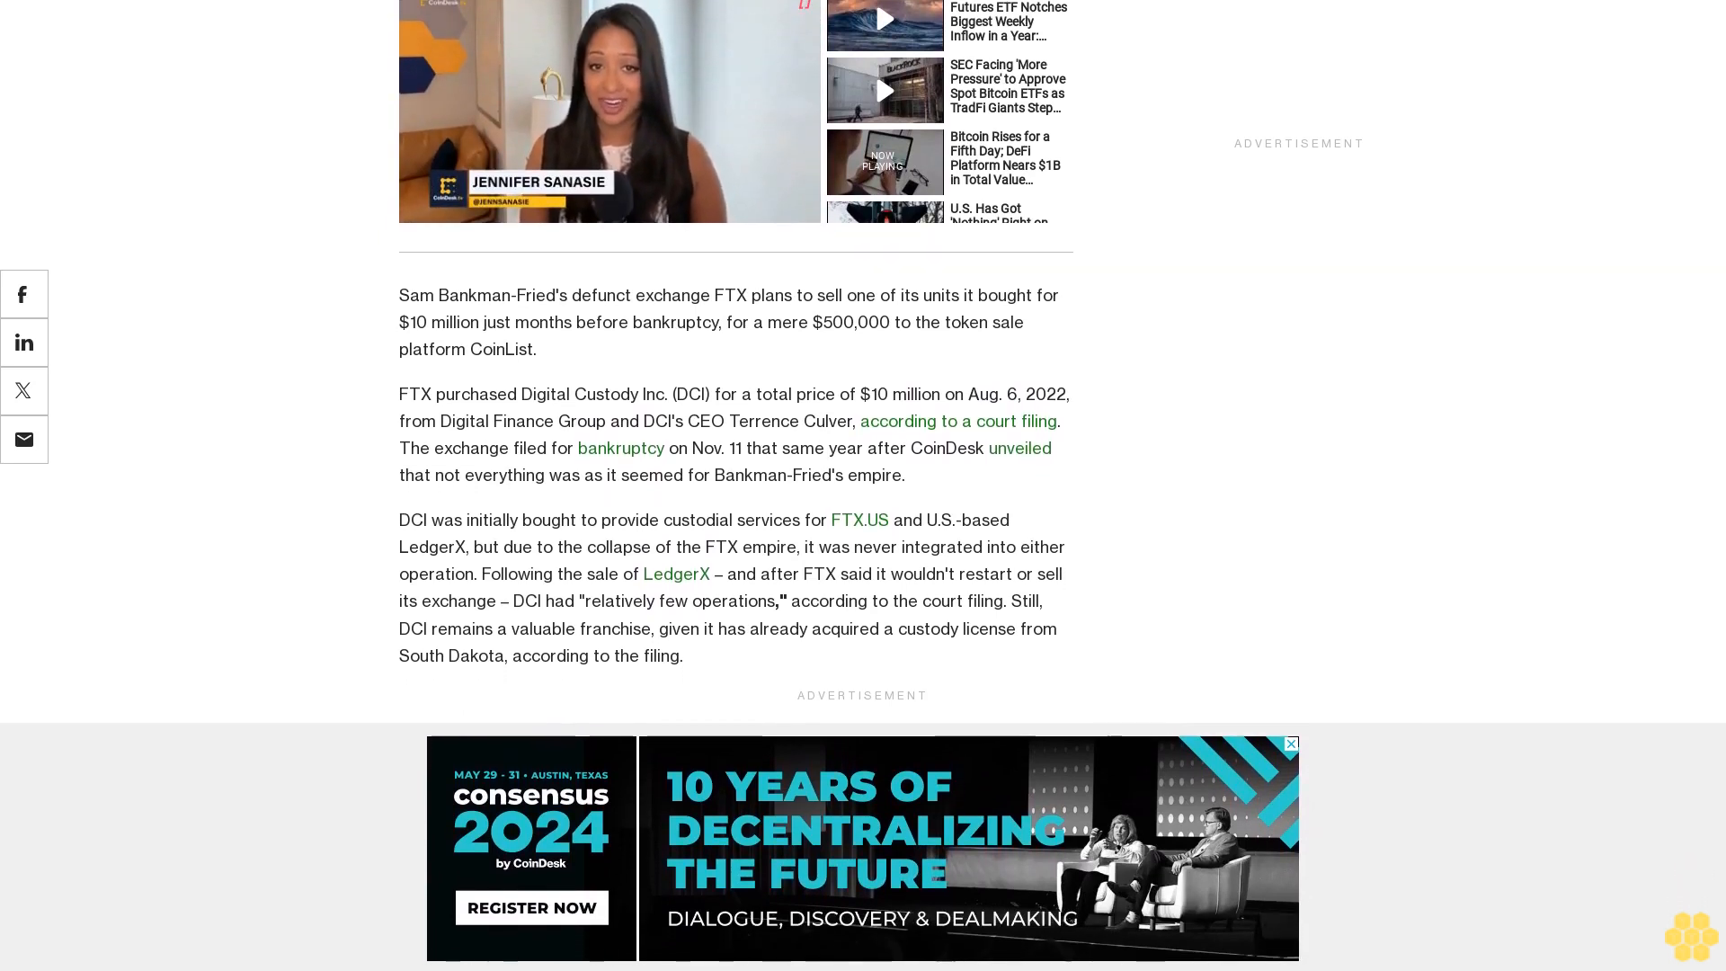
pyautogui.scroll(-3)
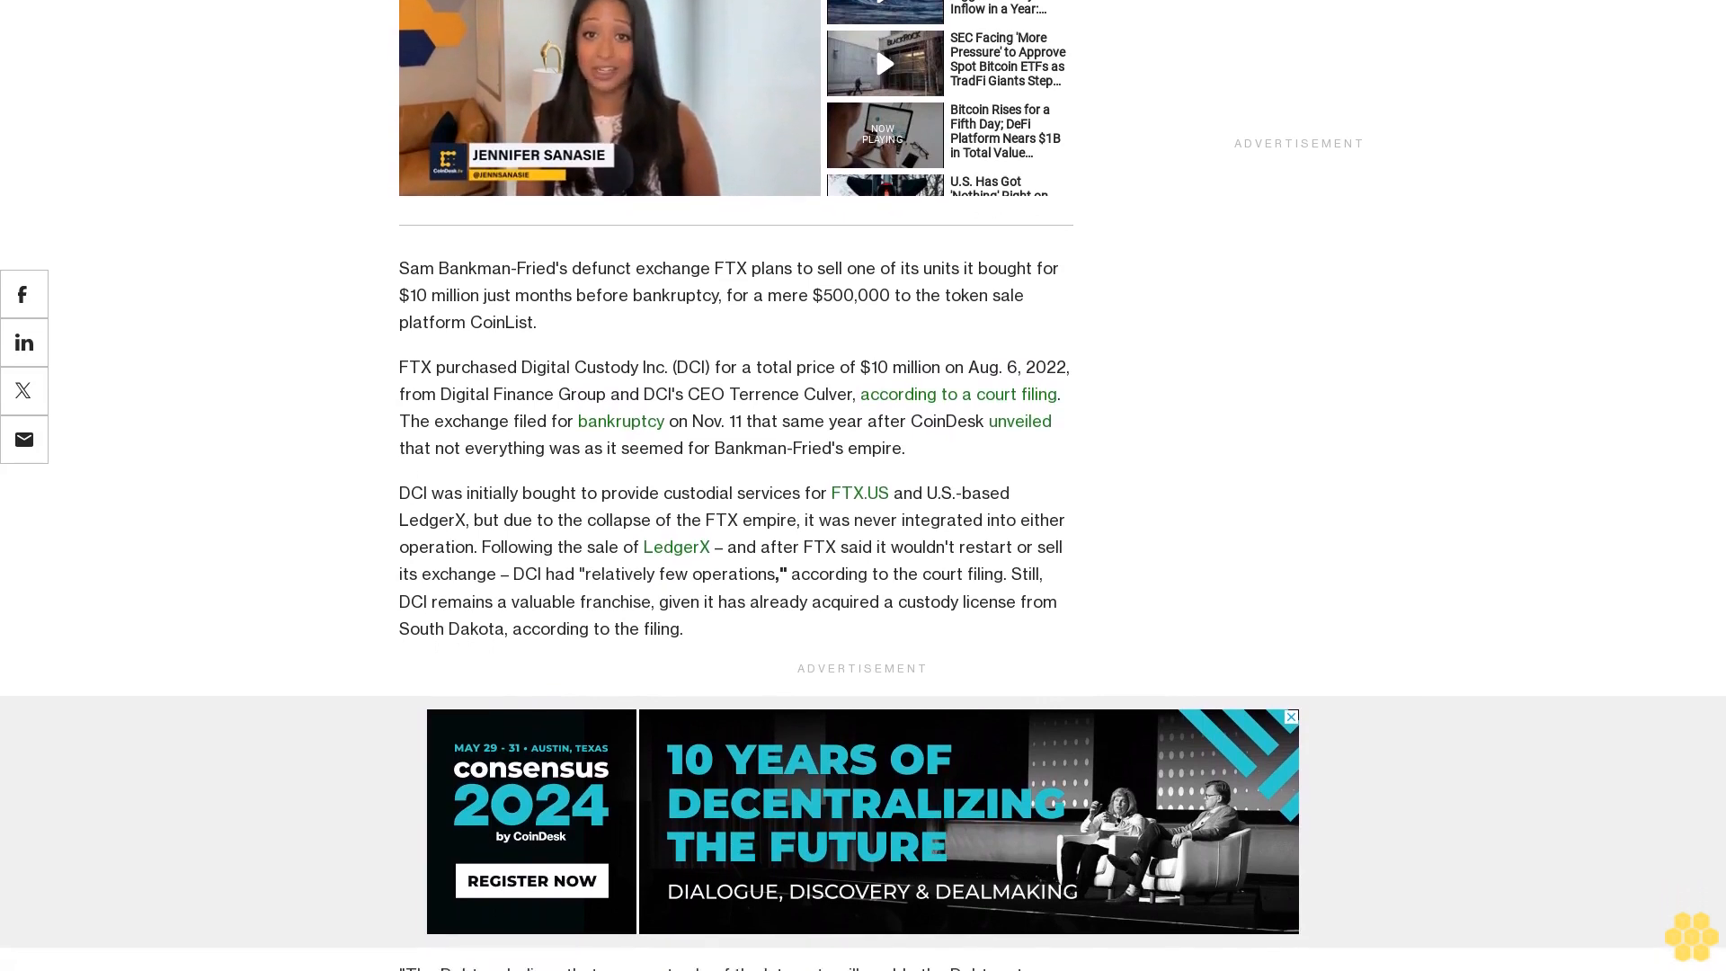
pyautogui.scroll(-3)
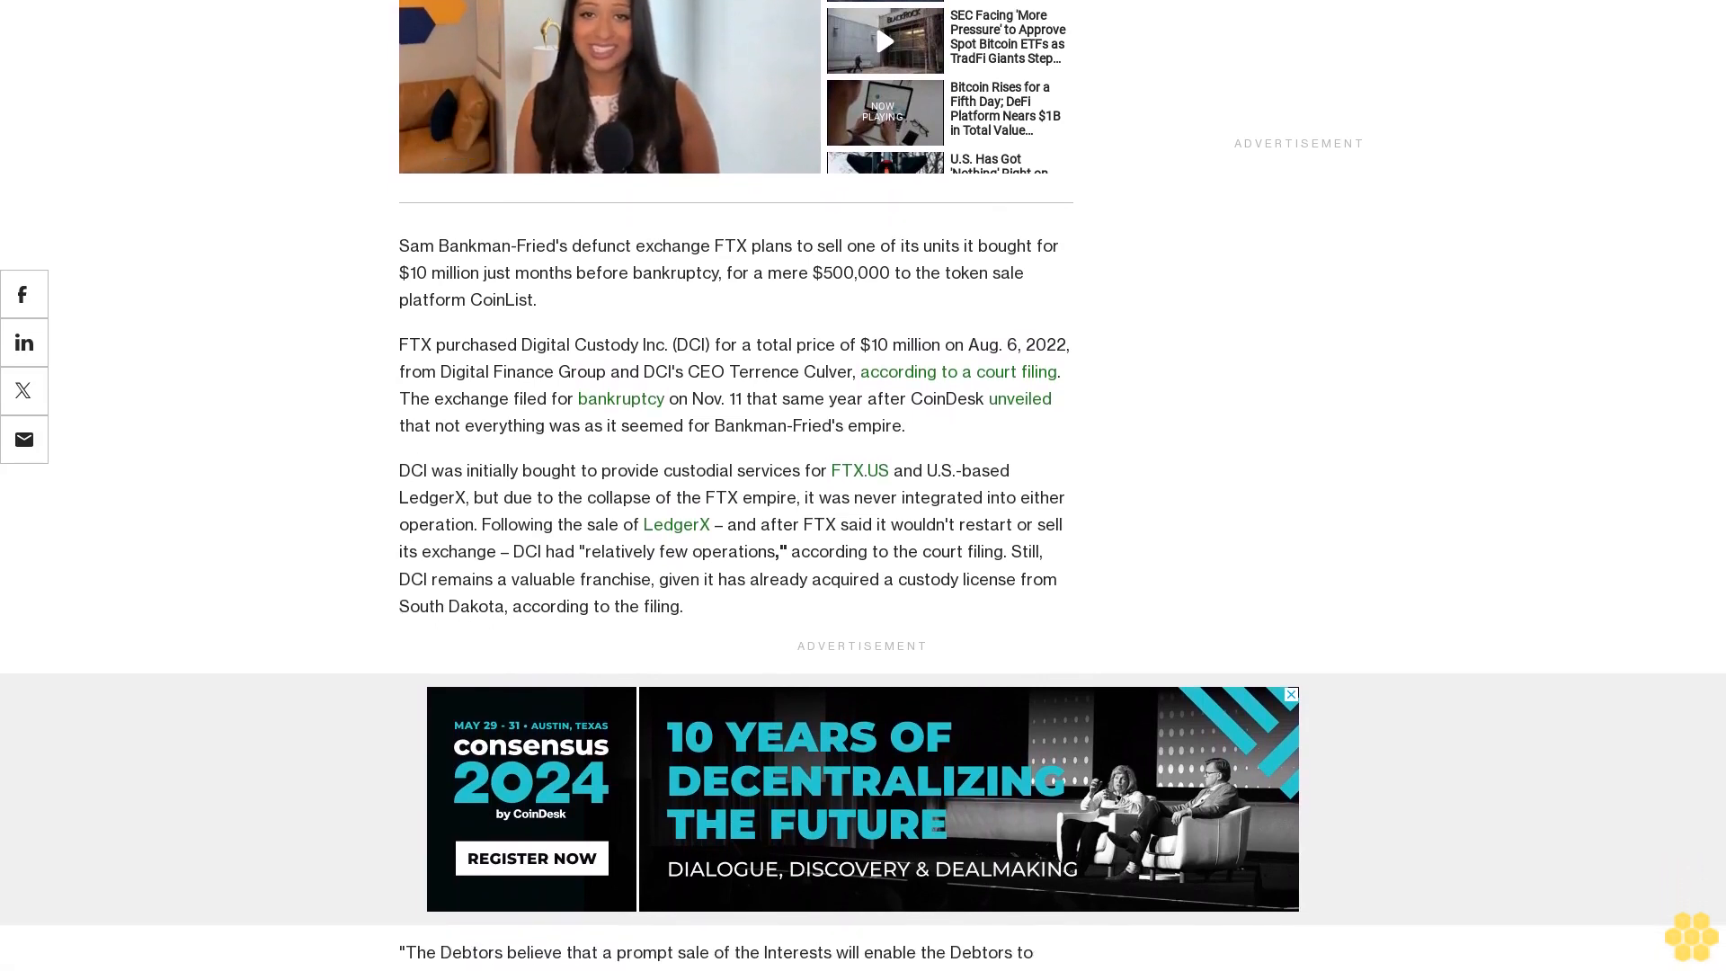
pyautogui.scroll(-3)
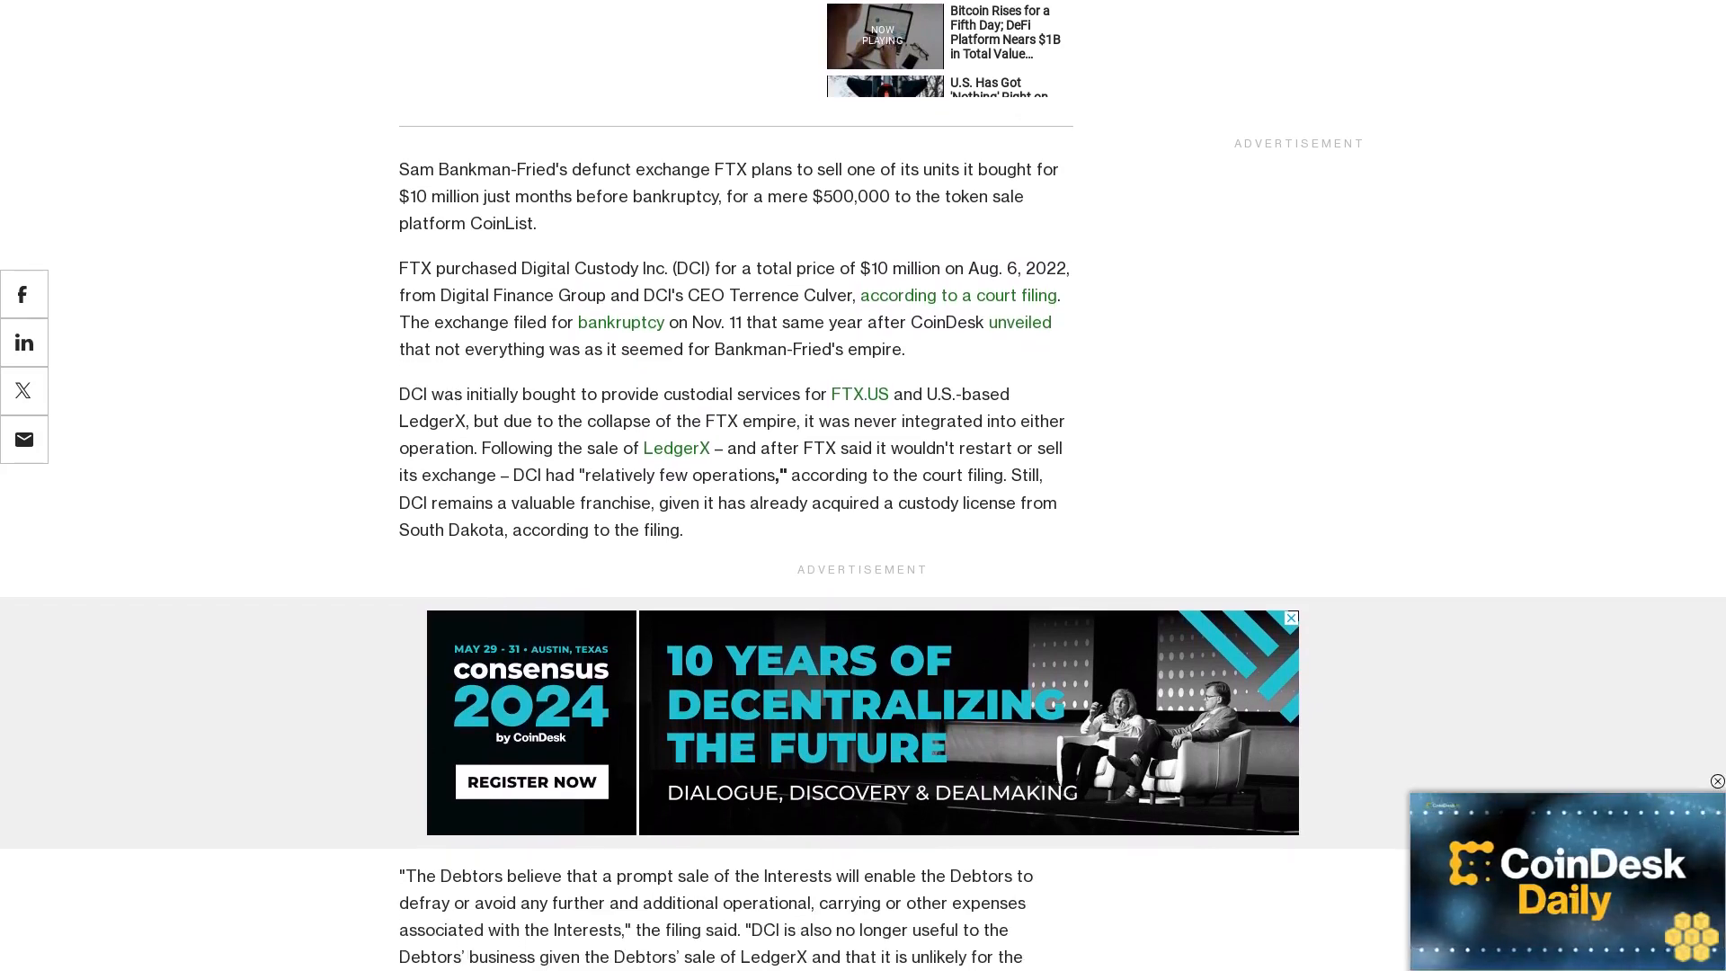
pyautogui.scroll(-3)
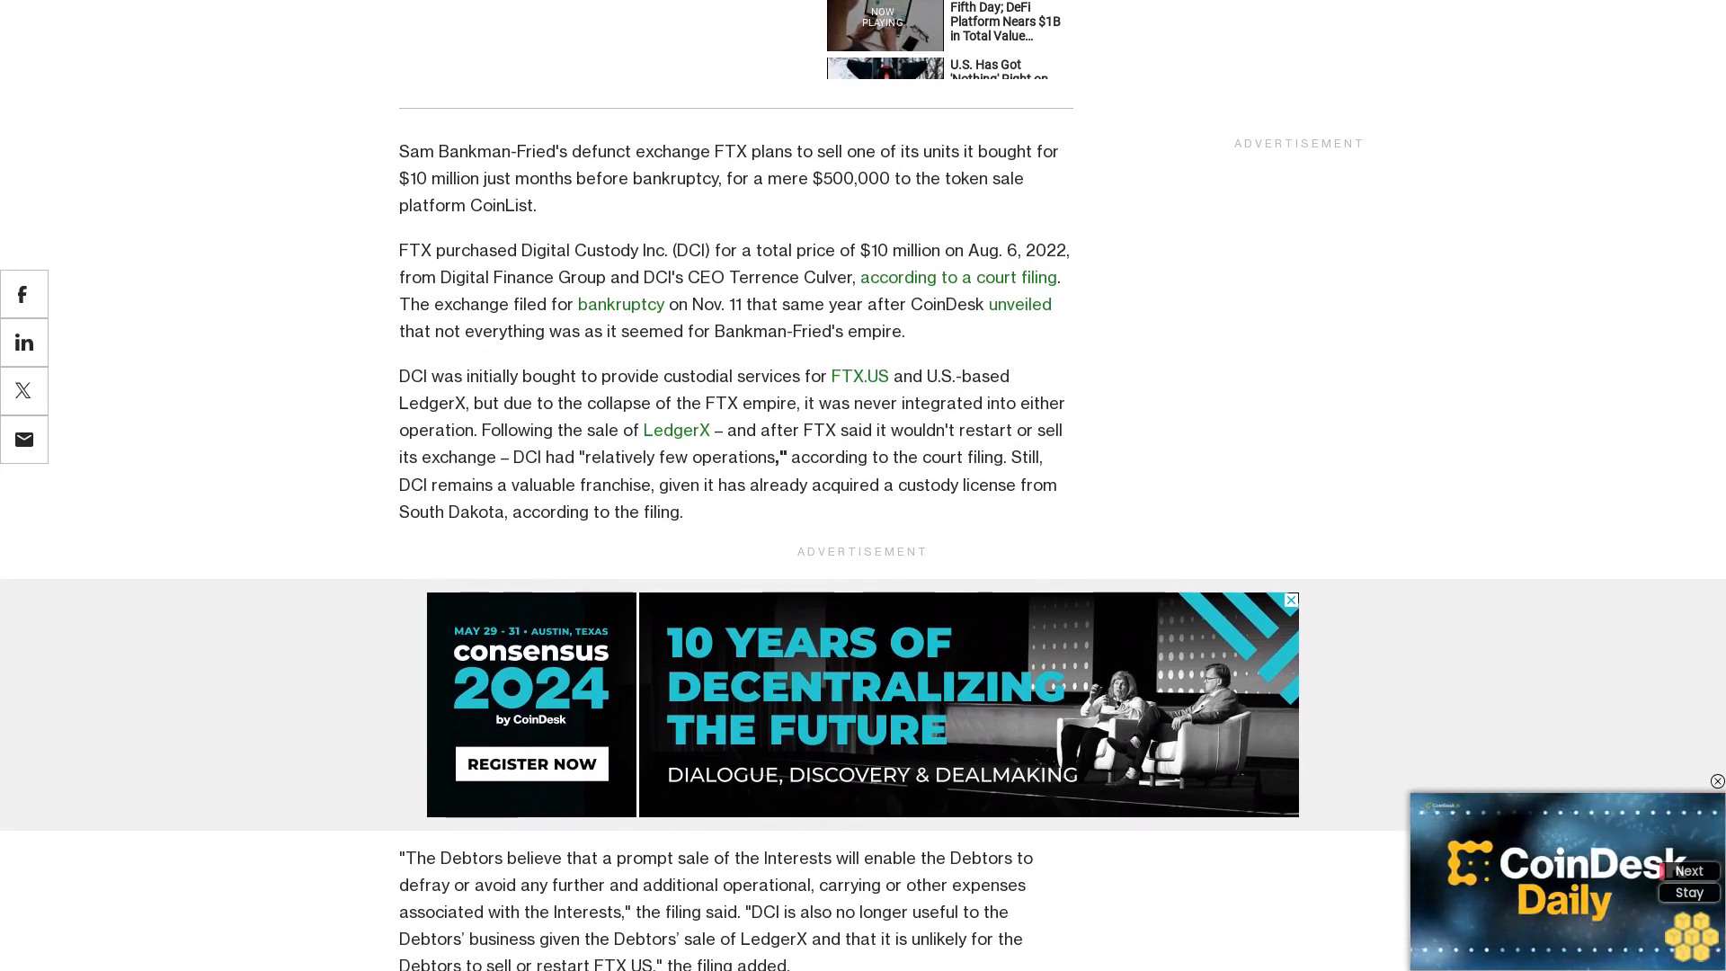
pyautogui.scroll(-3)
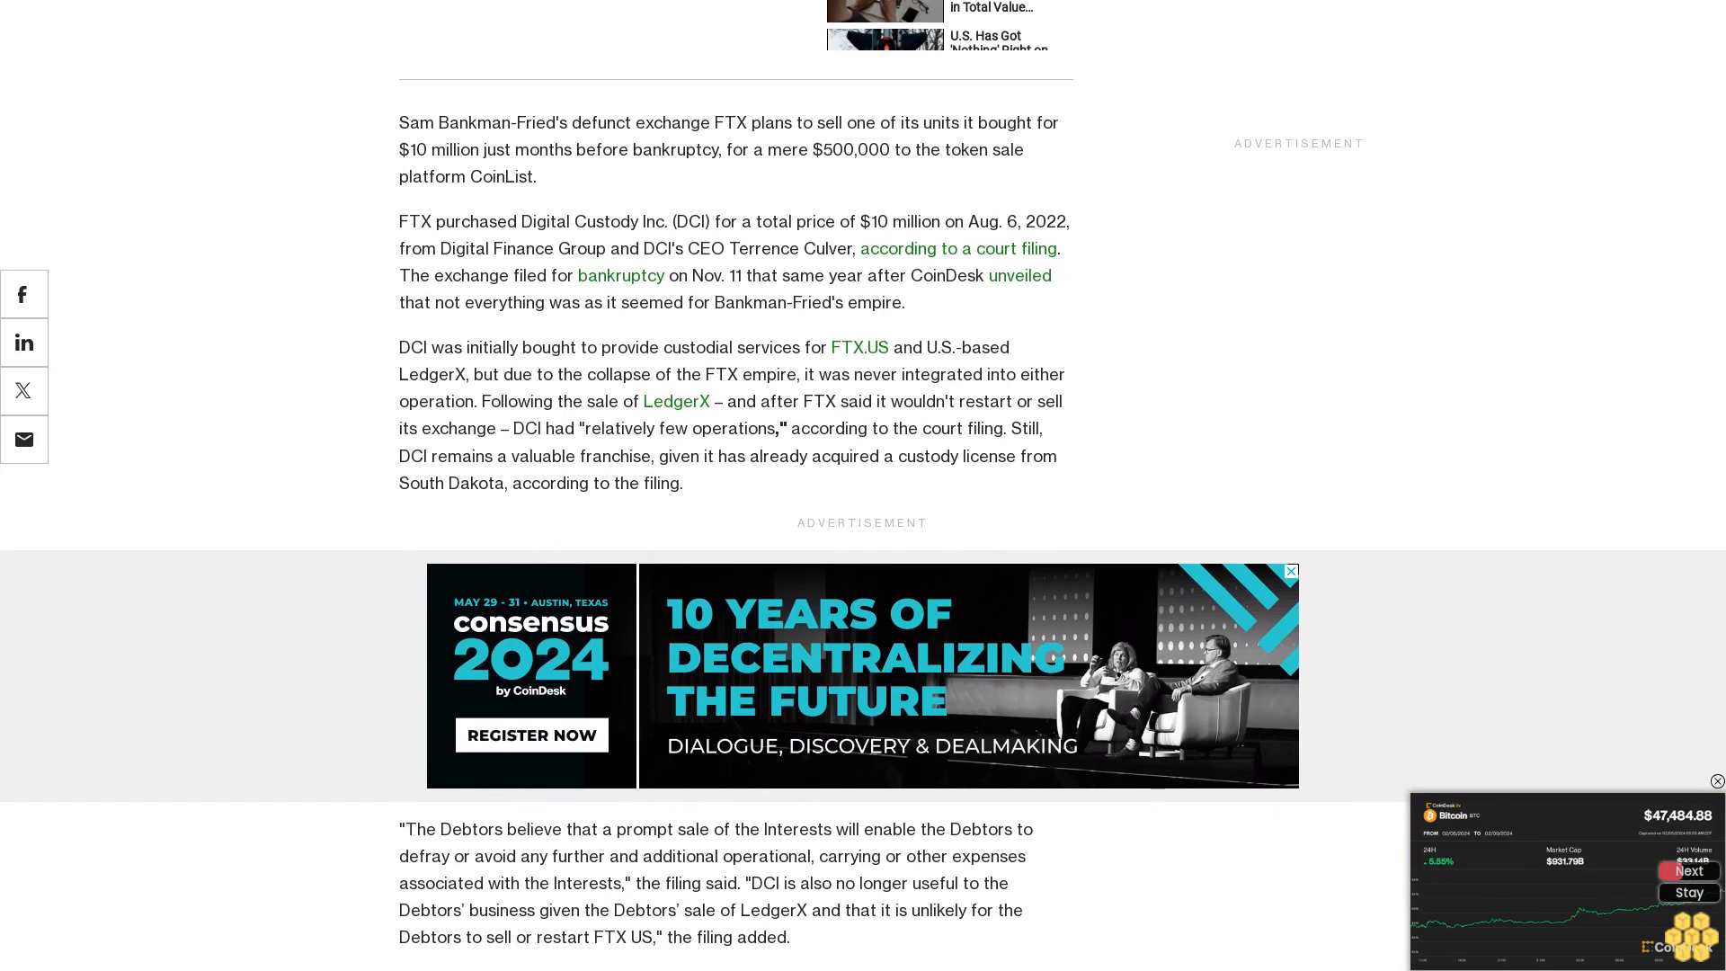
pyautogui.scroll(-3)
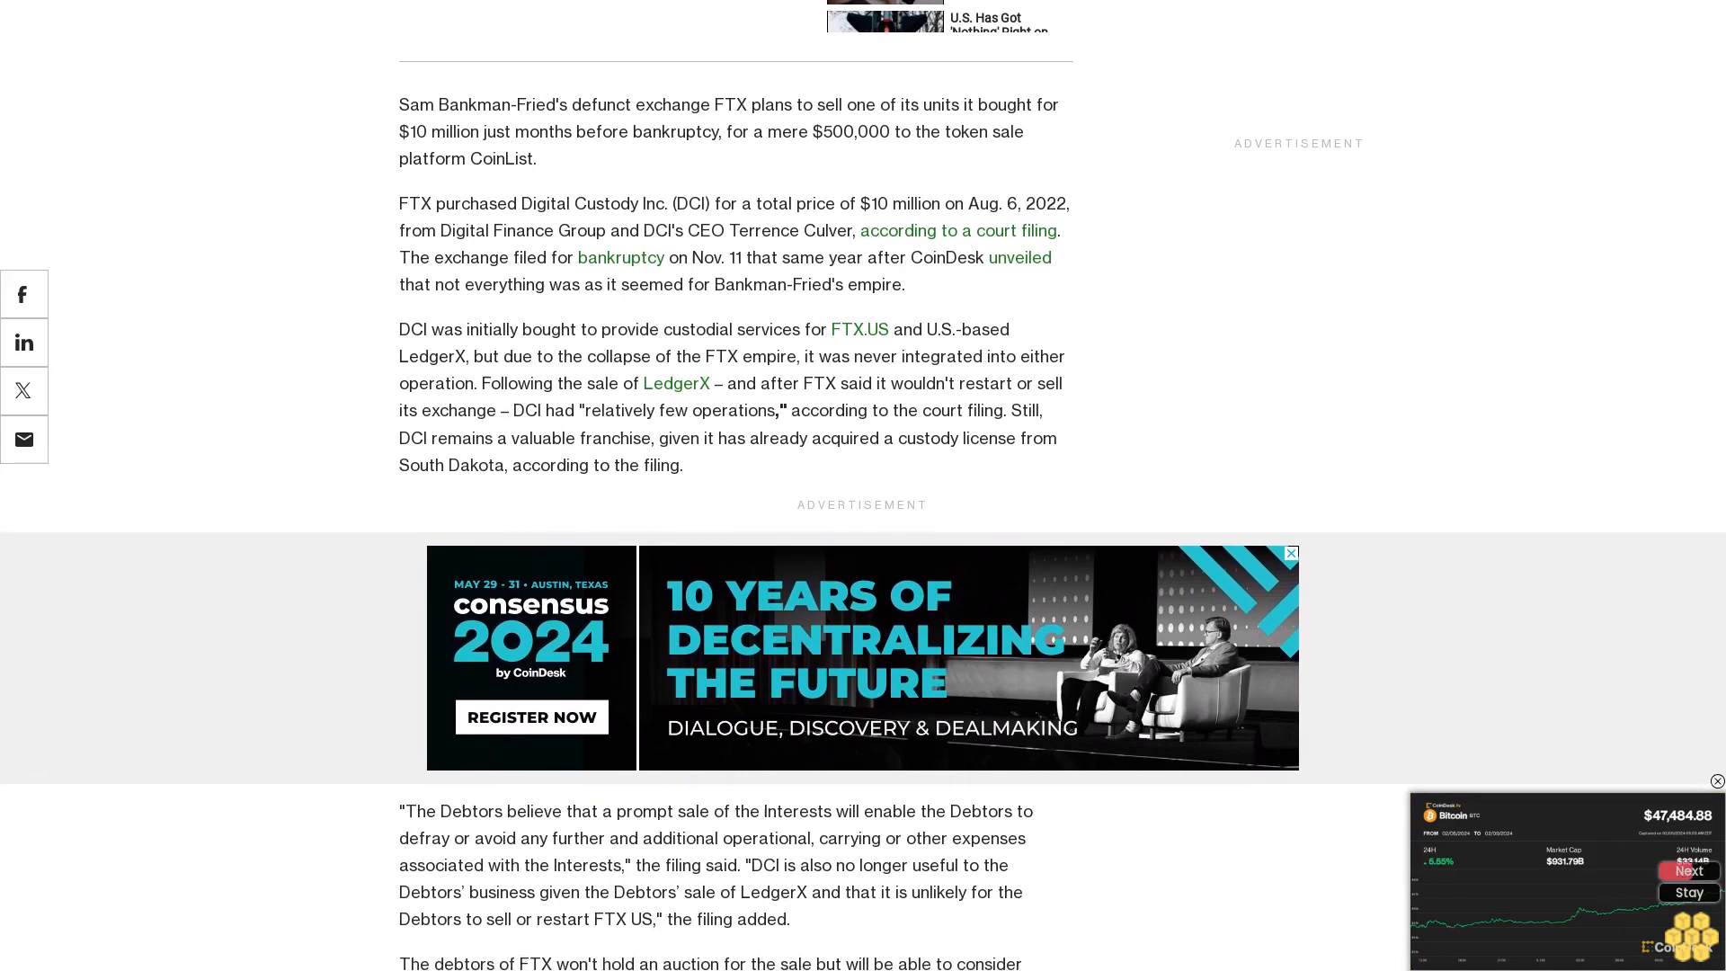
pyautogui.scroll(-3)
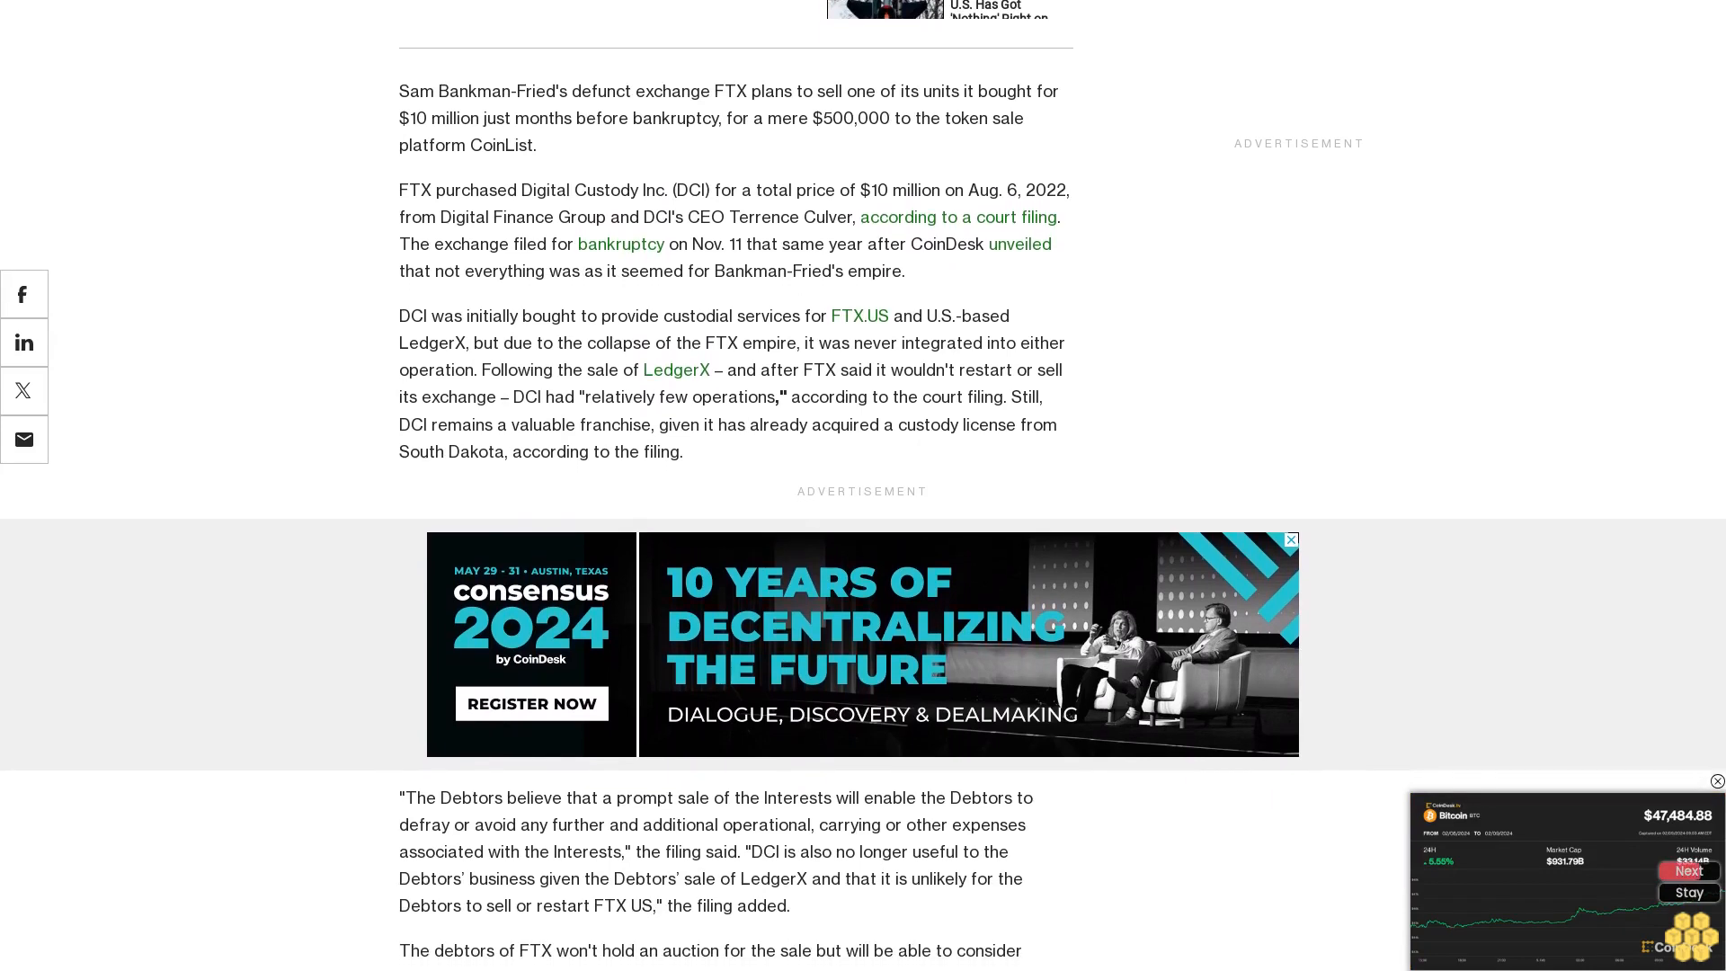
pyautogui.scroll(-3)
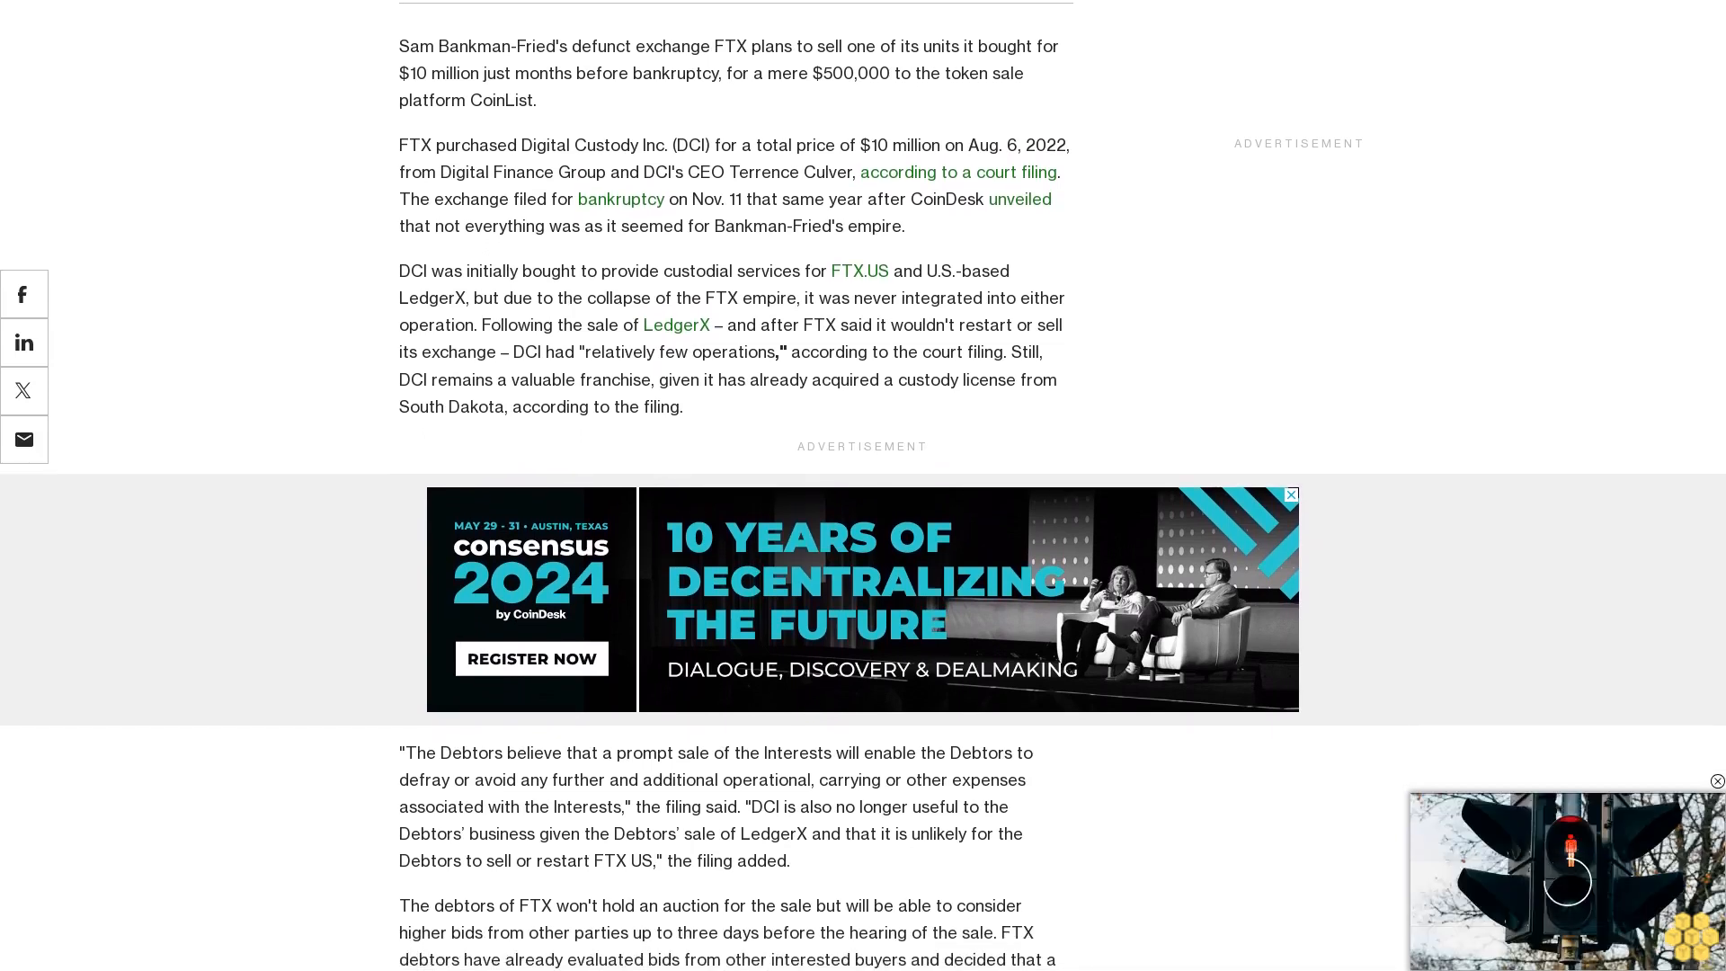
pyautogui.scroll(-3)
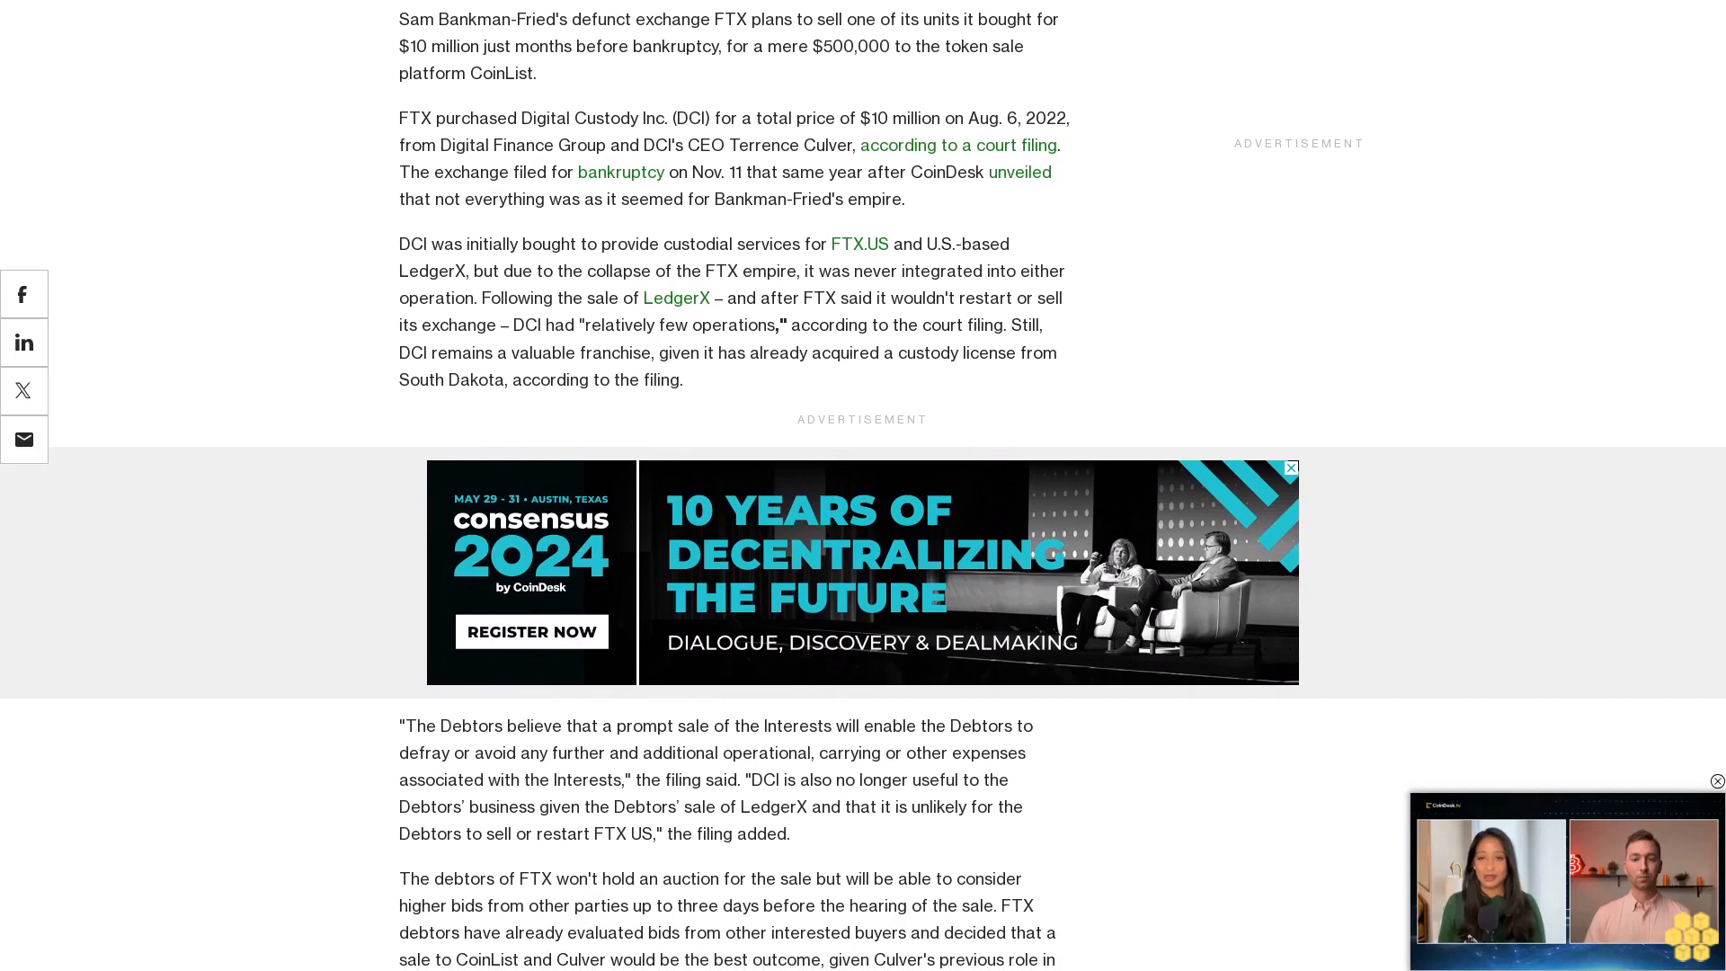
pyautogui.scroll(-3)
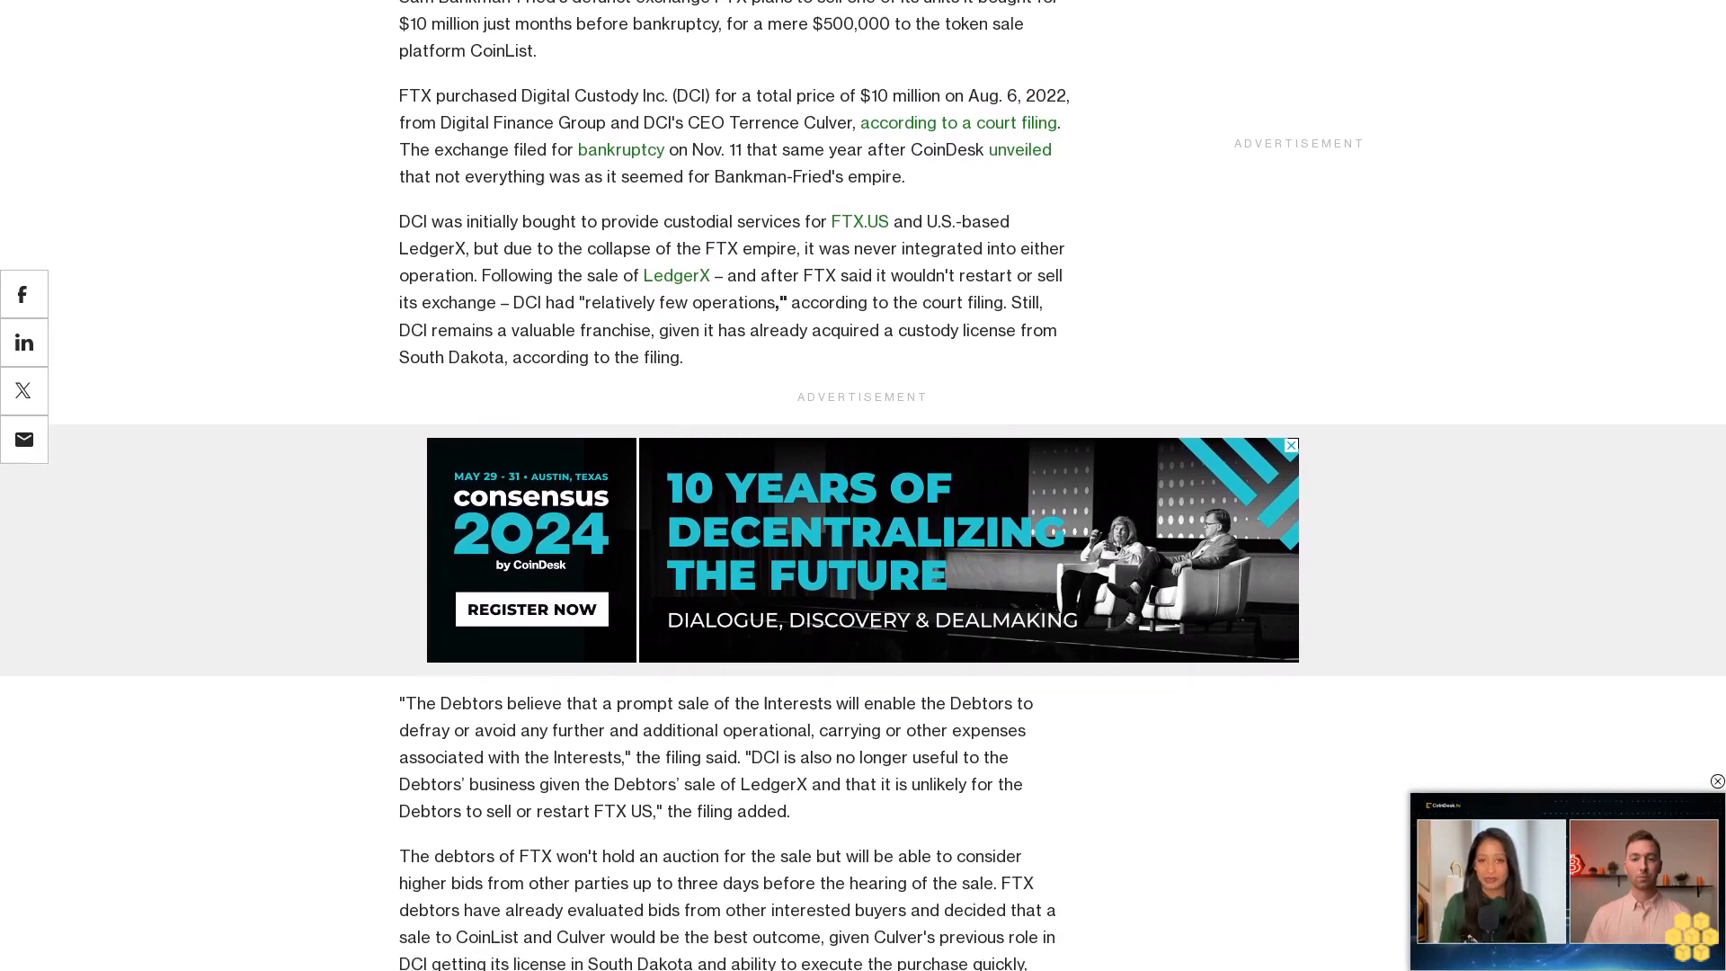
pyautogui.scroll(-3)
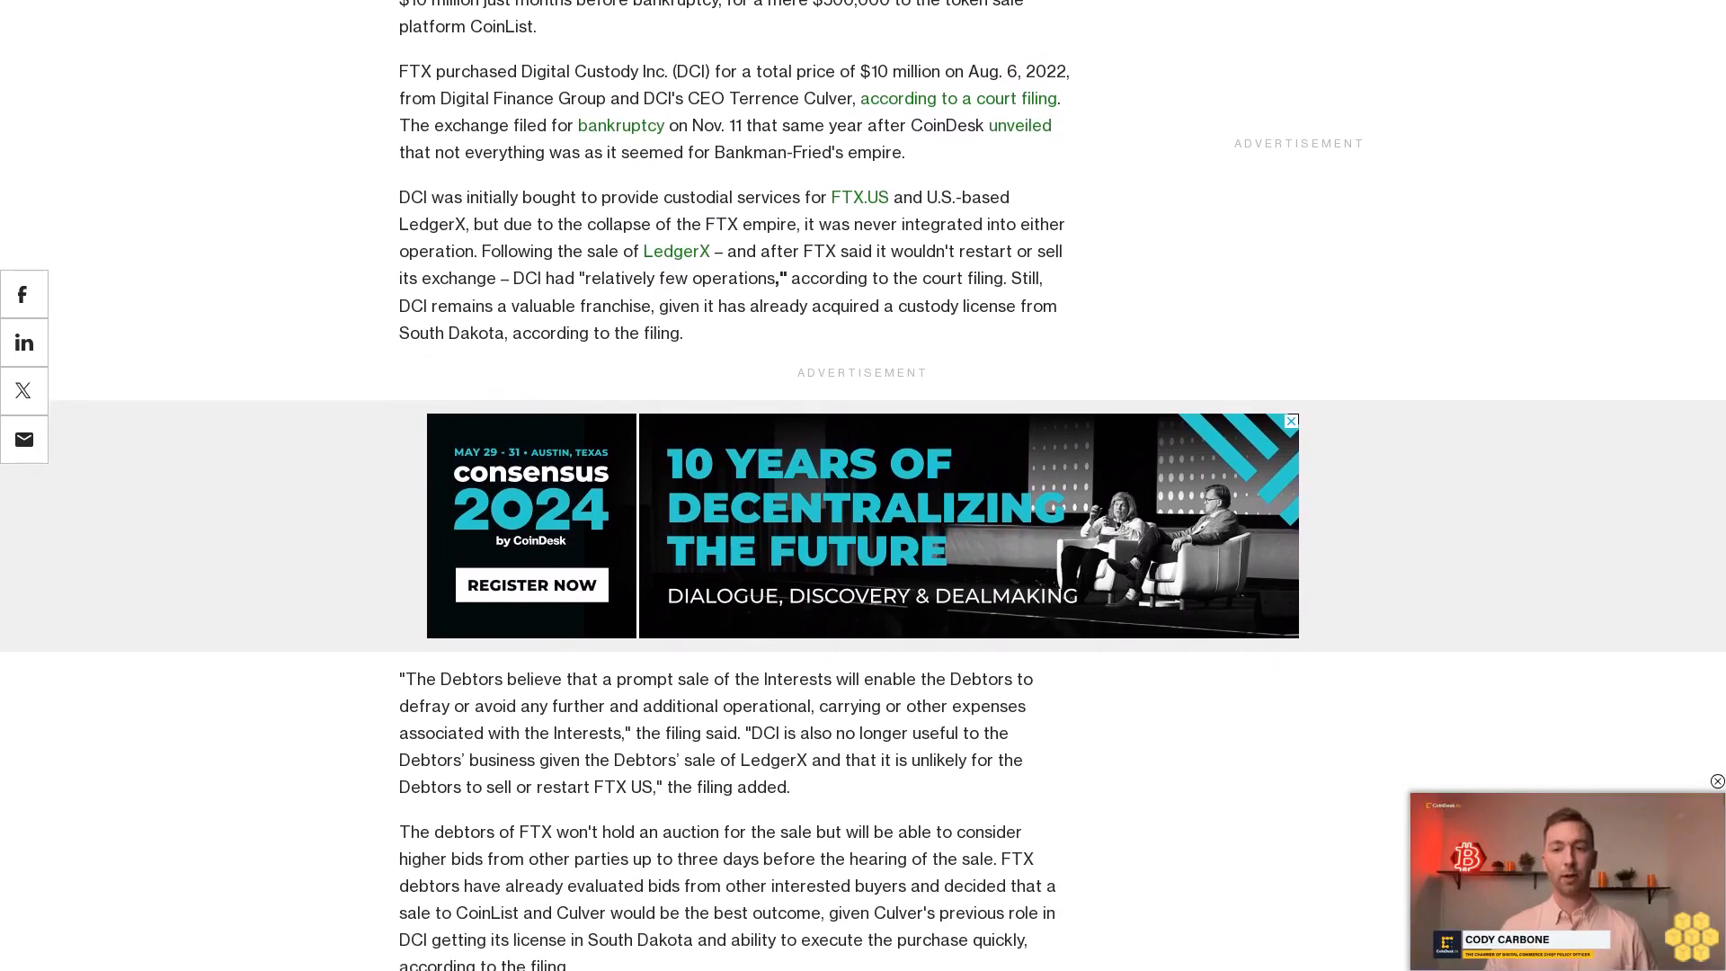
pyautogui.scroll(-3)
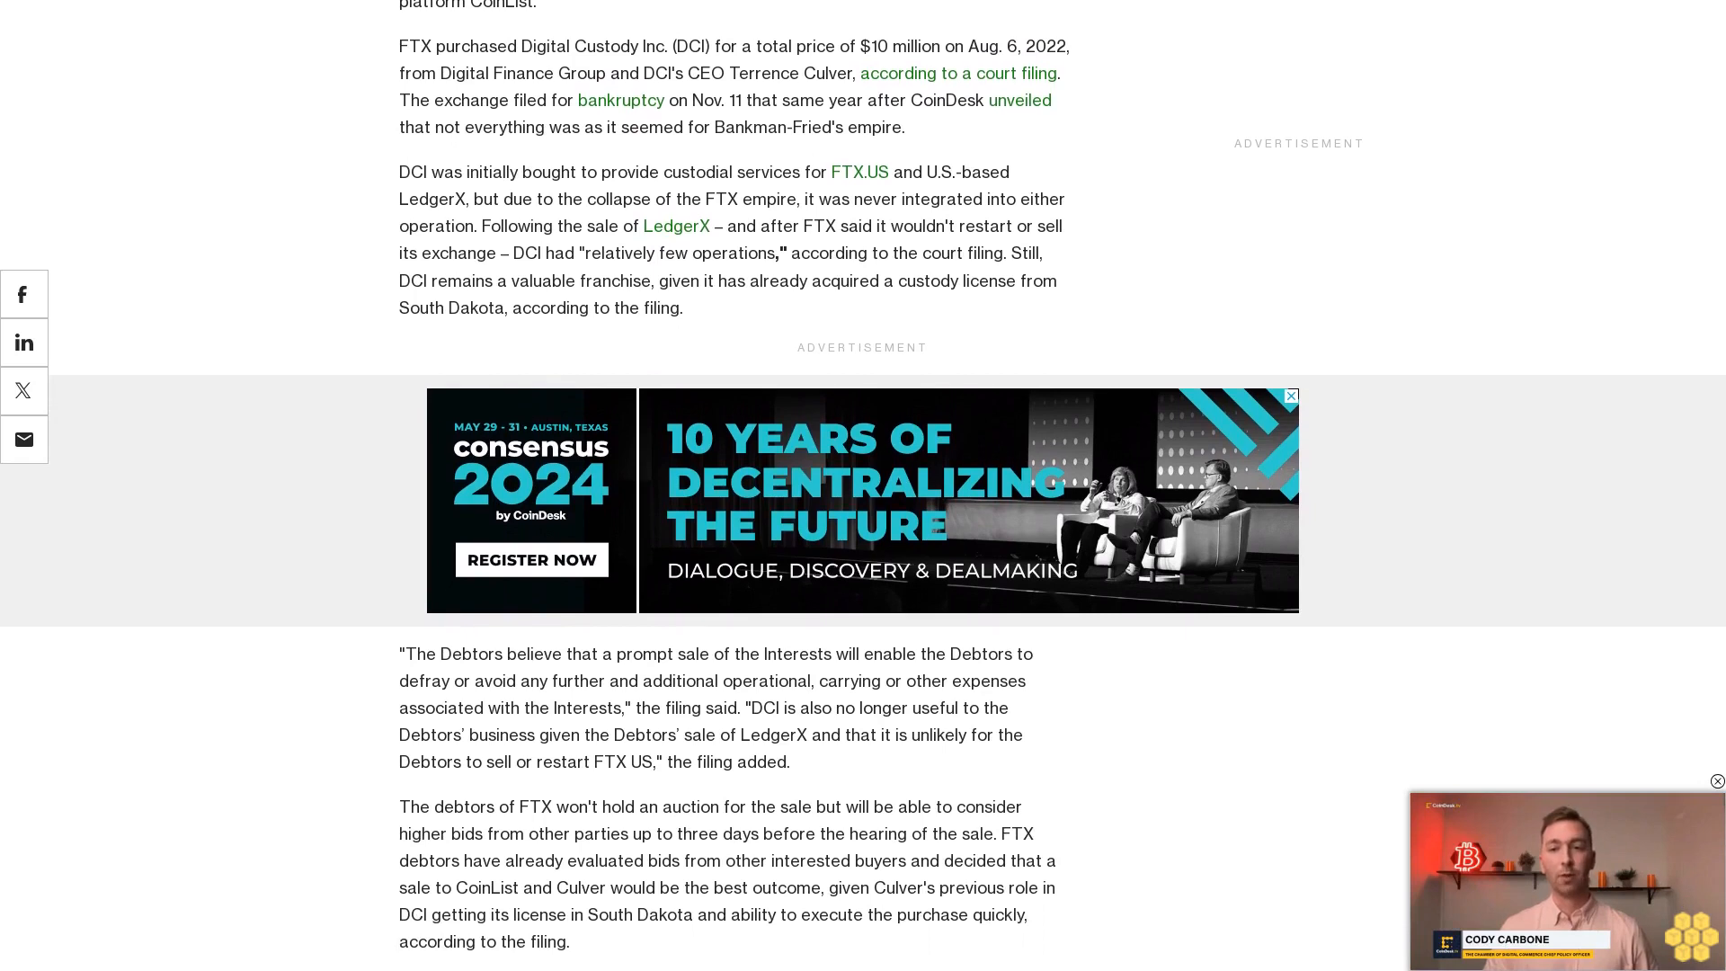
pyautogui.scroll(-3)
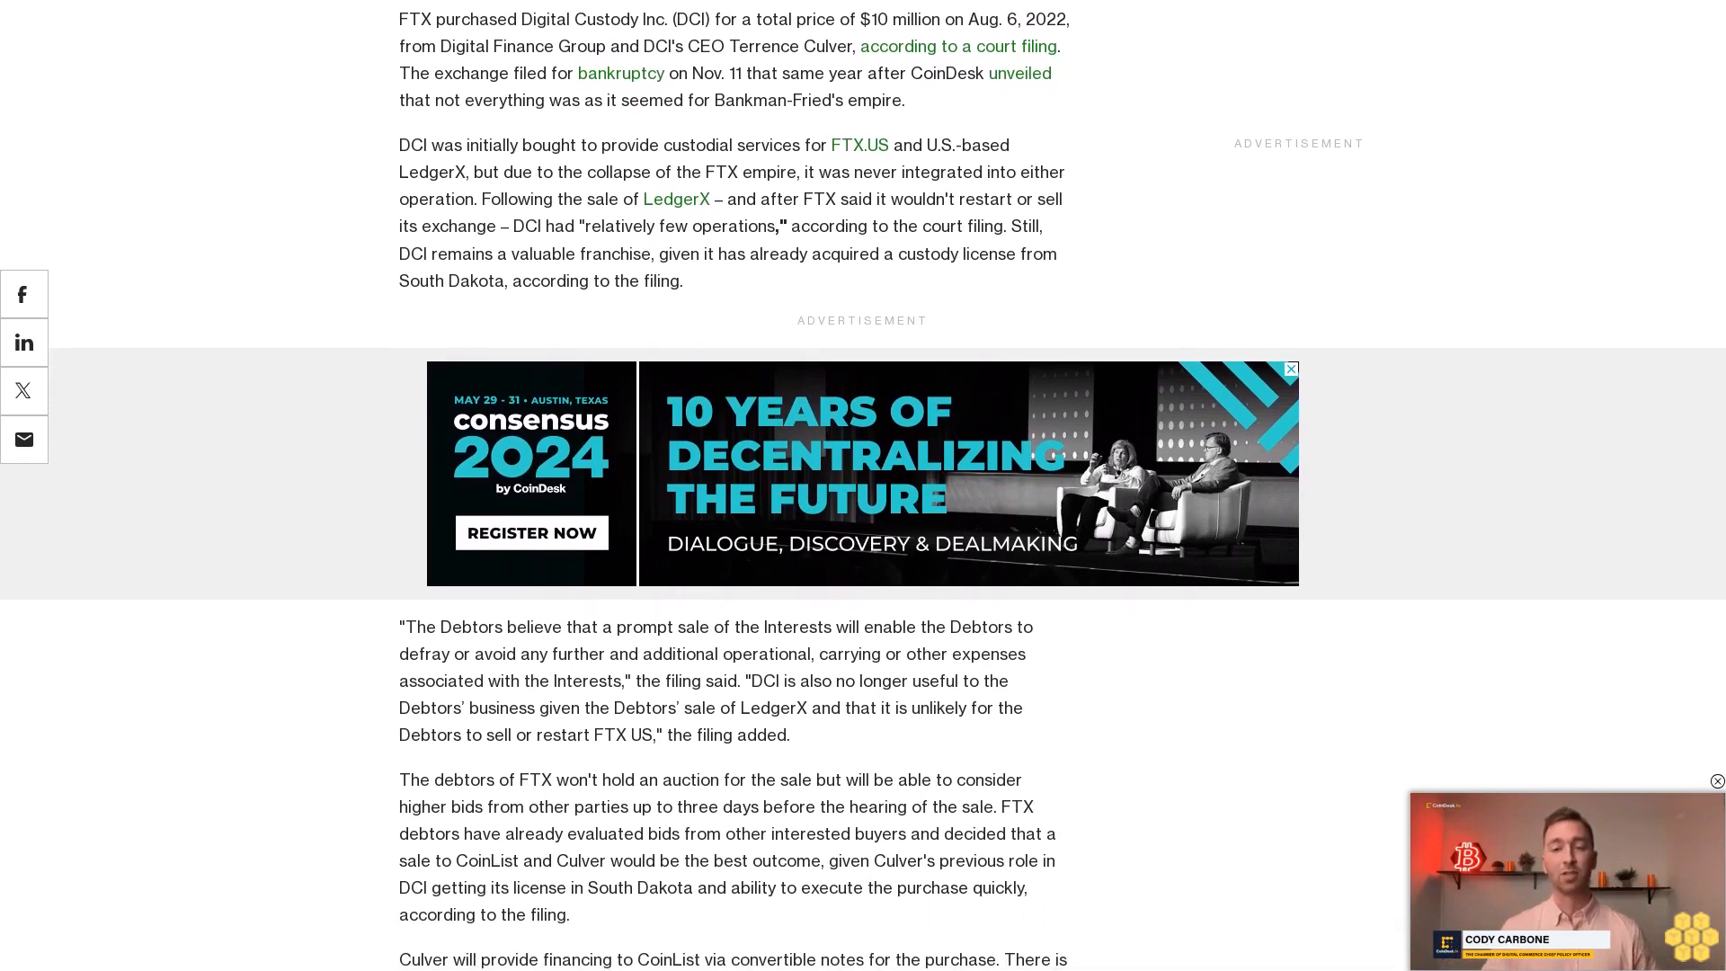
pyautogui.scroll(-3)
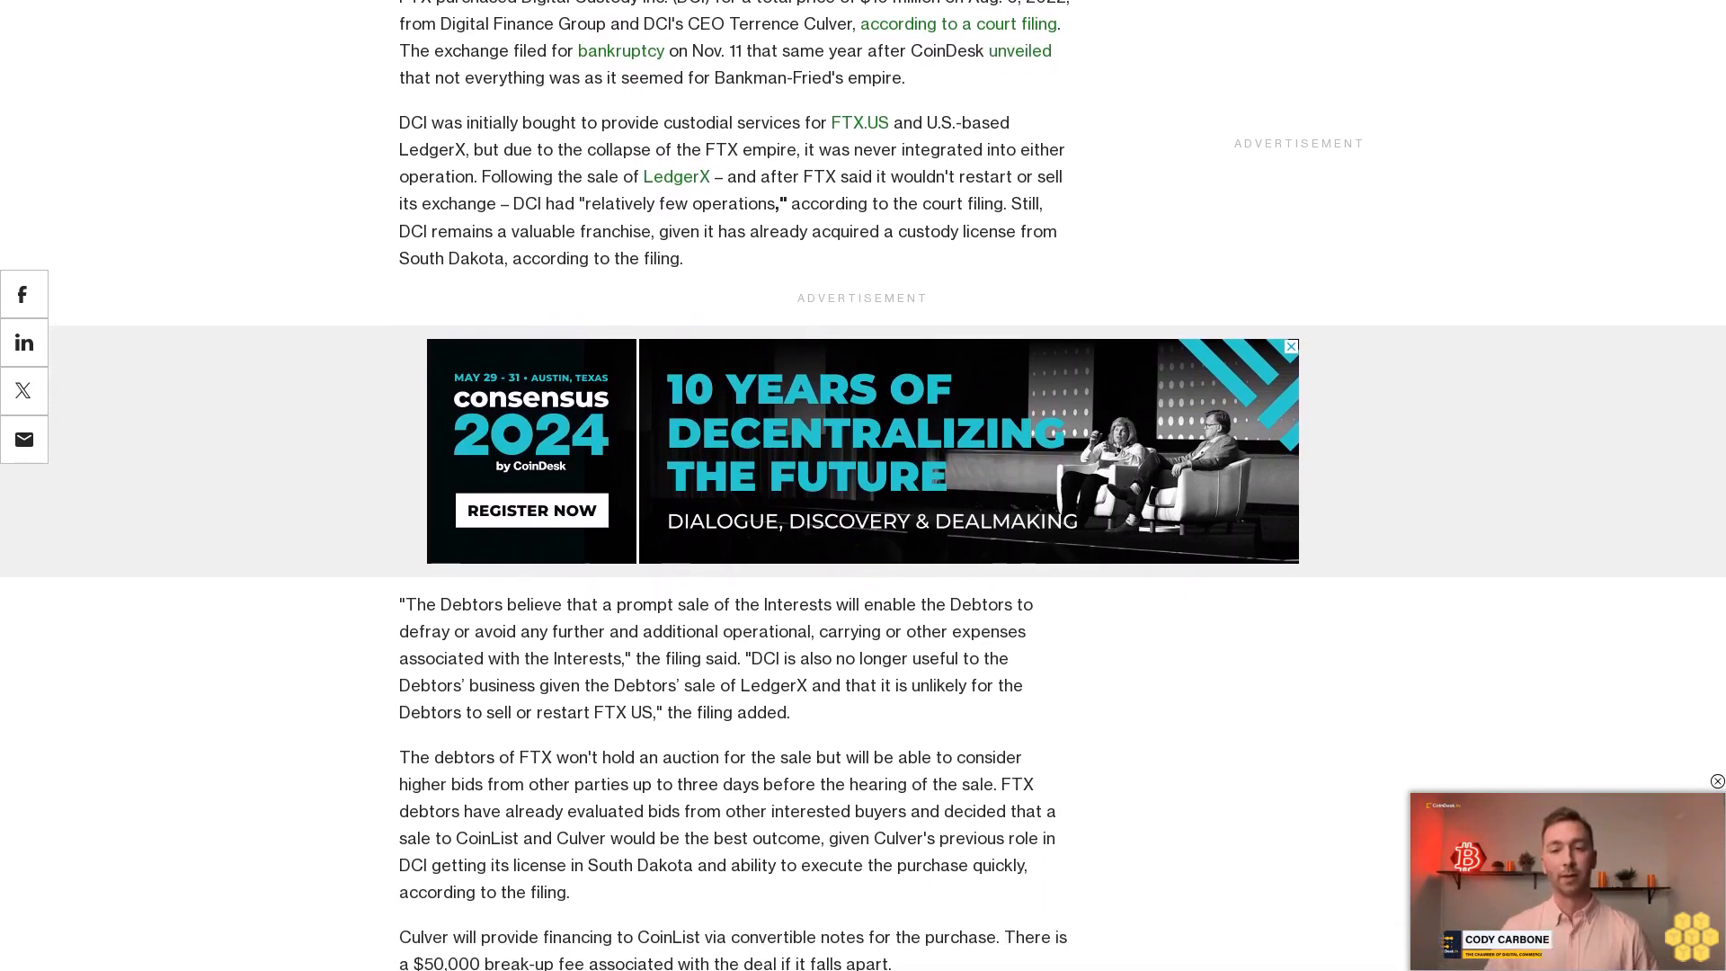
pyautogui.scroll(-3)
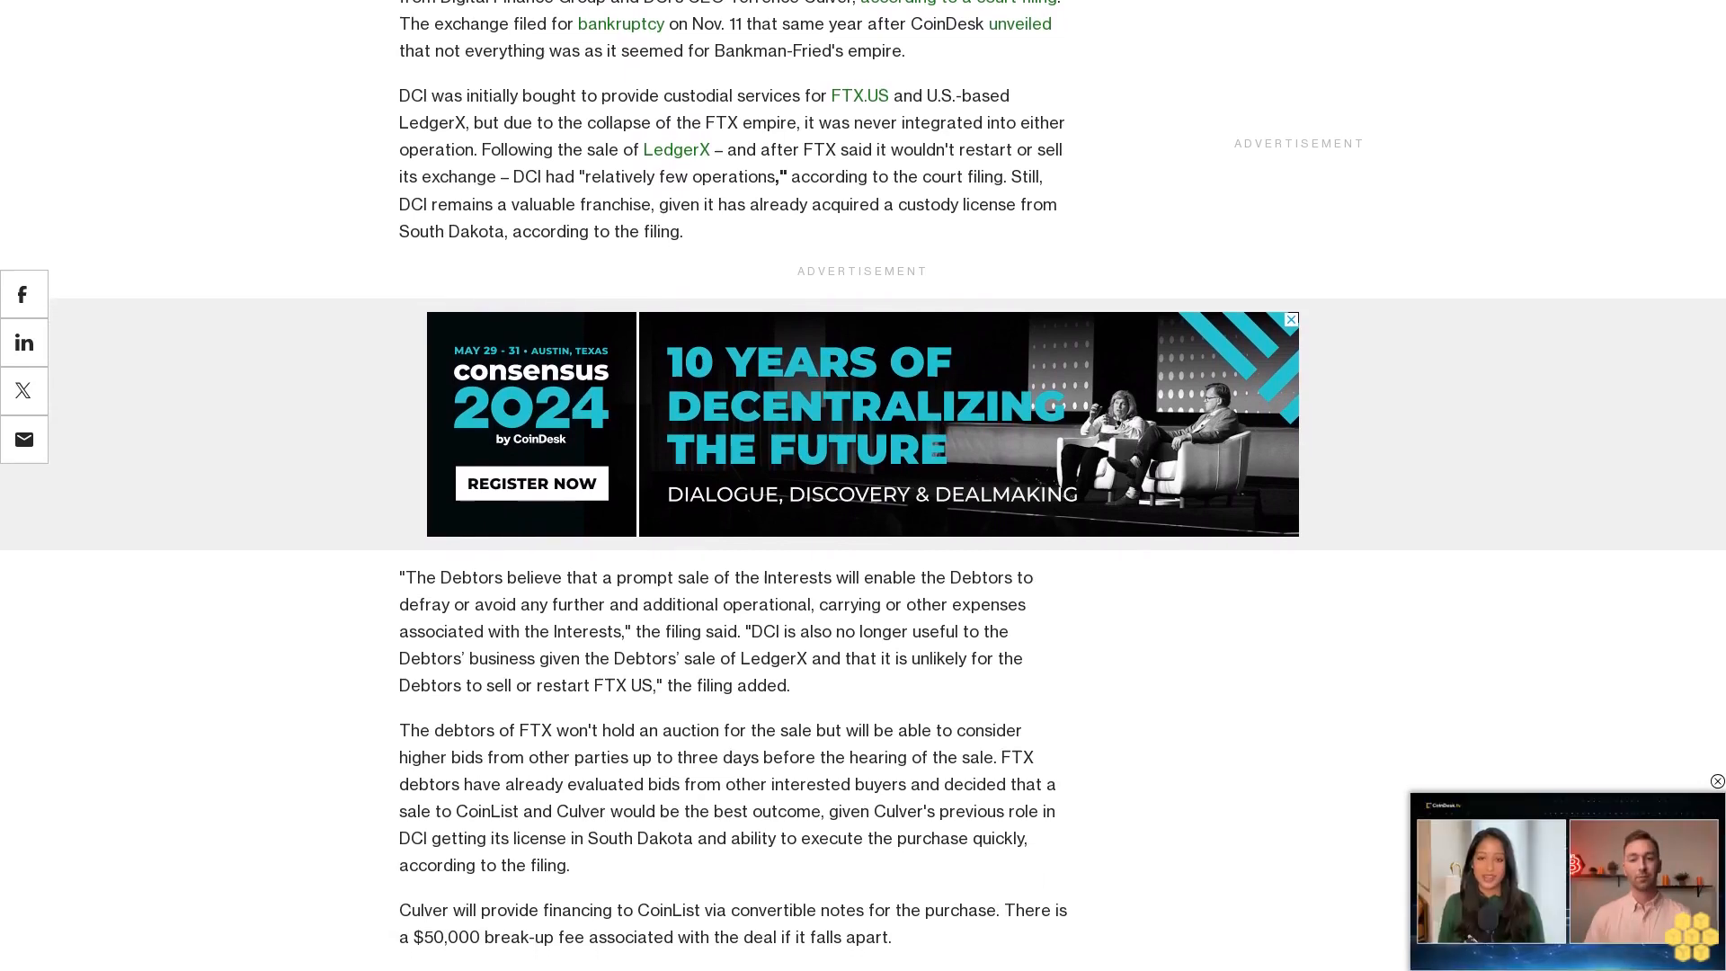
pyautogui.scroll(-3)
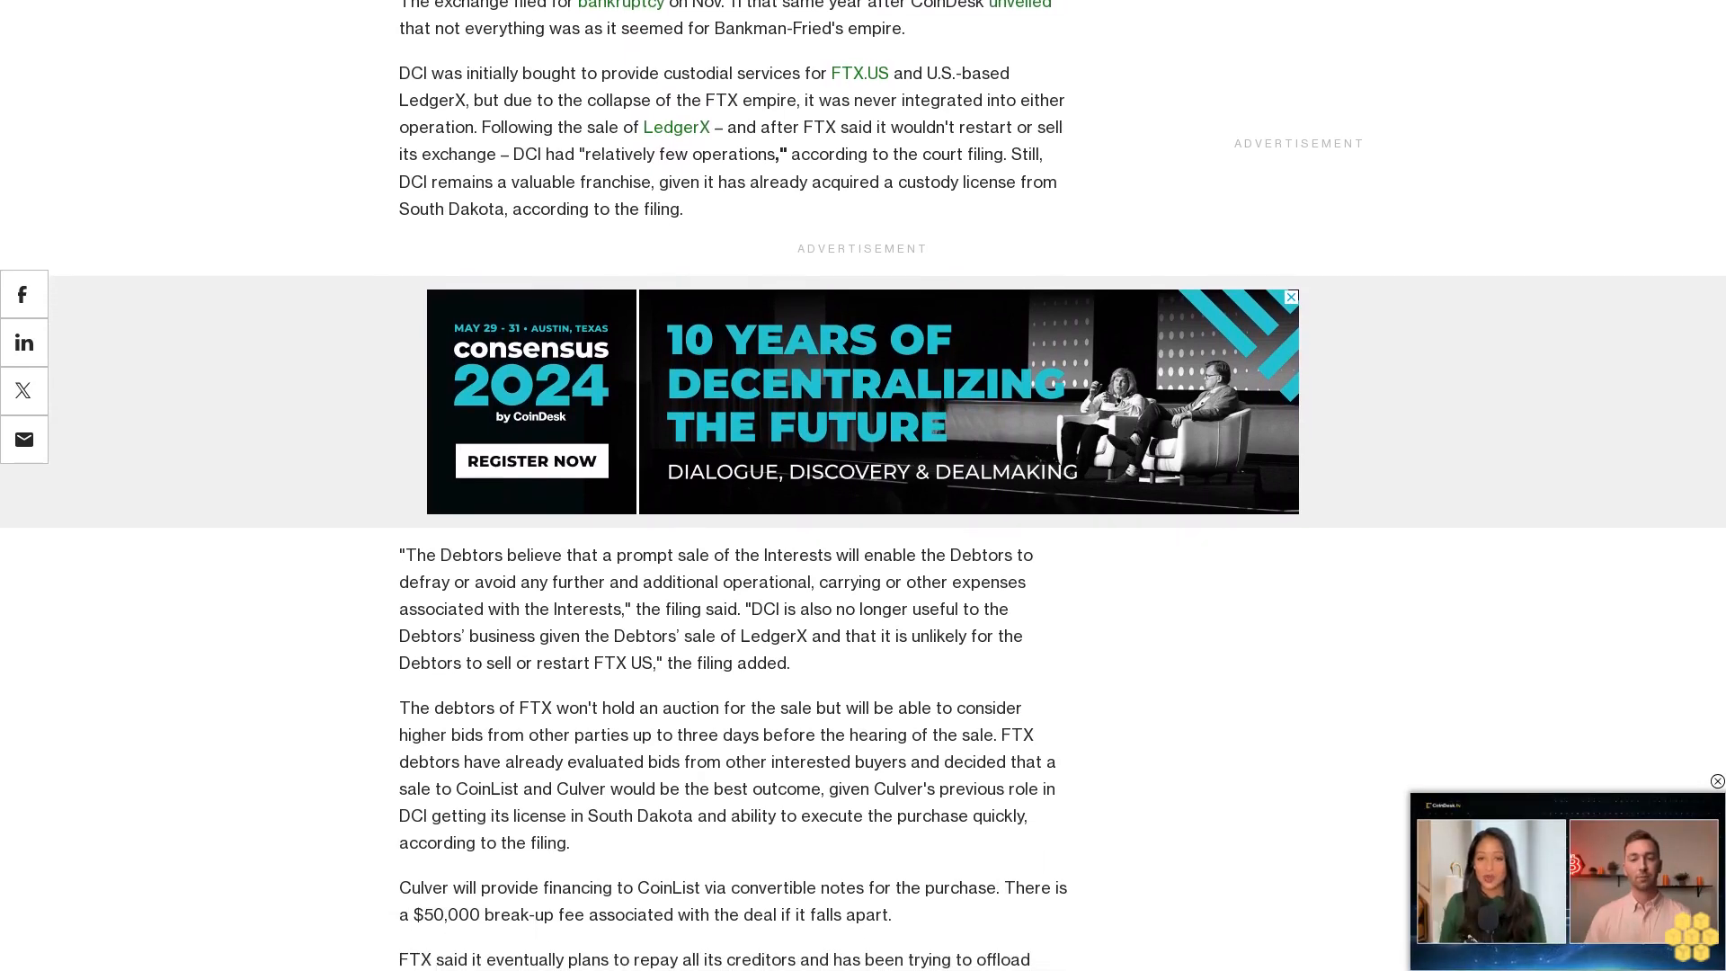
pyautogui.scroll(-3)
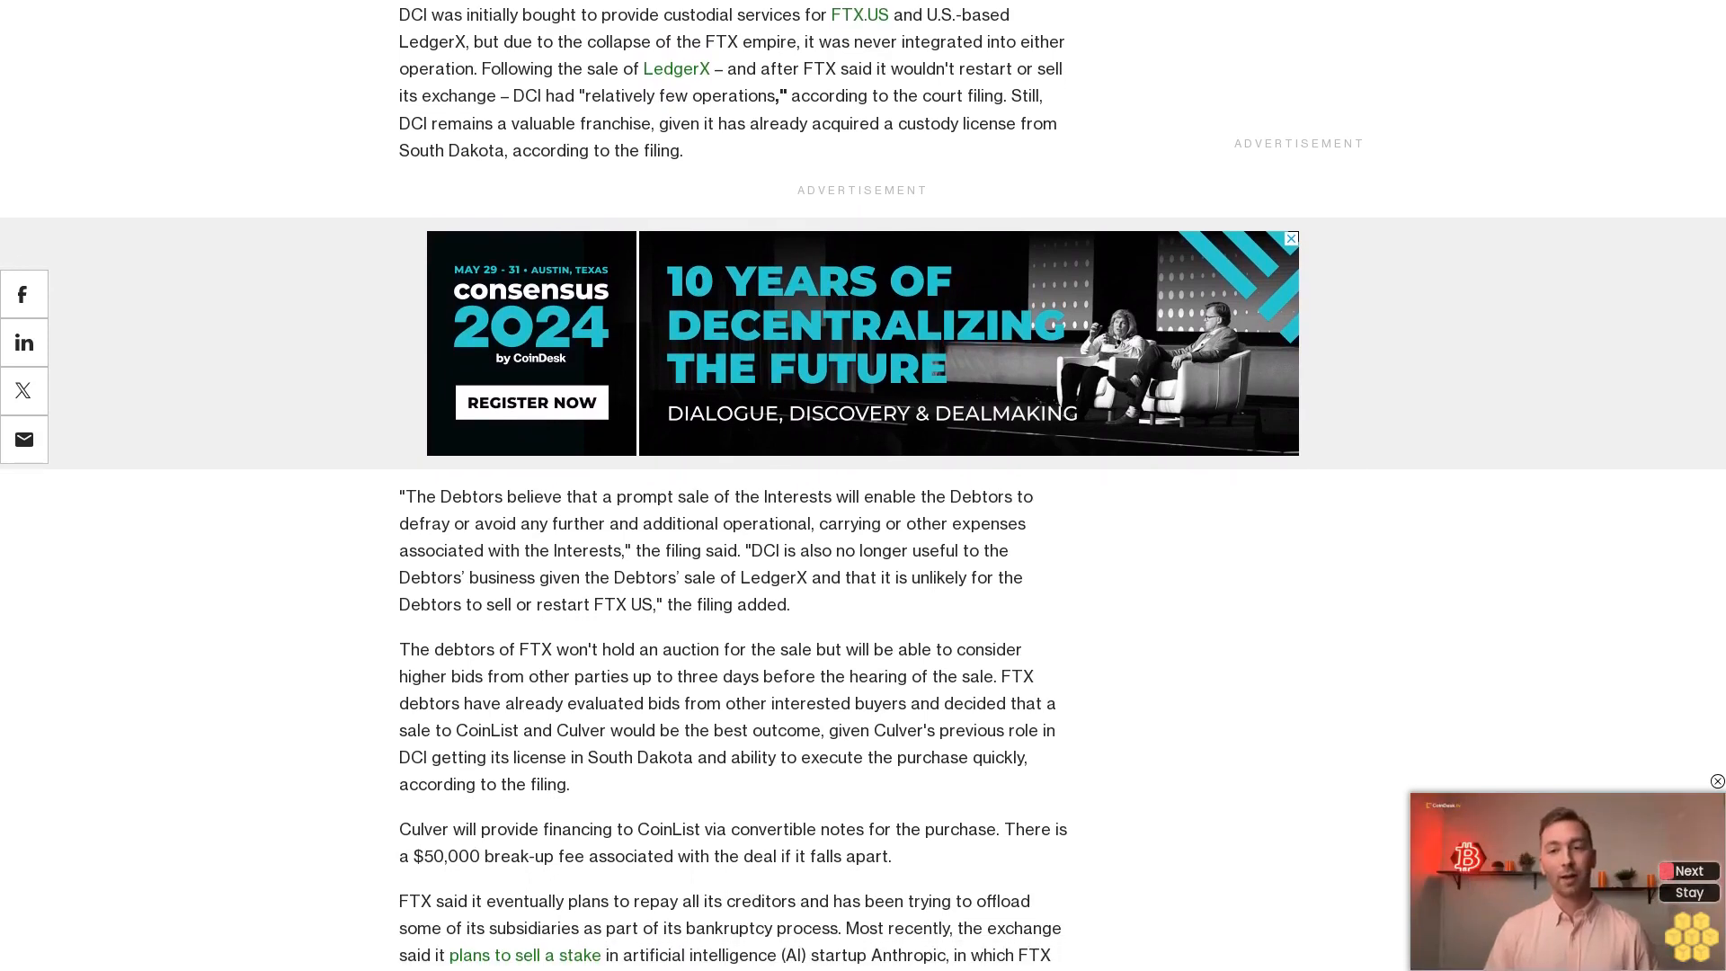
pyautogui.scroll(-3)
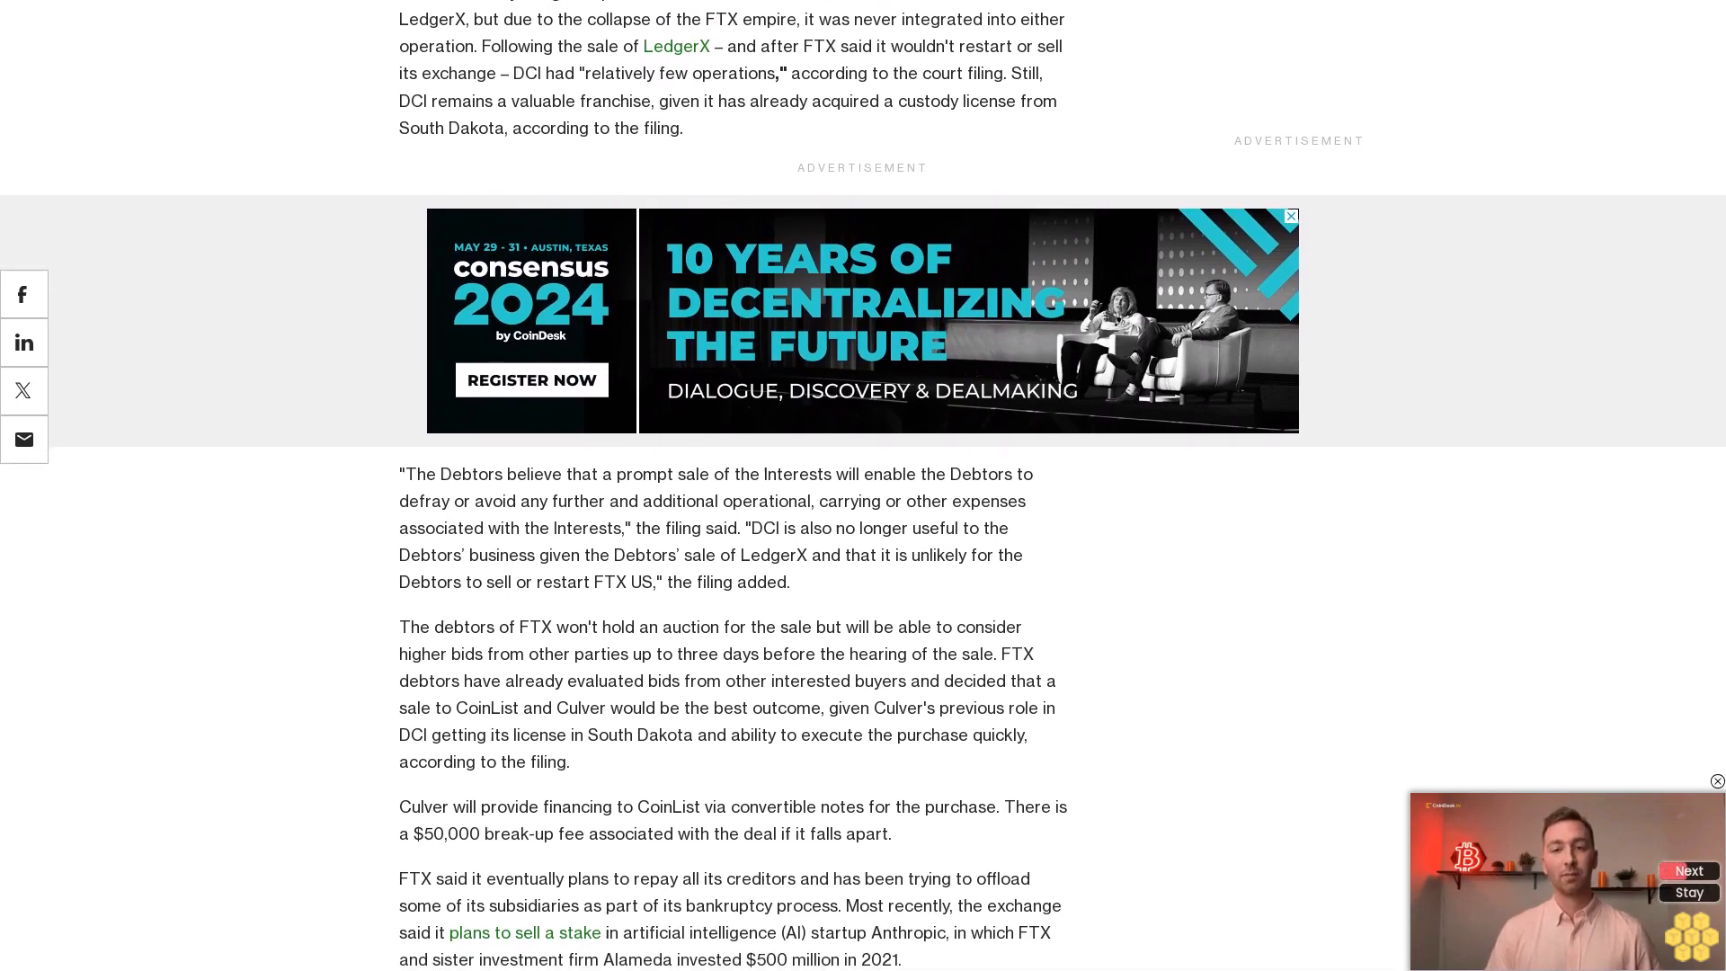
pyautogui.scroll(-3)
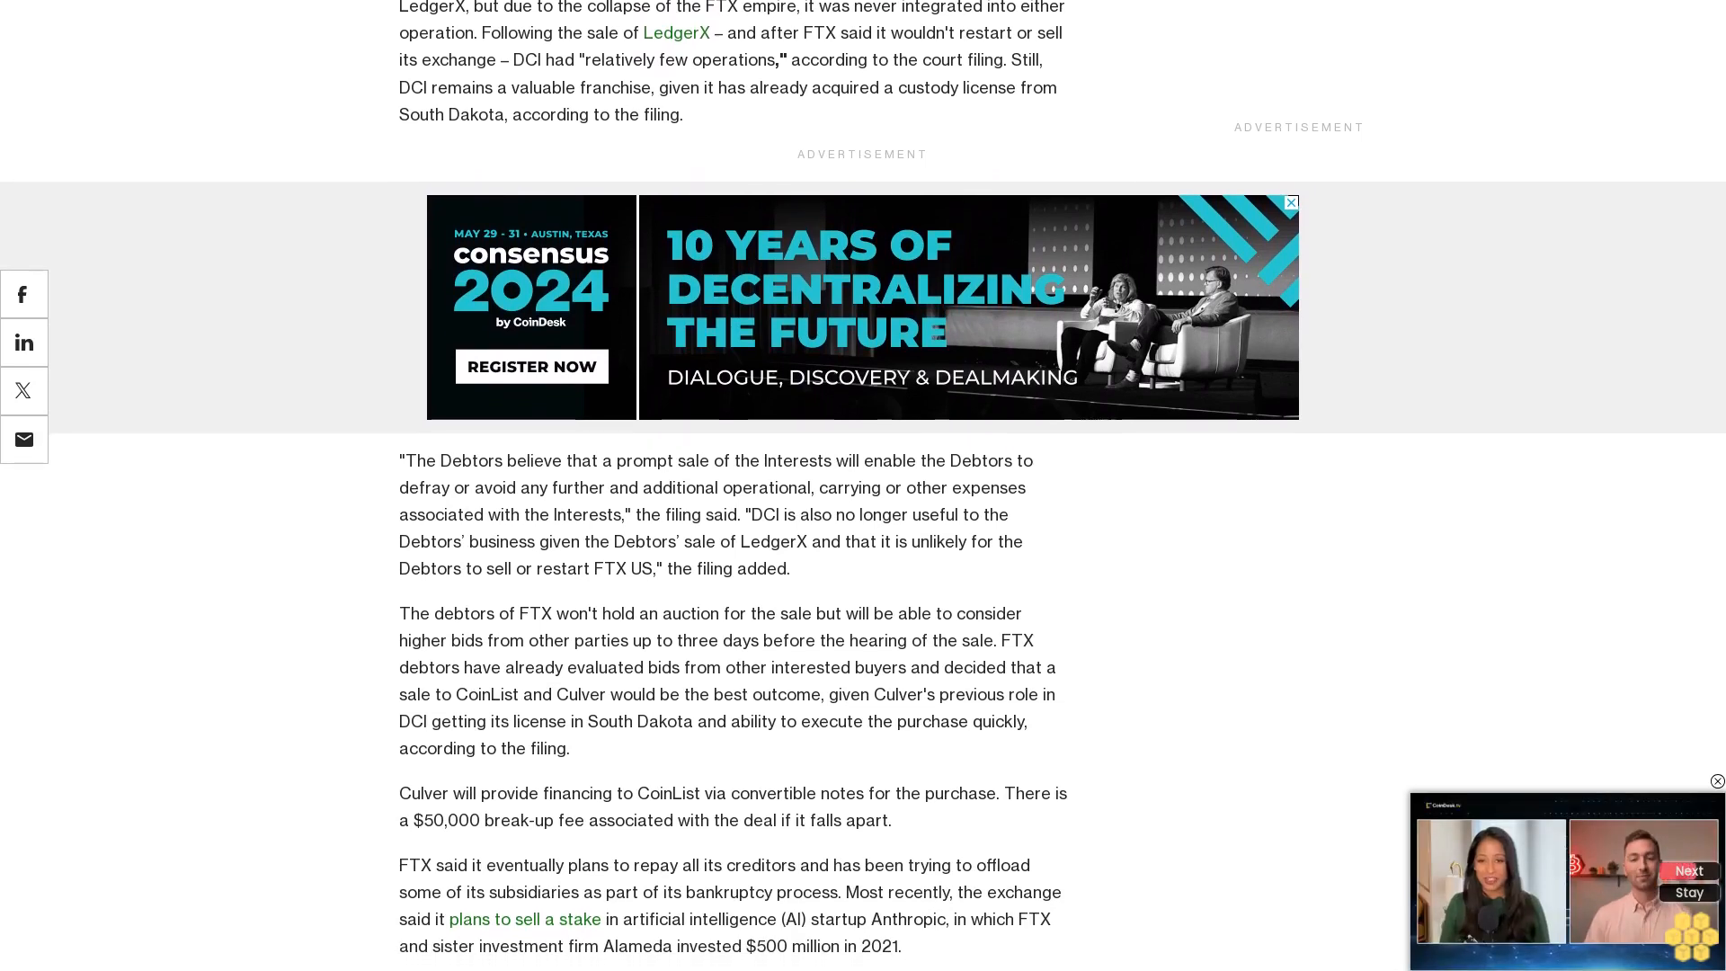
pyautogui.scroll(-3)
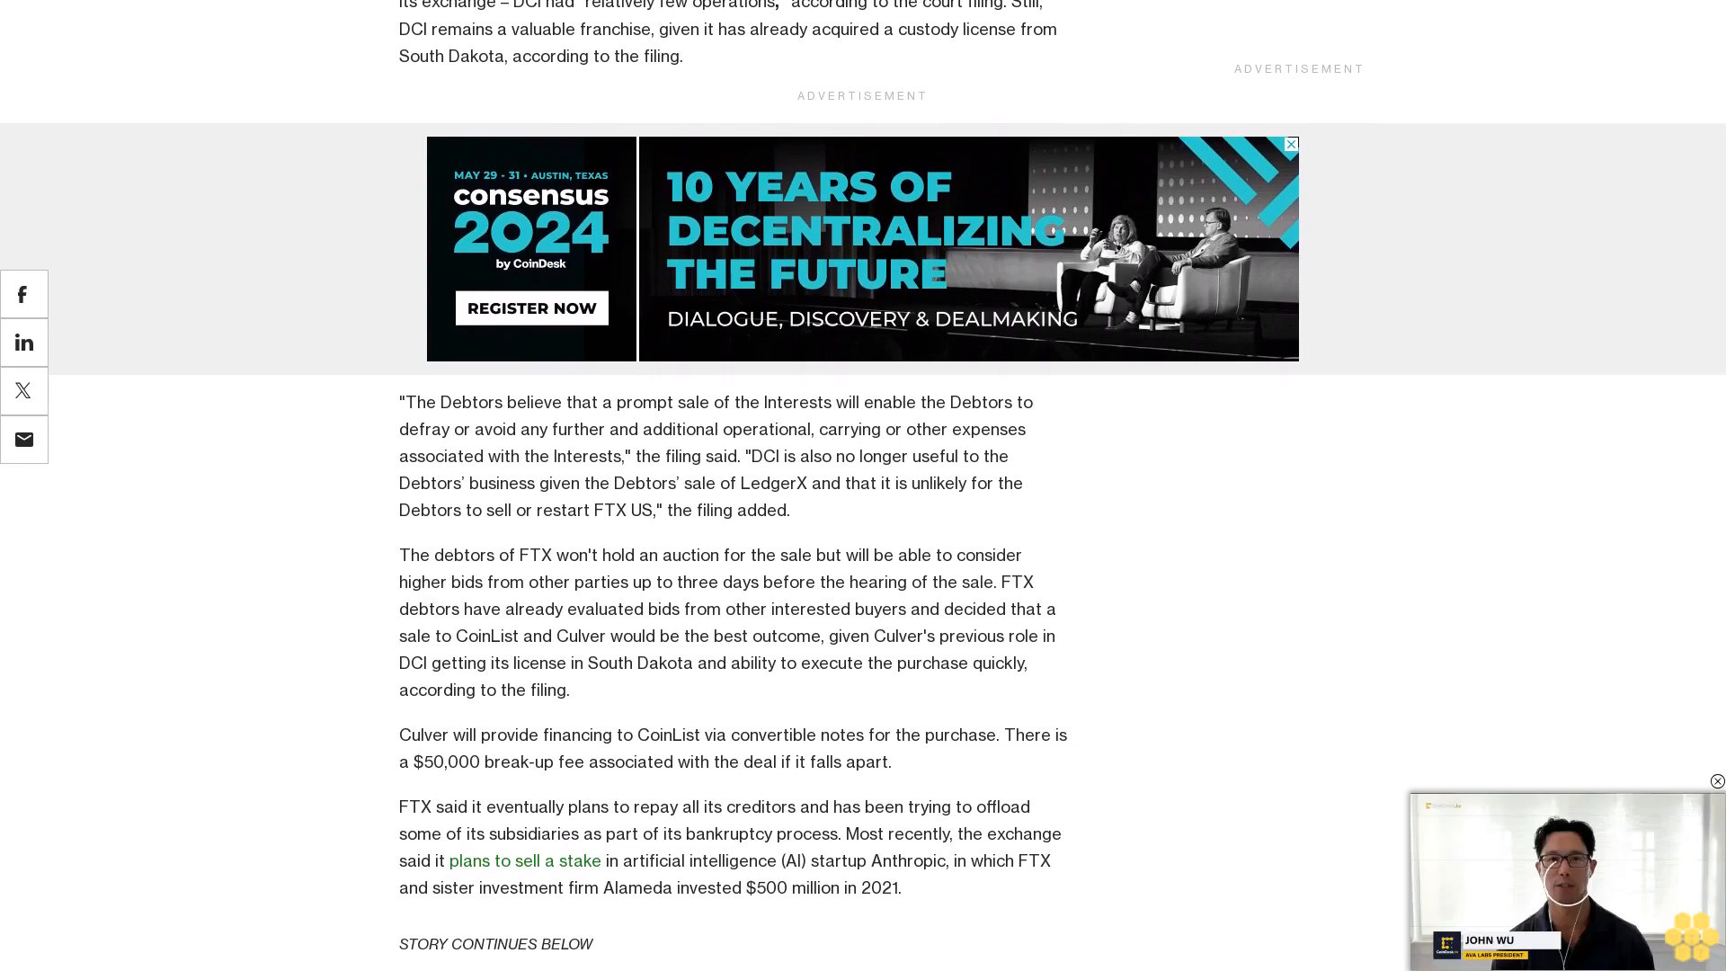
pyautogui.scroll(-3)
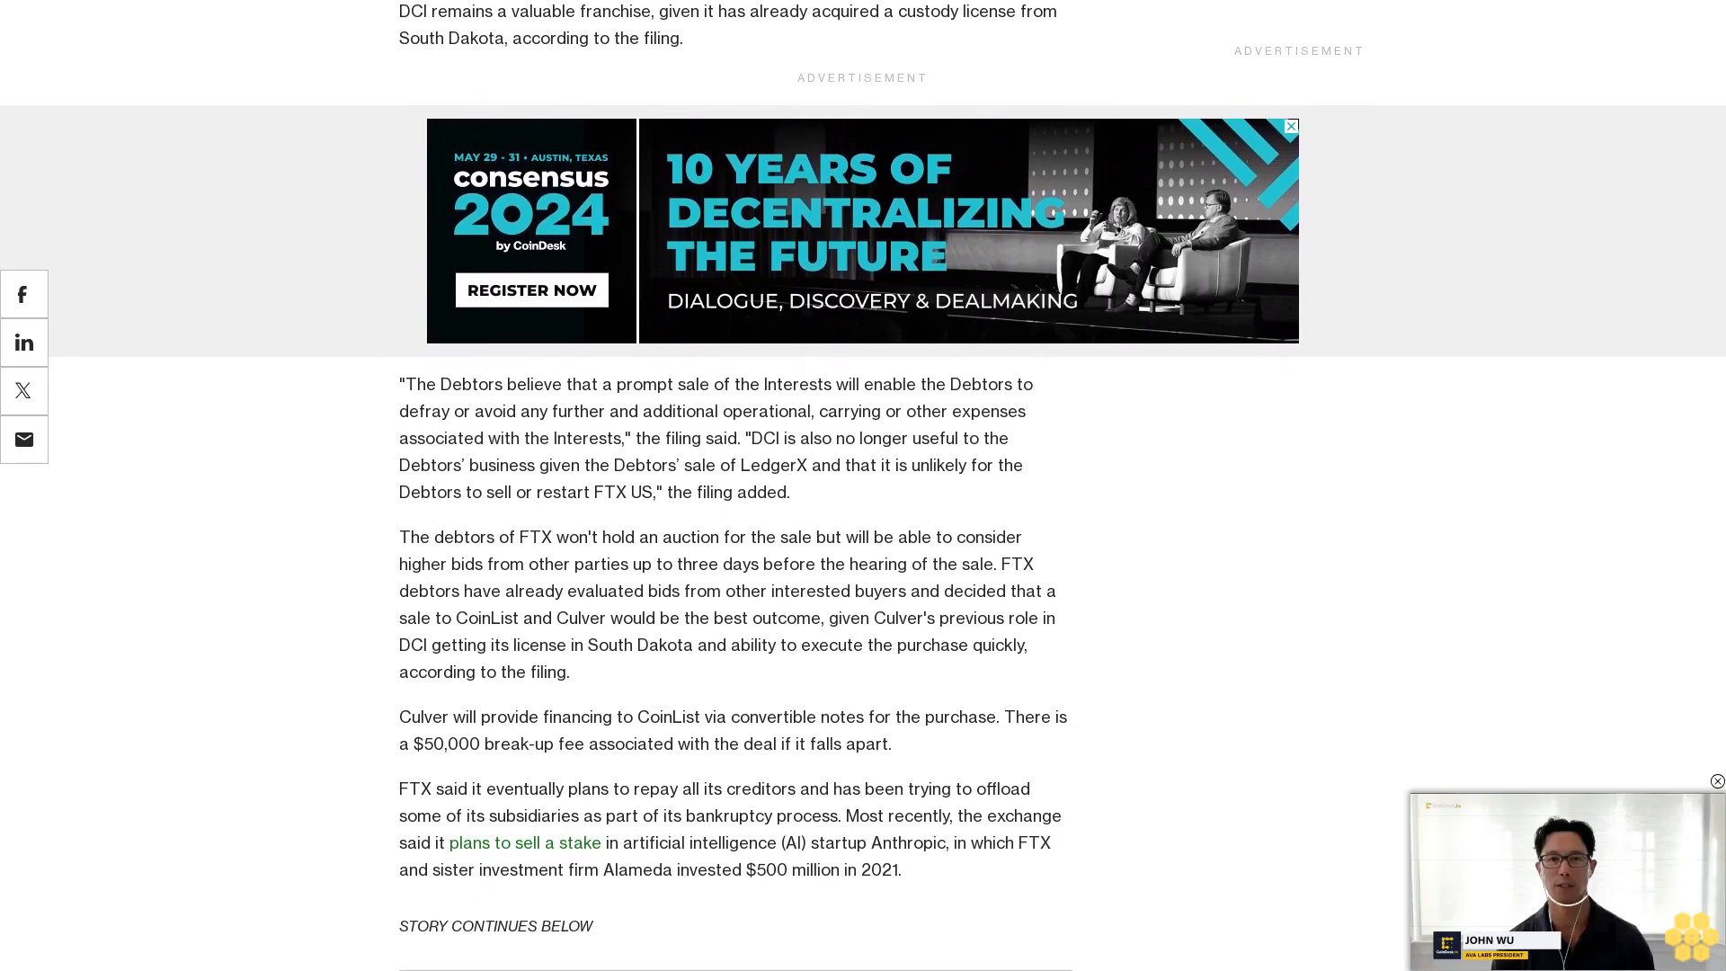
pyautogui.scroll(-3)
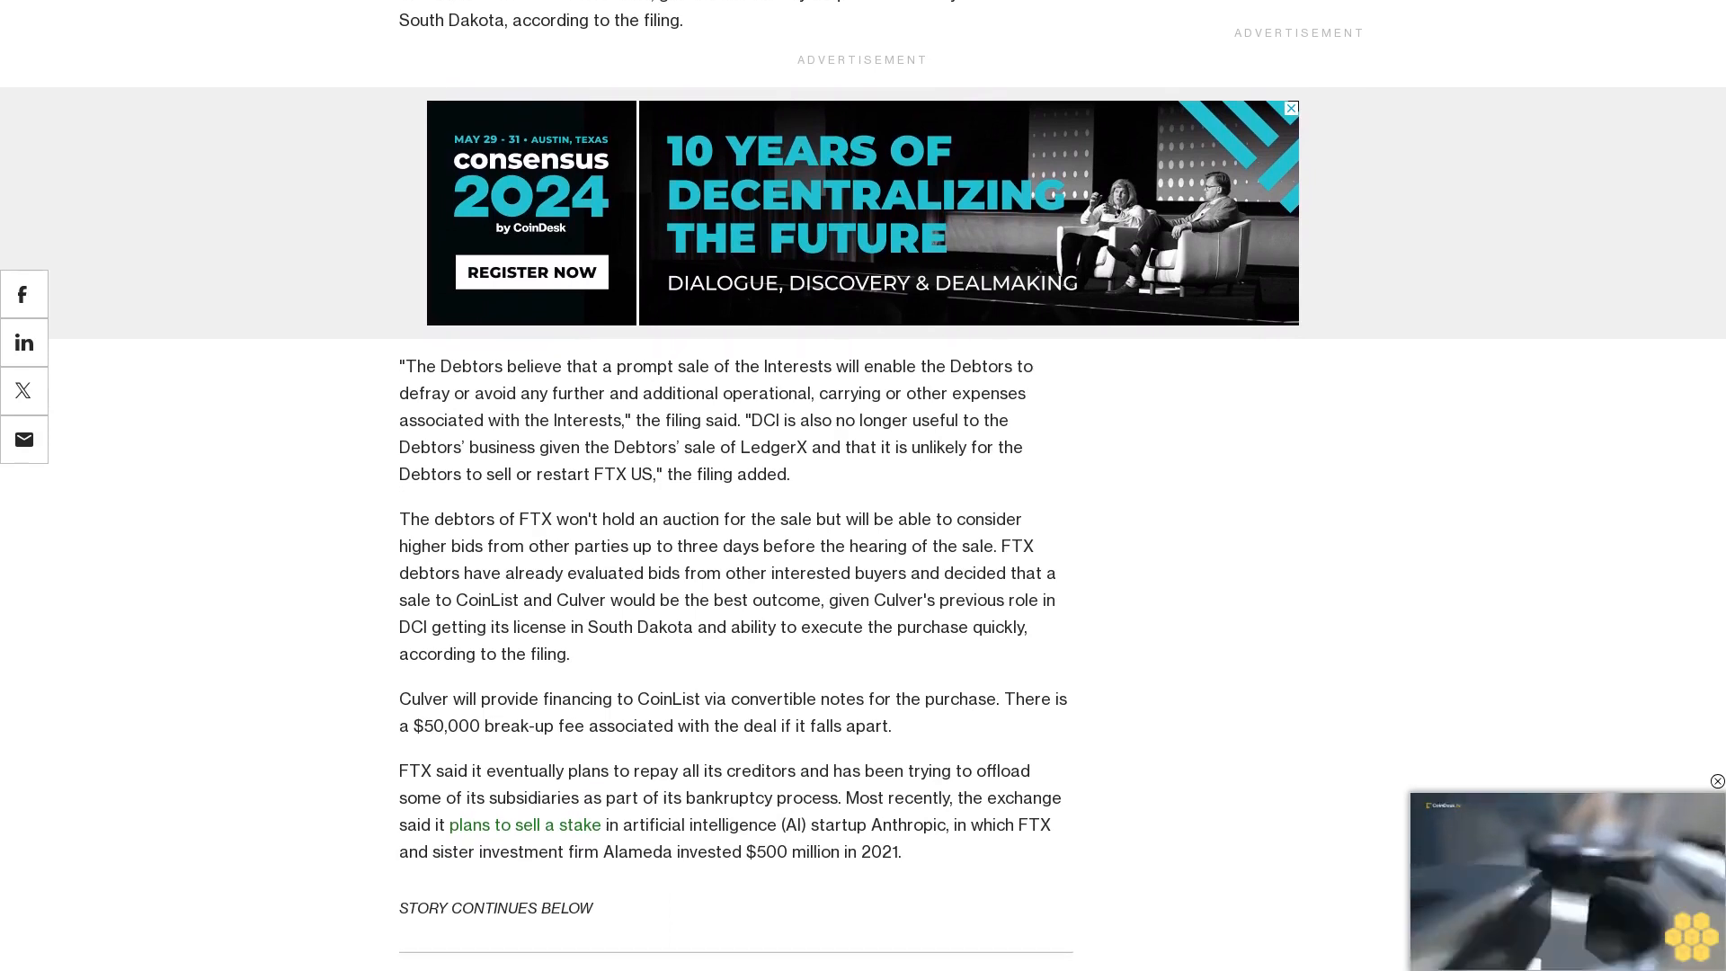
pyautogui.scroll(-3)
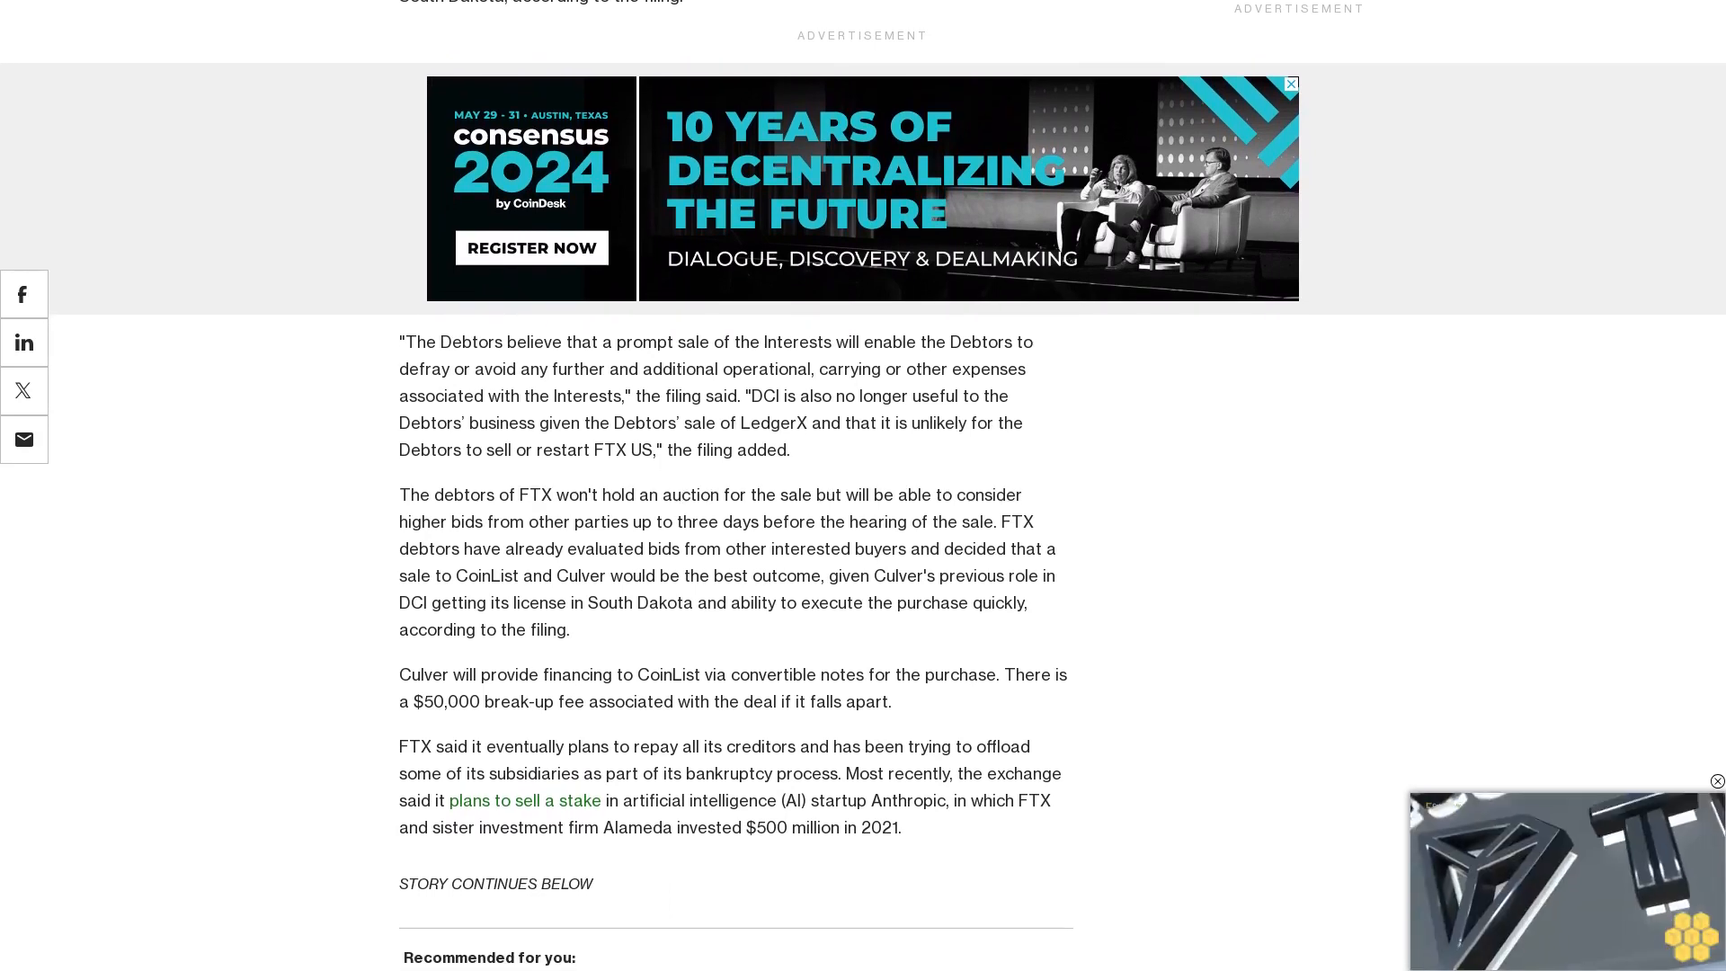
pyautogui.scroll(-3)
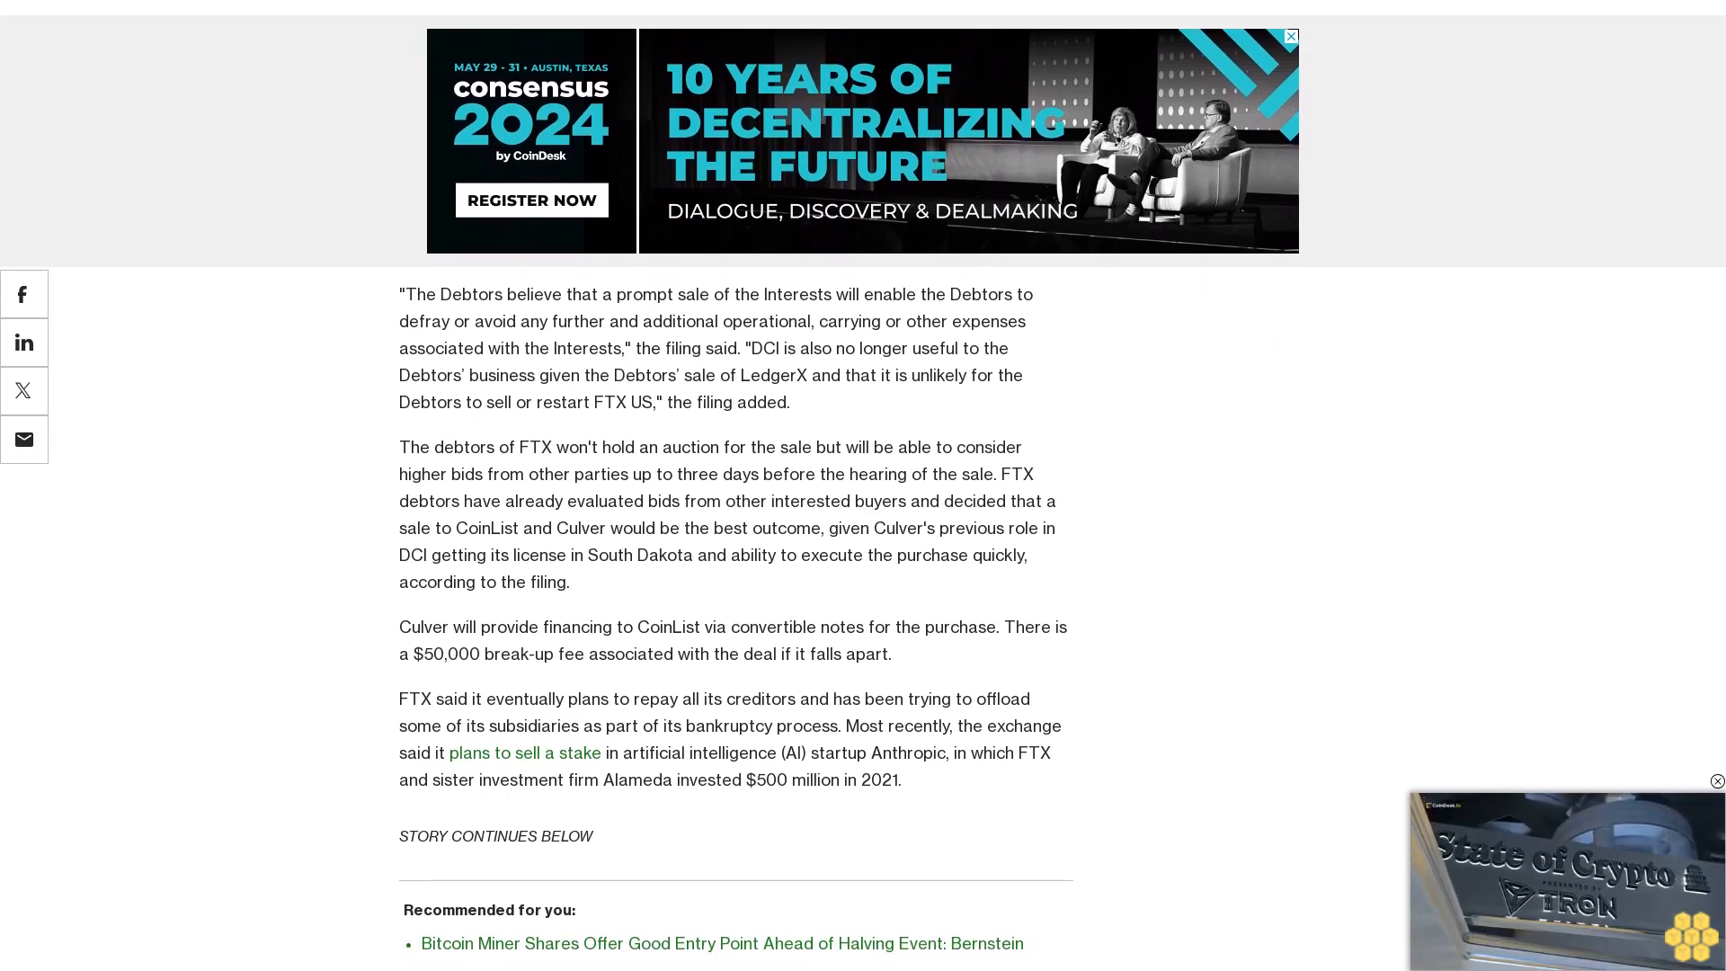
pyautogui.scroll(-3)
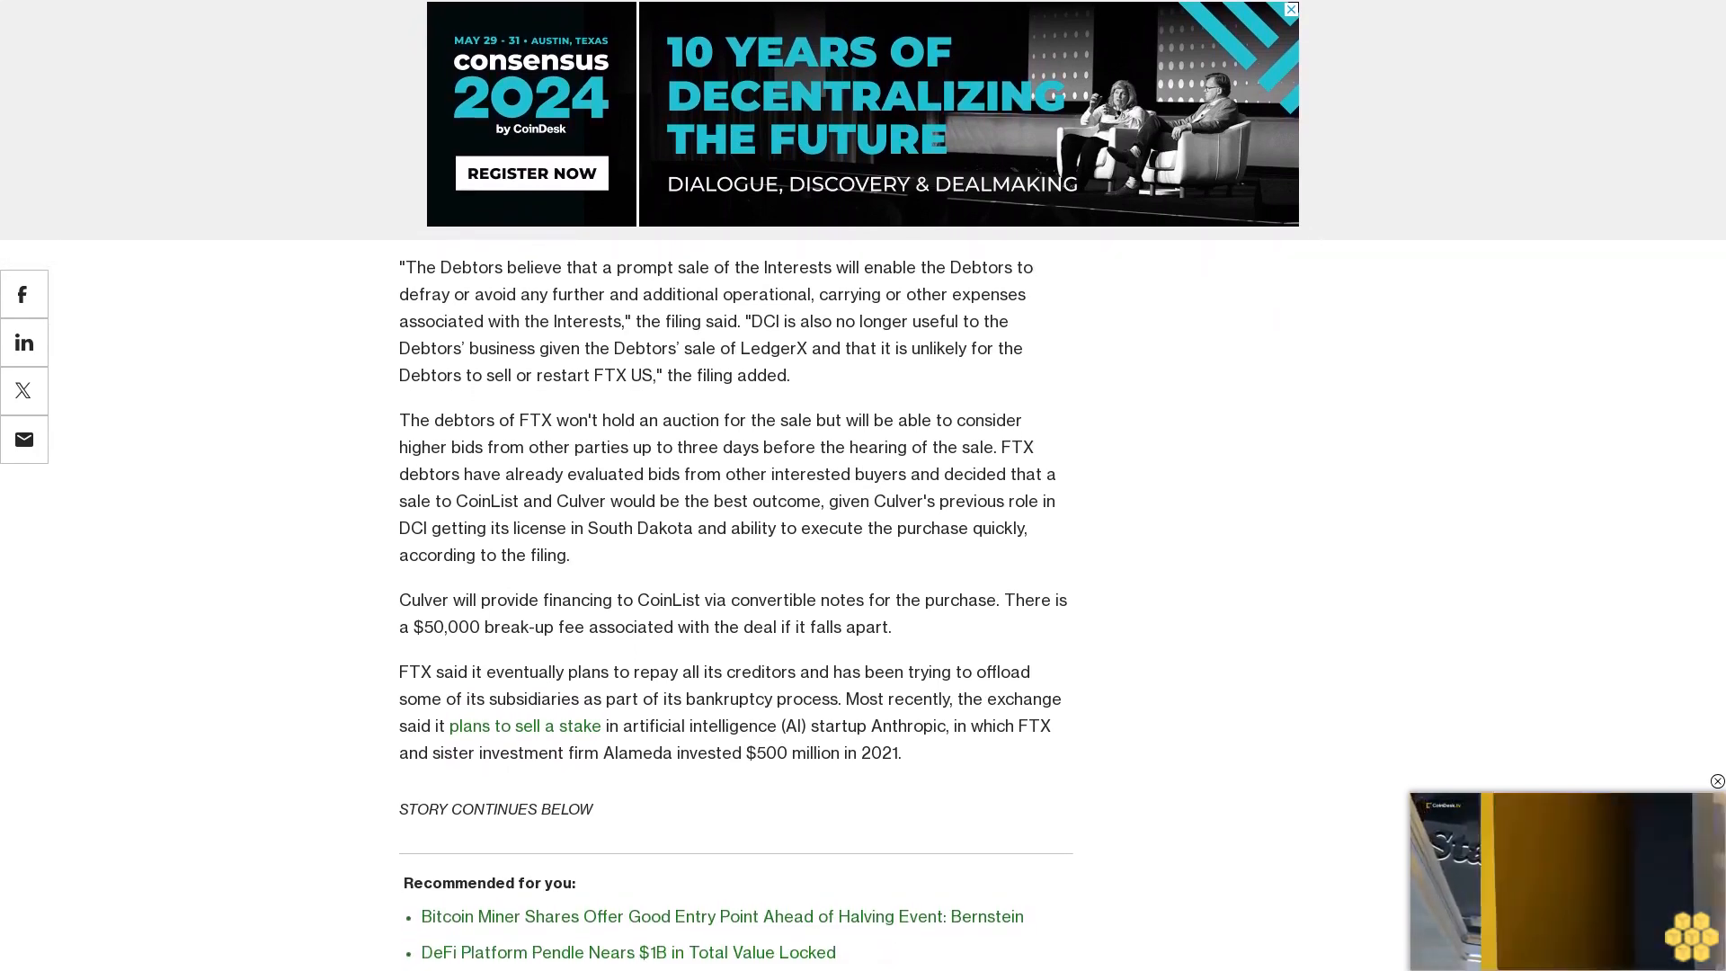
pyautogui.scroll(-3)
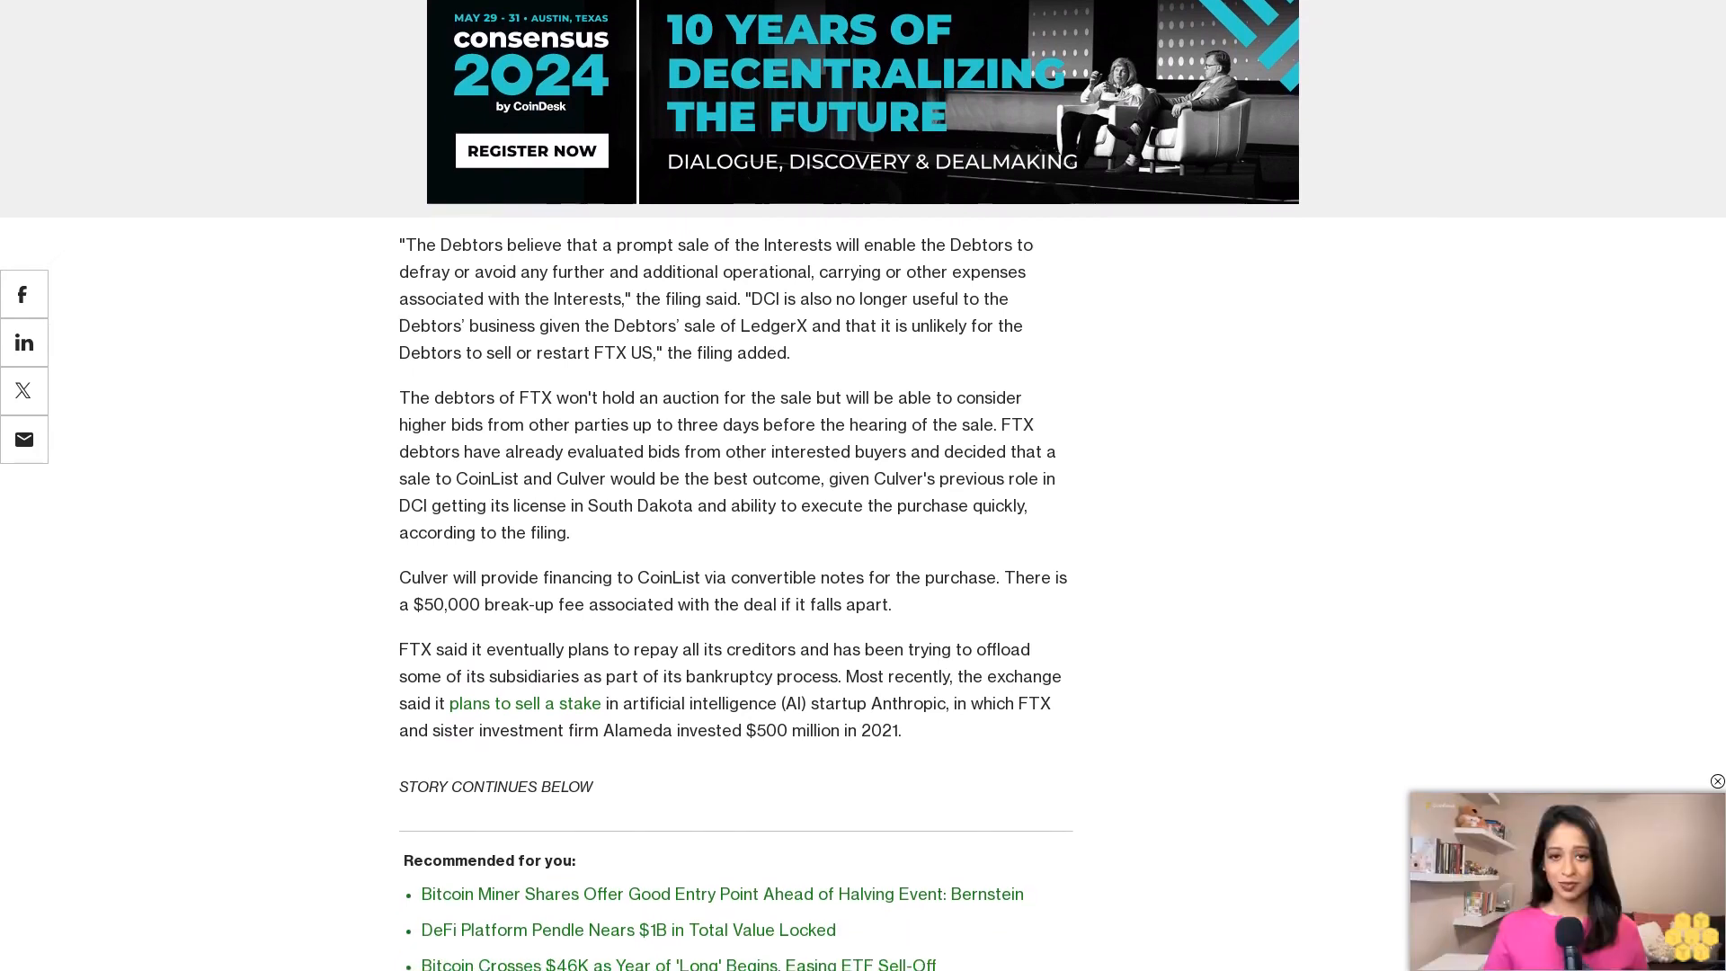
pyautogui.scroll(-3)
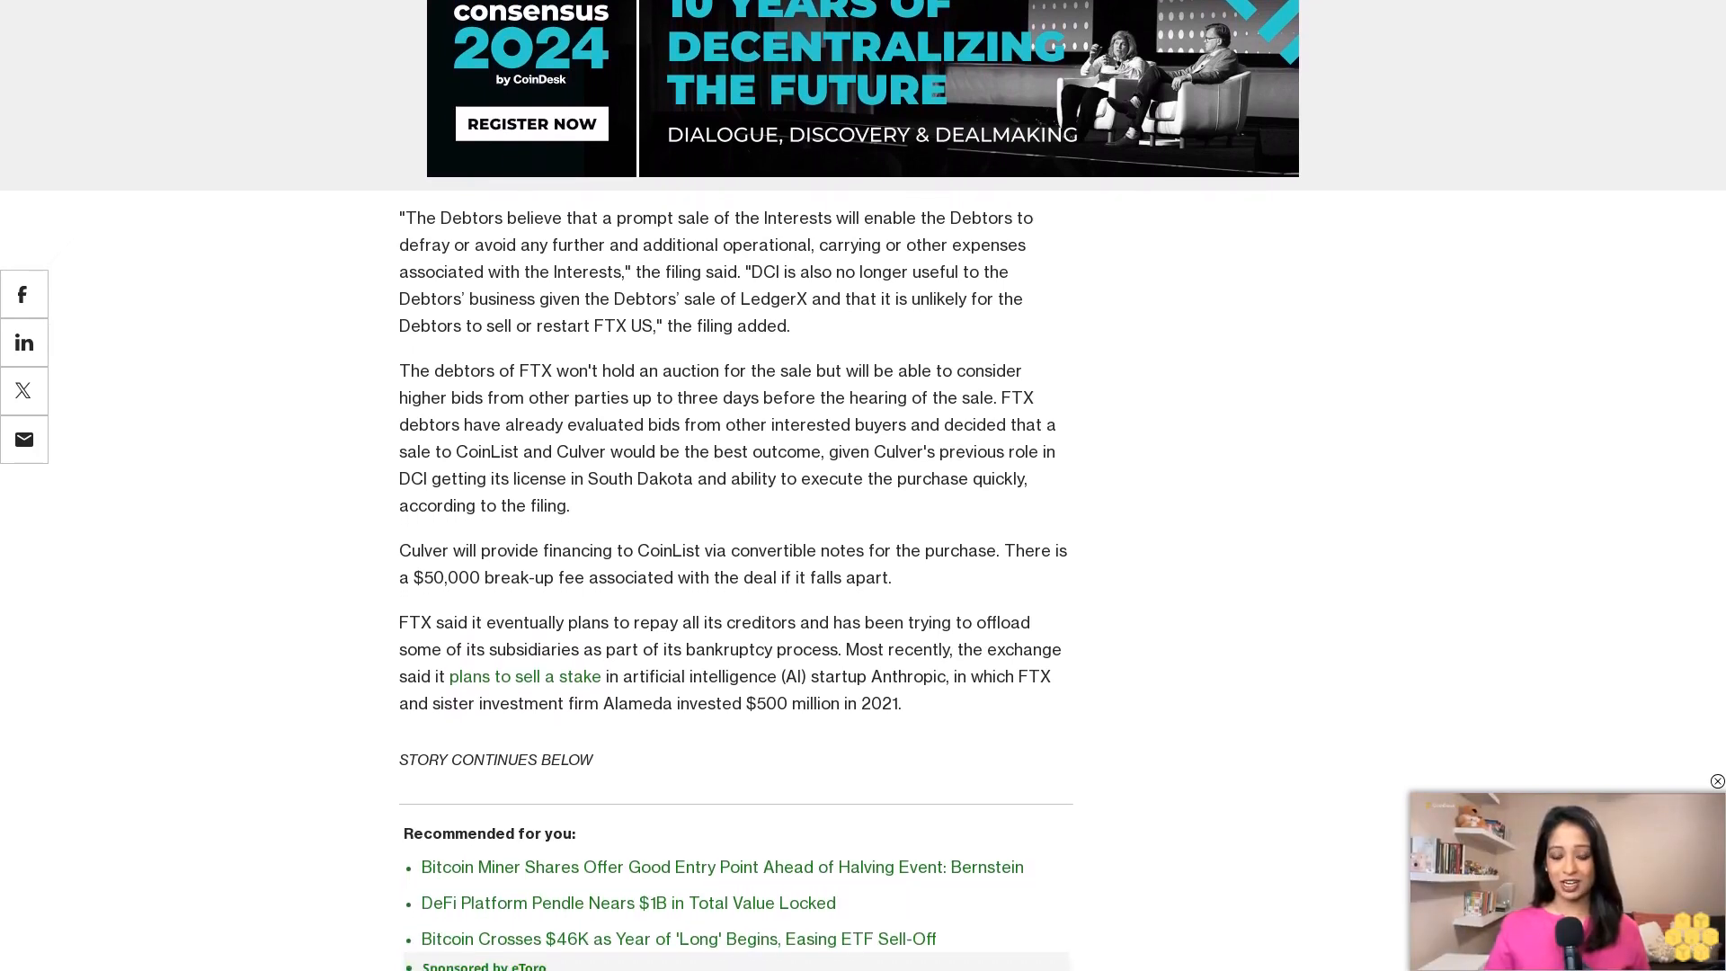